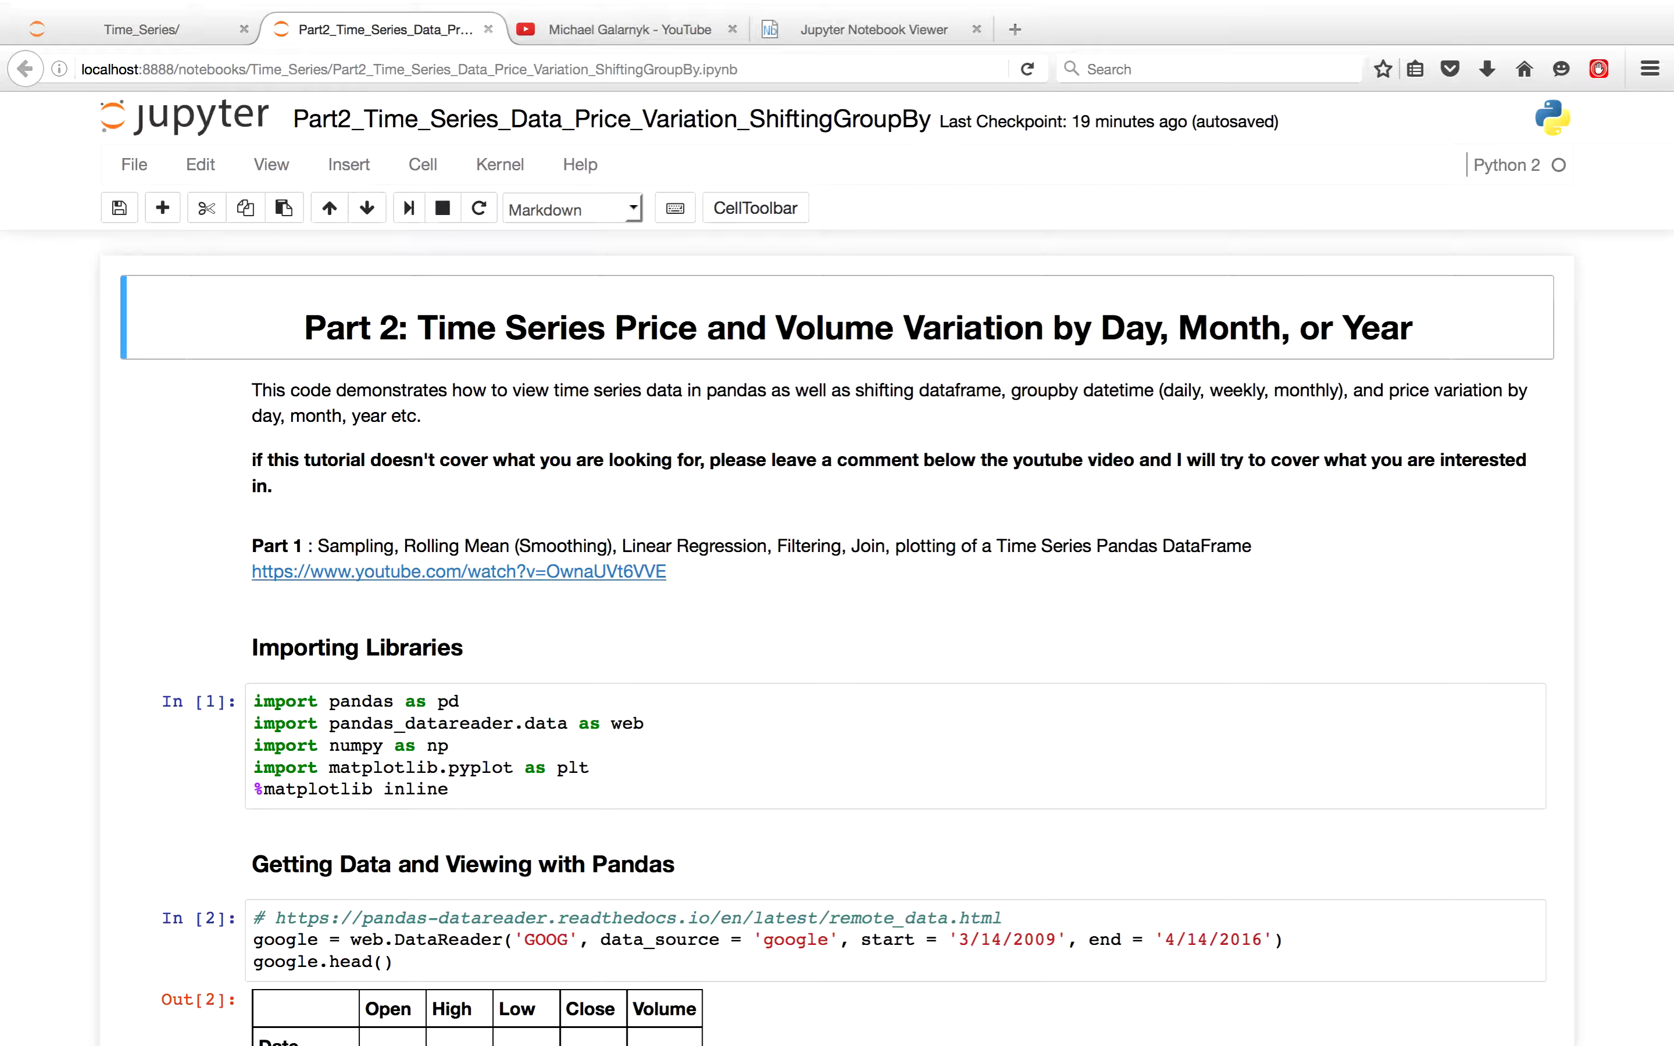
{"action": "mouse_move", "coordinate": [1602, 967]}
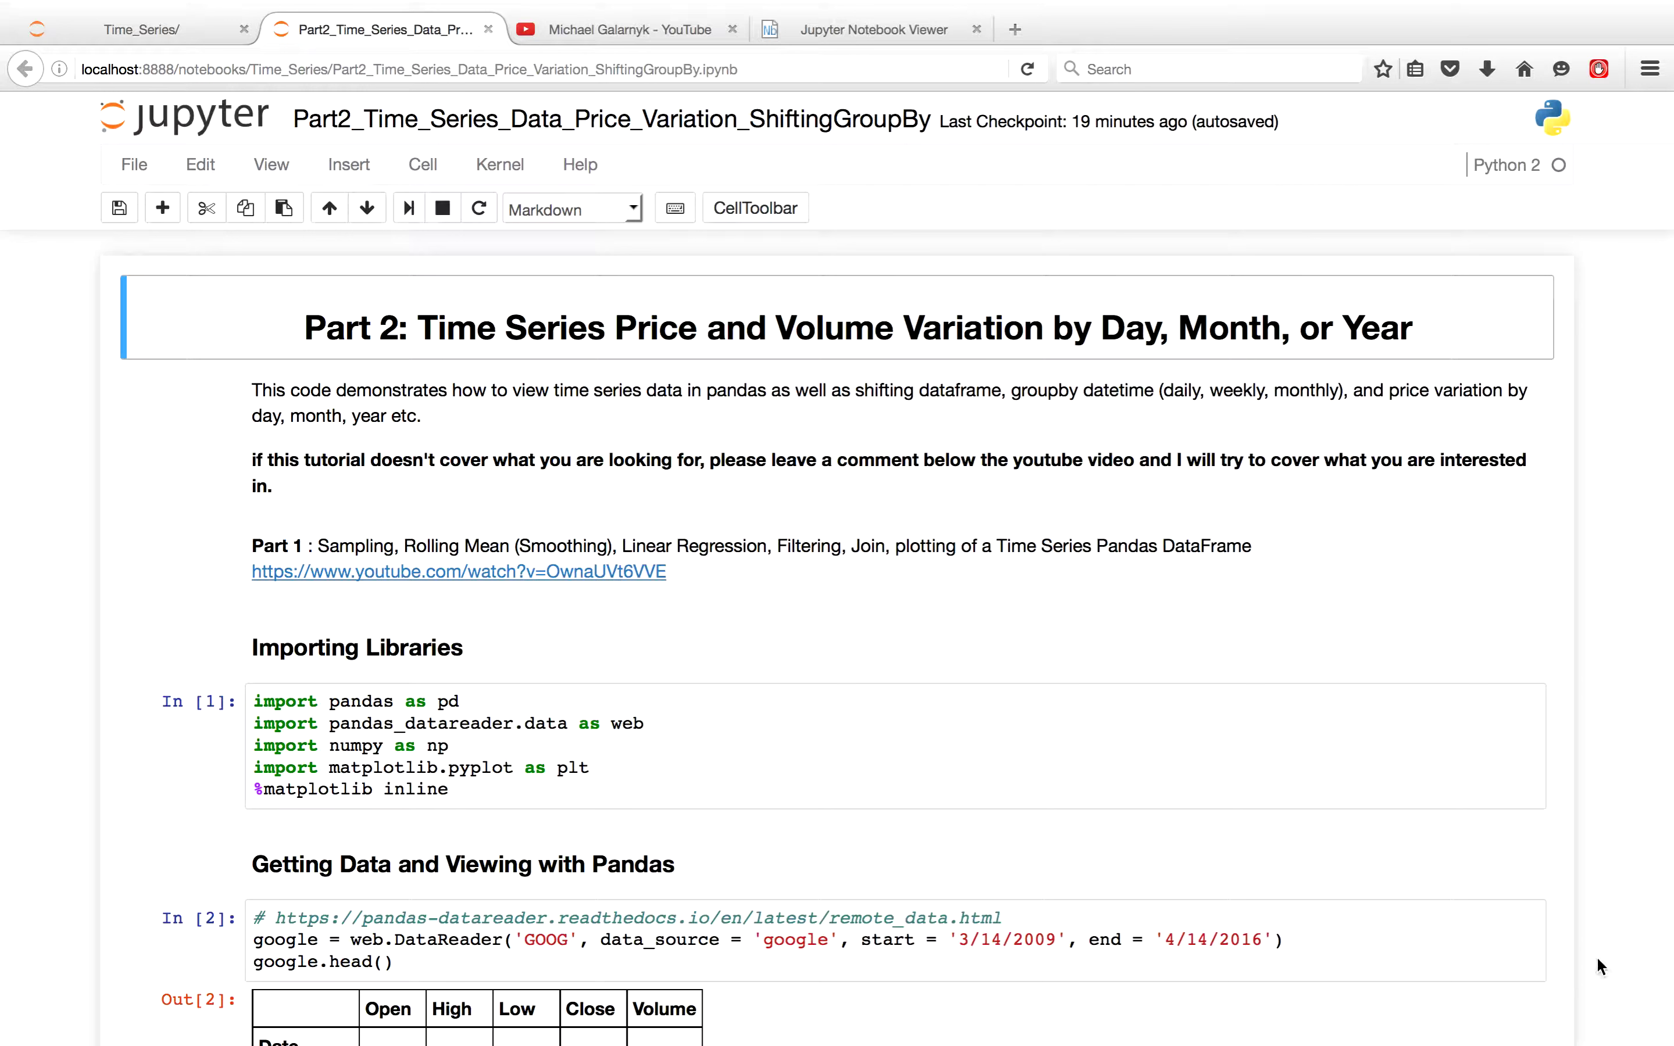
{"action": "mouse_move", "coordinate": [1463, 809]}
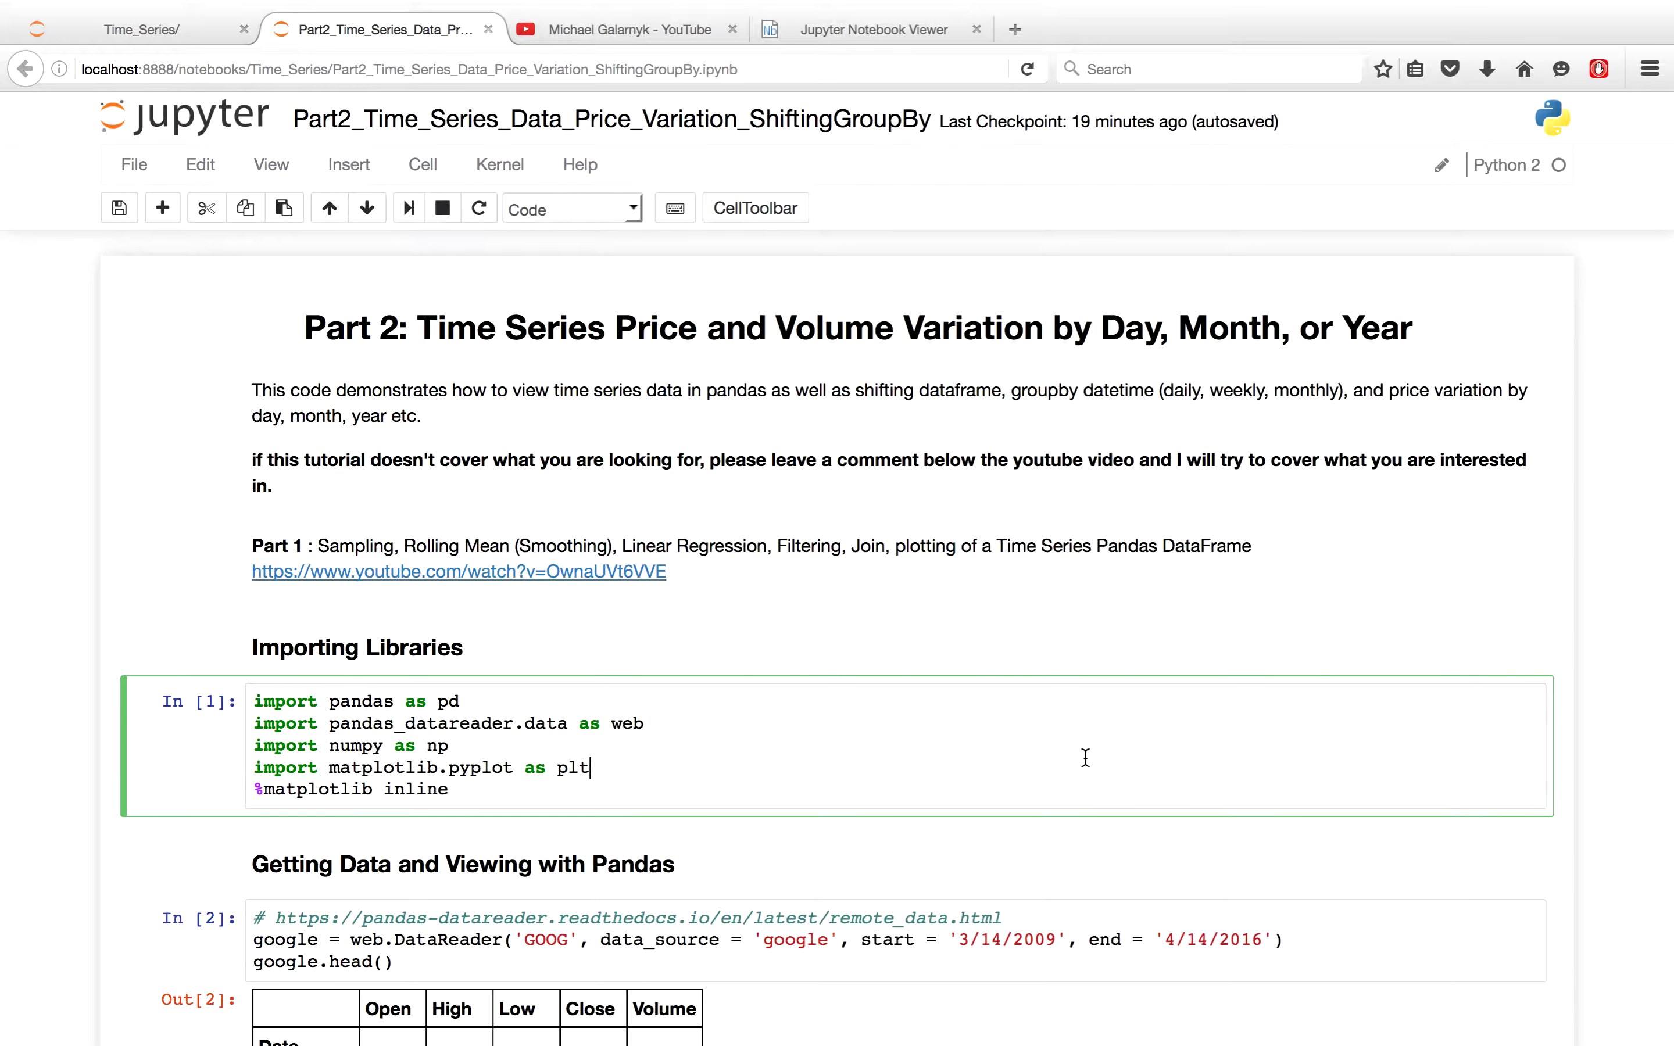
Re-run the pandas/DataReader import cell so the Google stock head rows reload, then review the output below.
{"action": "scroll", "scroll_direction": "down", "scroll_amount": 3}
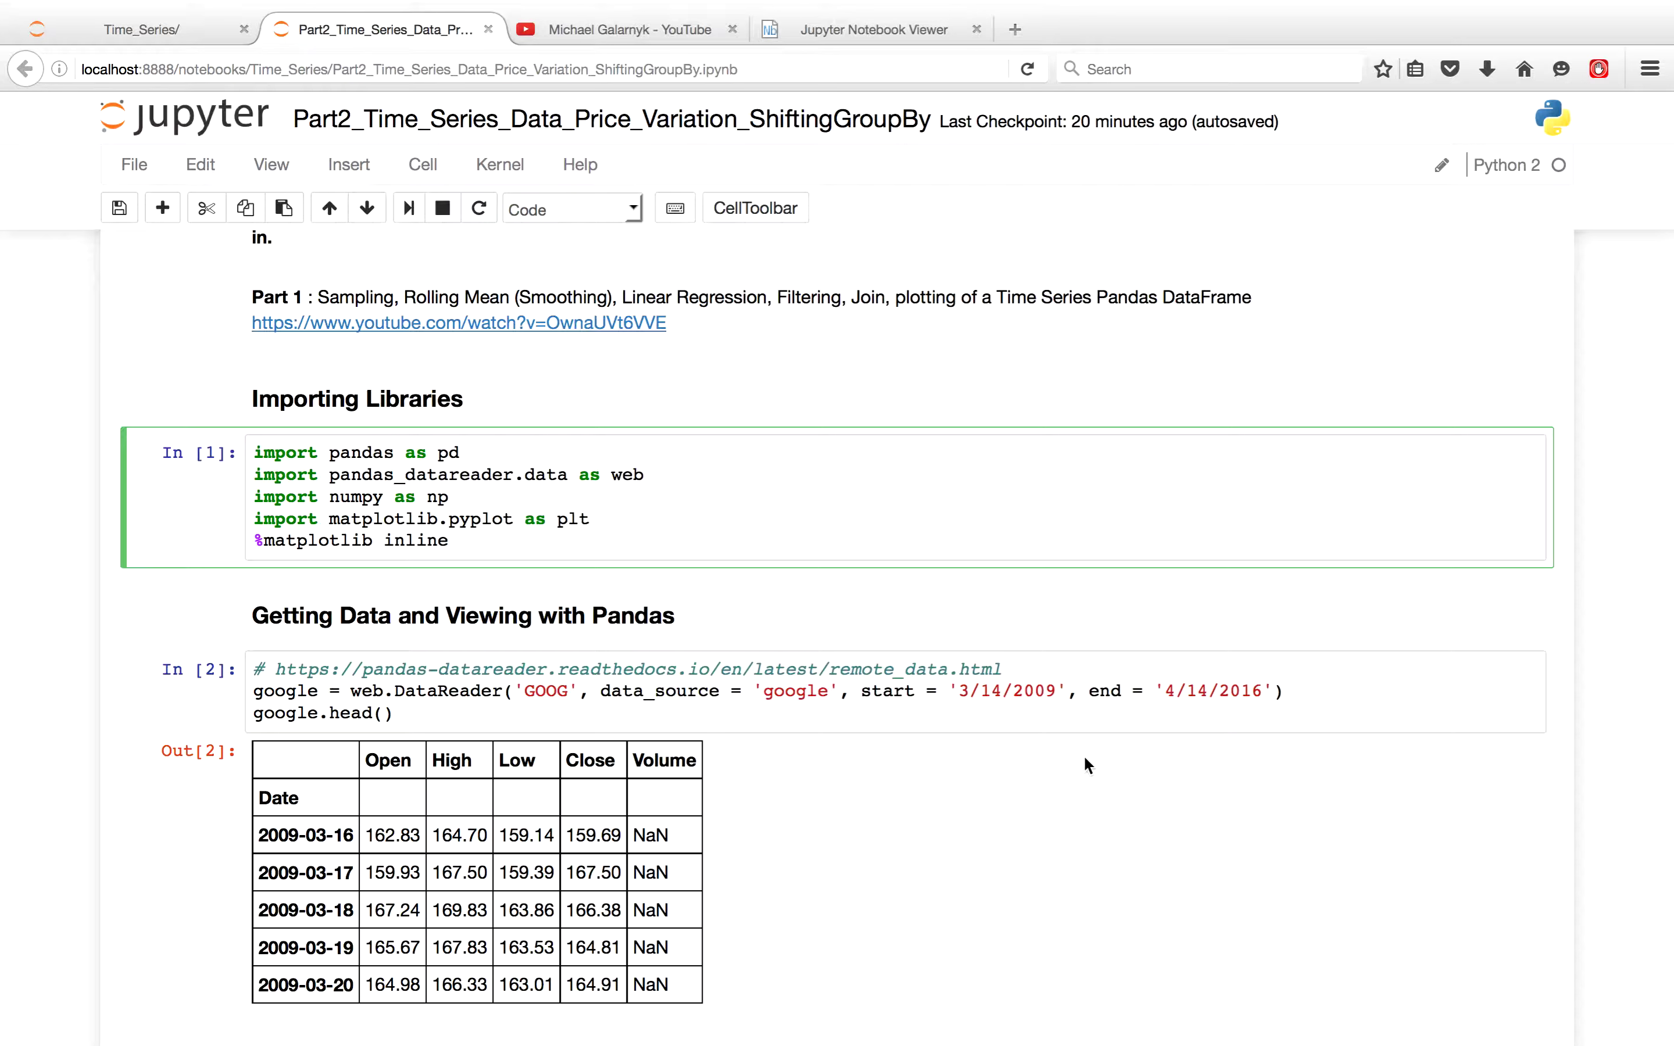
{"action": "left_click", "coordinate": [587, 518]}
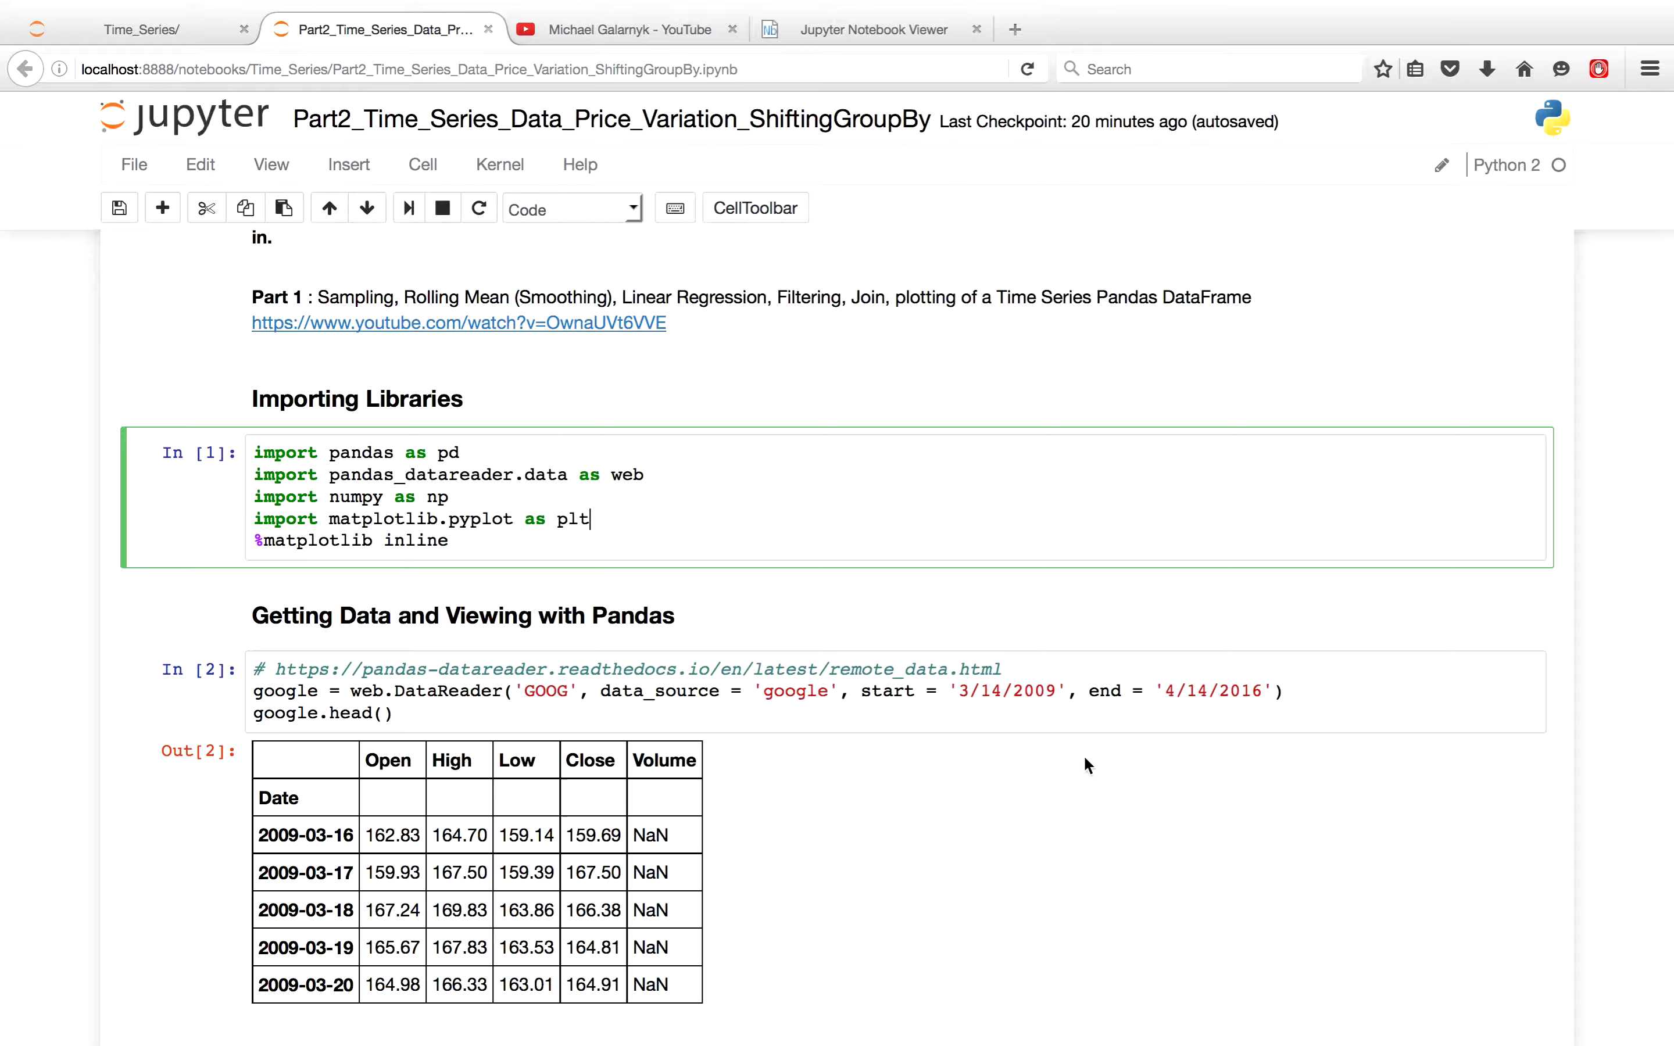
{"action": "mouse_move", "coordinate": [1087, 720]}
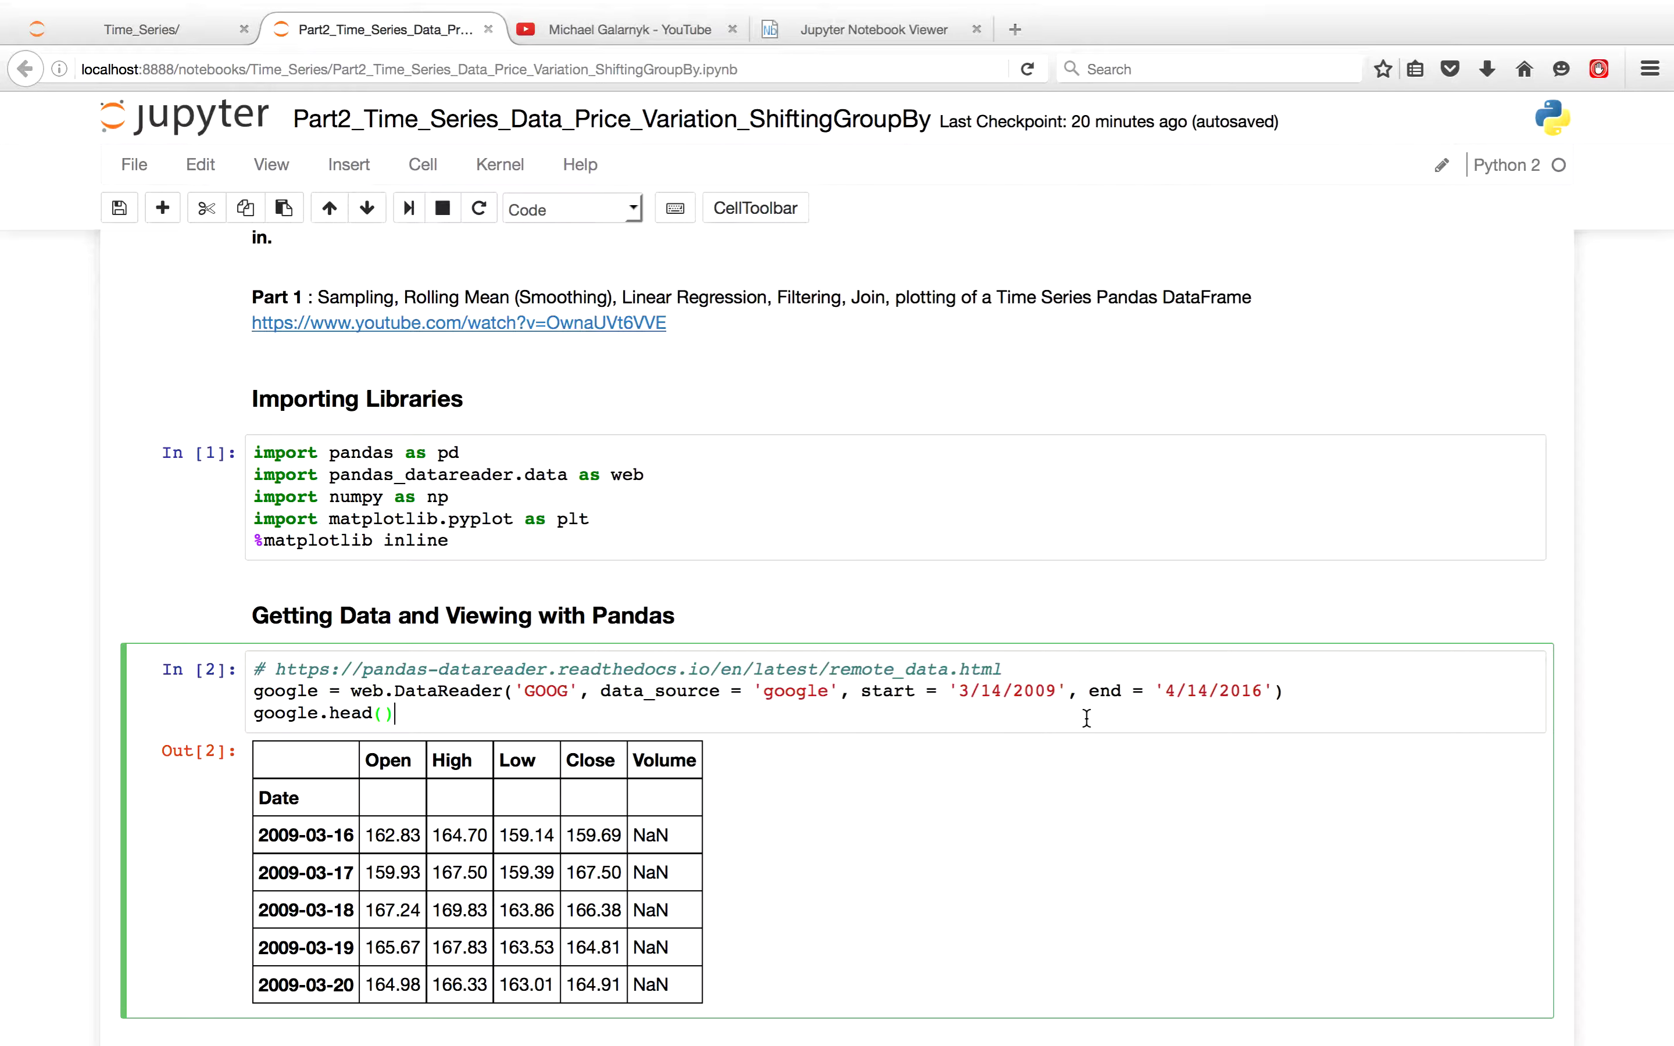
{"action": "scroll", "scroll_direction": "down", "scroll_amount": 3}
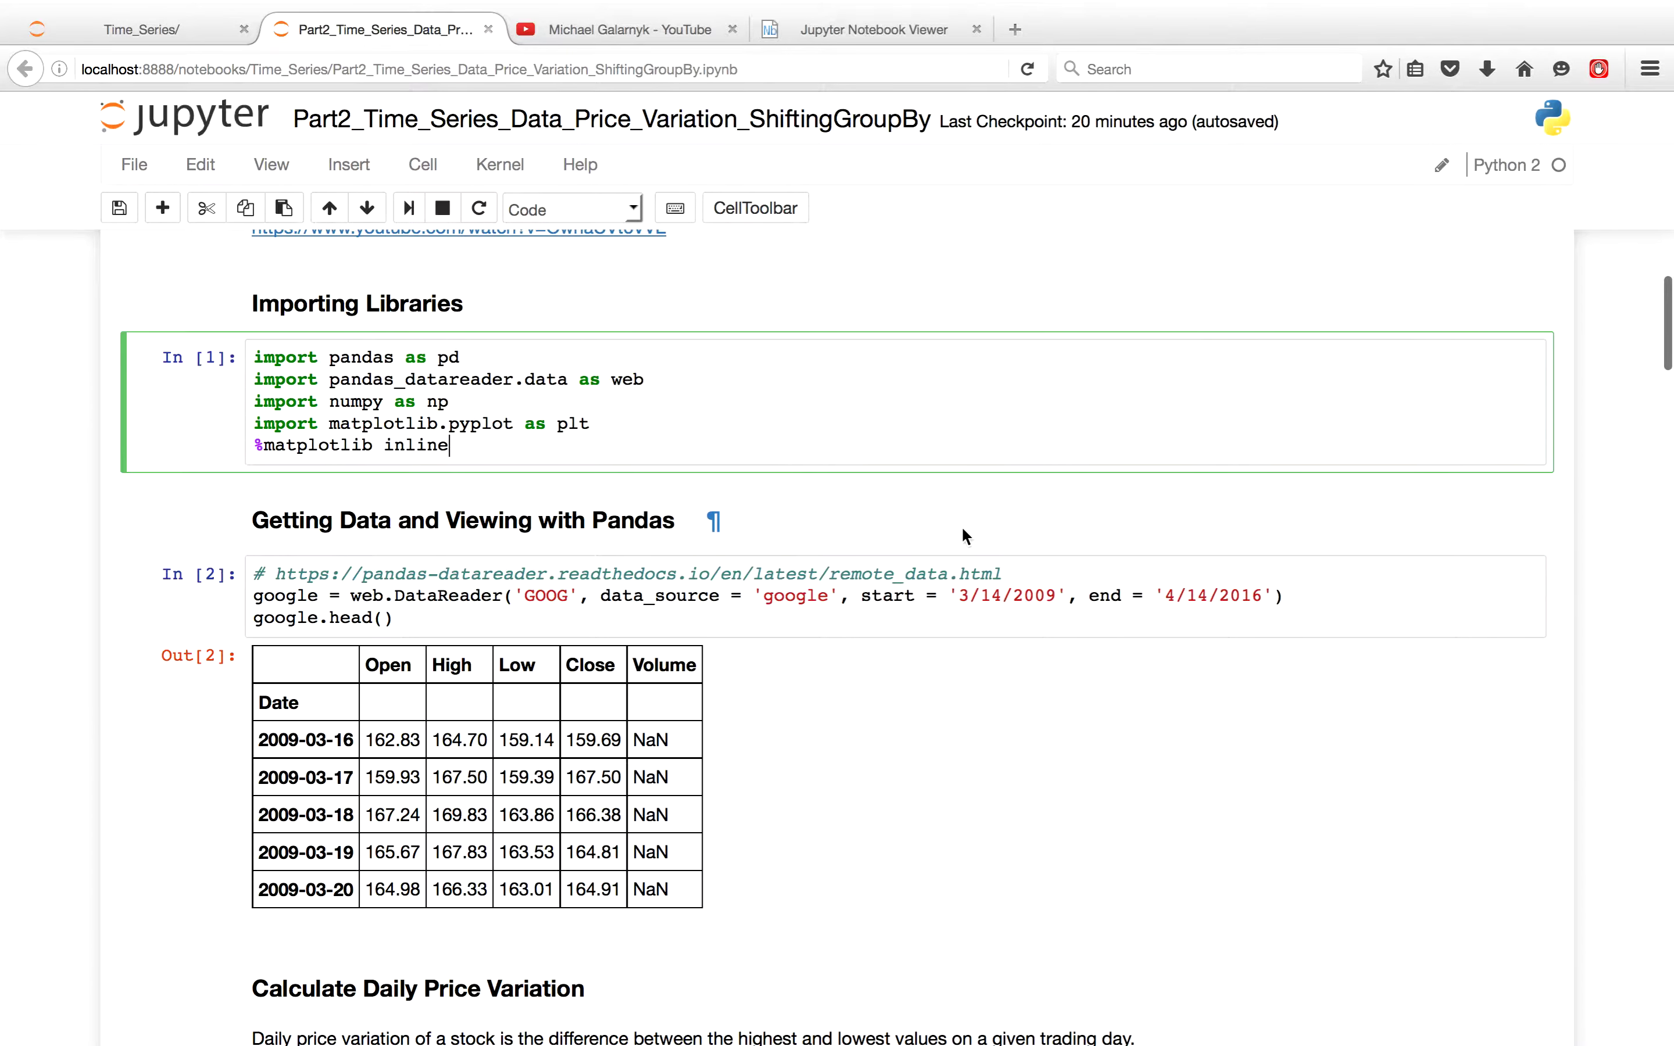
{"action": "scroll", "scroll_direction": "down", "scroll_amount": 3}
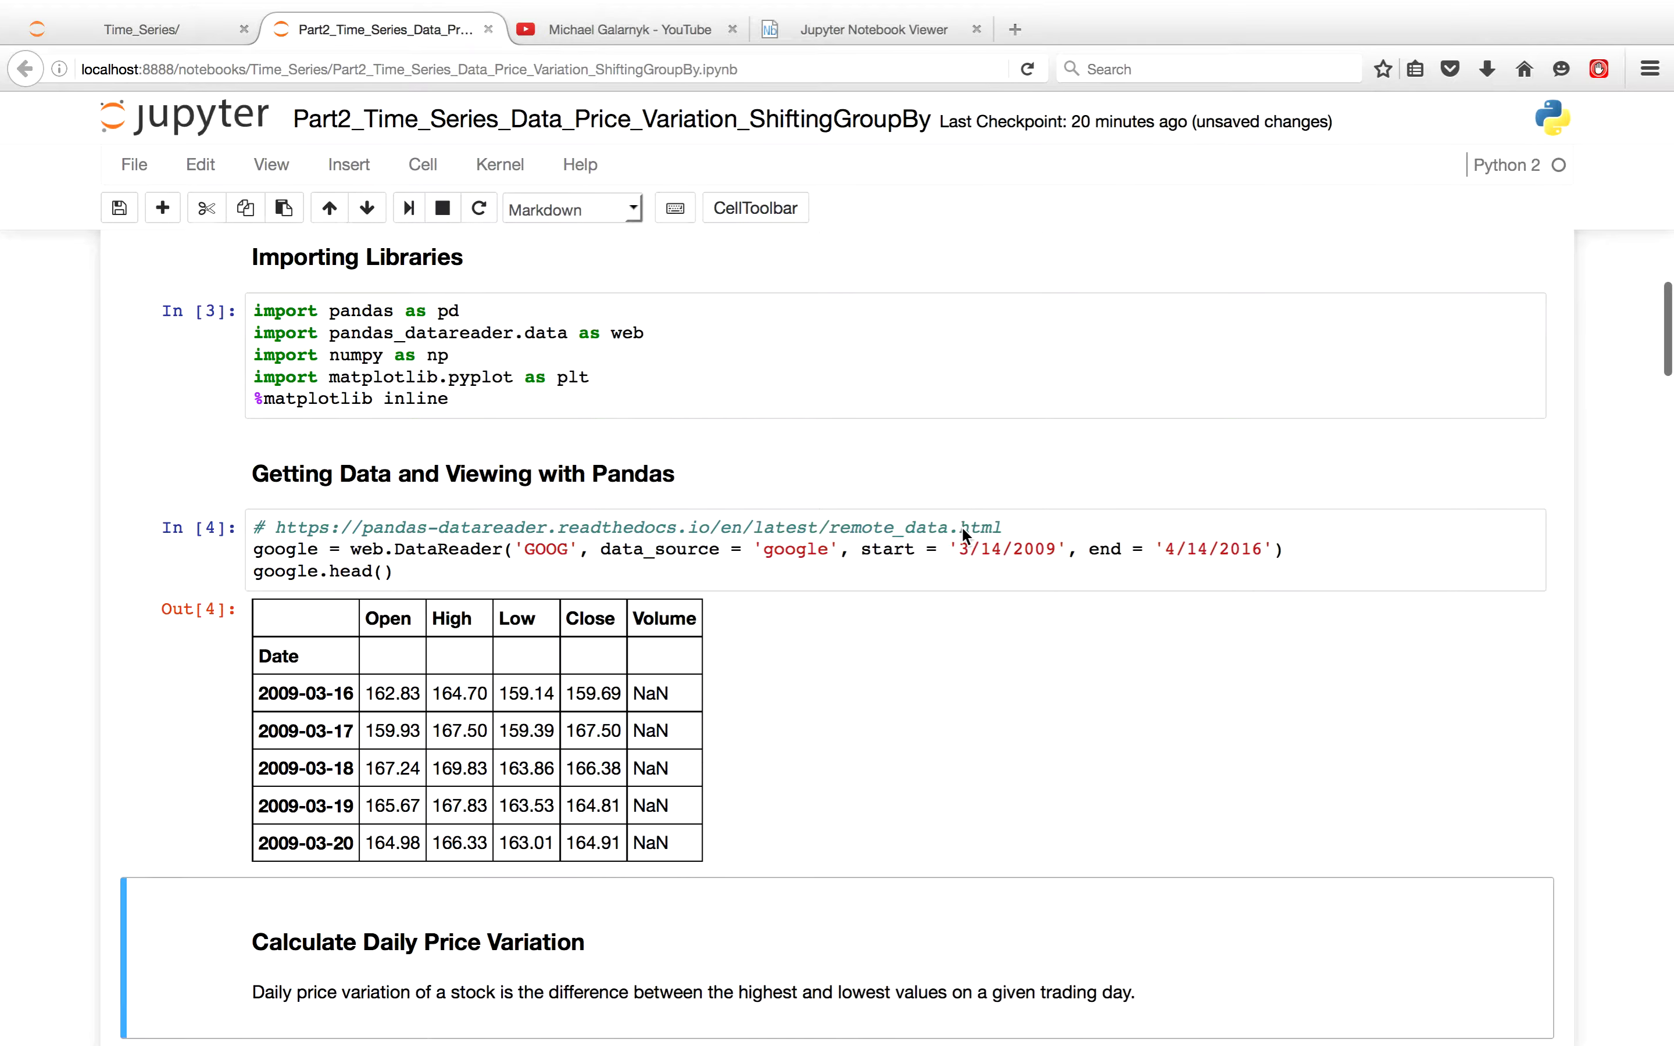
{"action": "scroll", "scroll_direction": "down", "scroll_amount": 3}
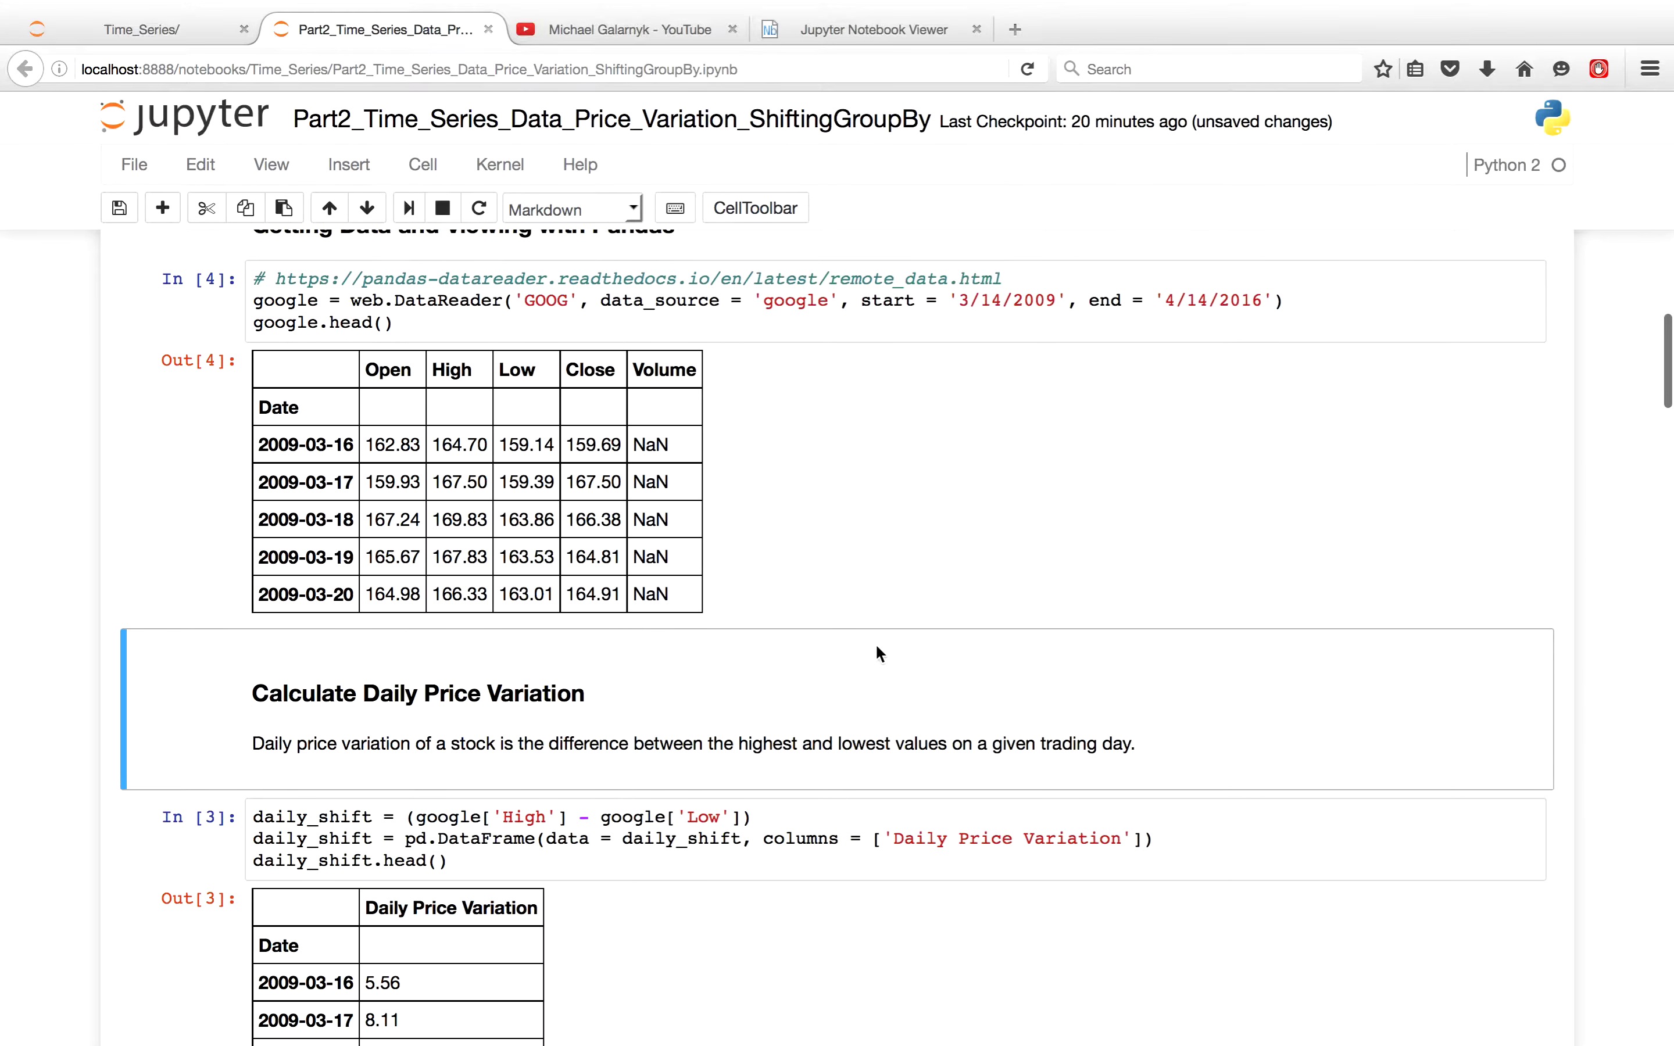
{"action": "scroll", "scroll_direction": "down", "scroll_amount": 3}
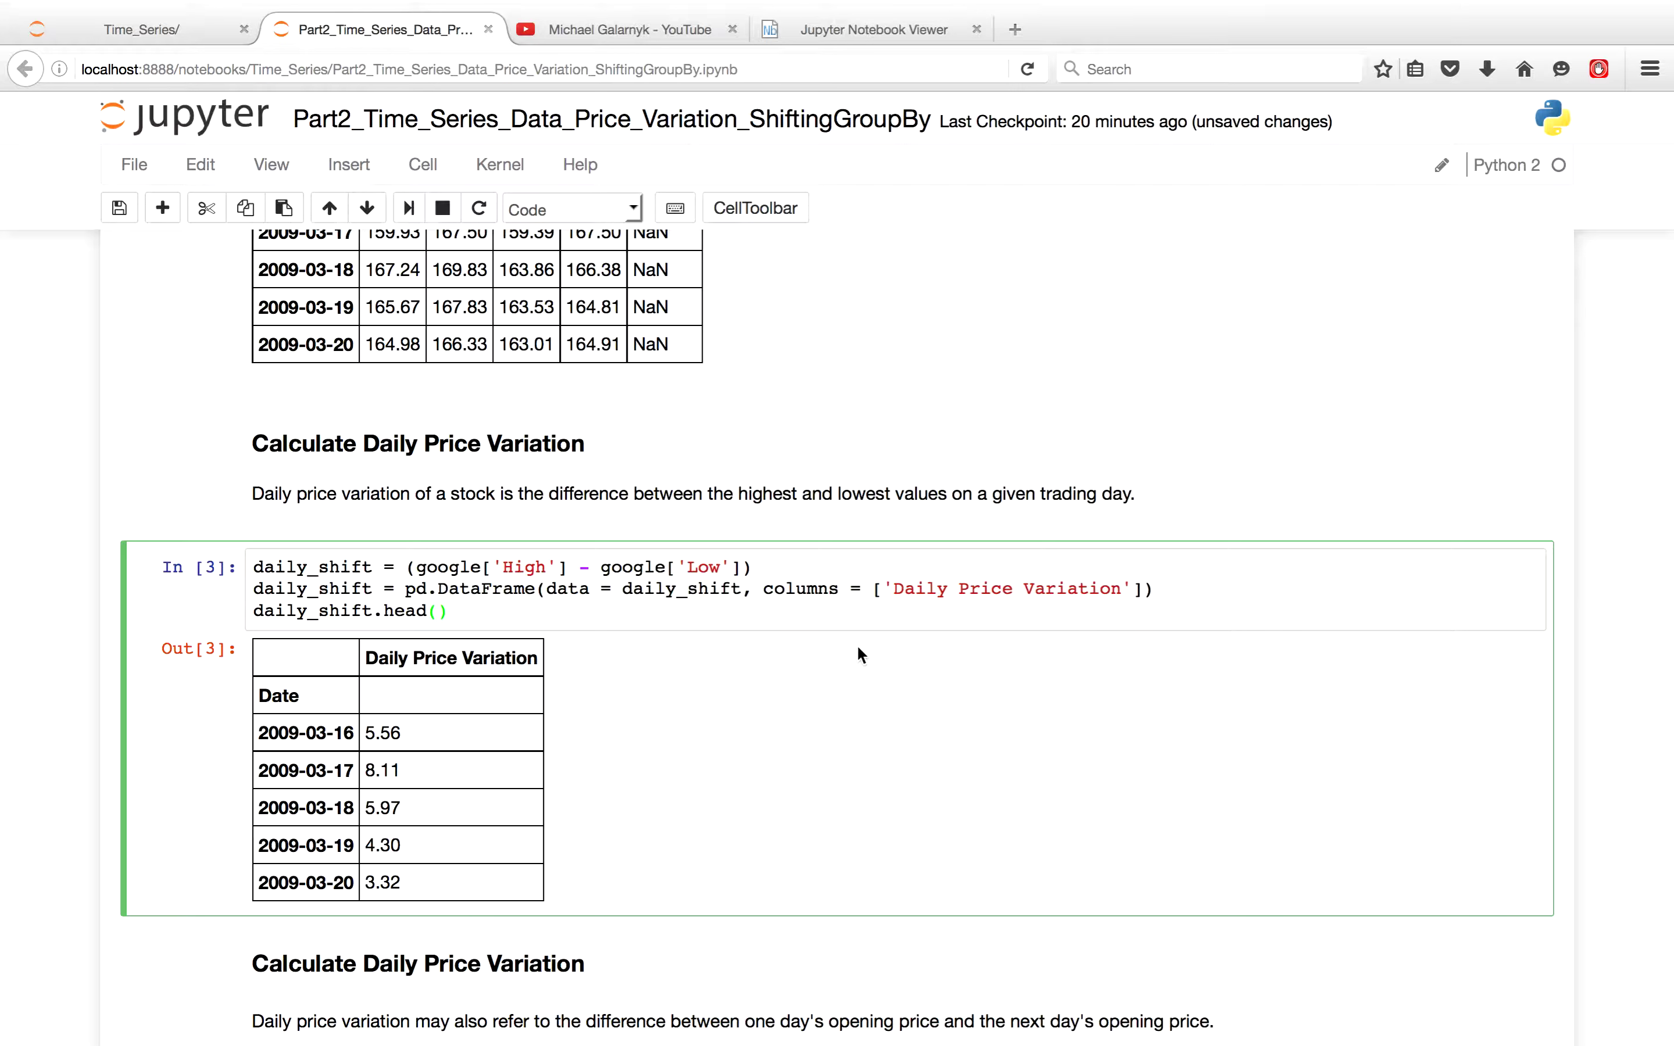
{"action": "left_click", "coordinate": [447, 612]}
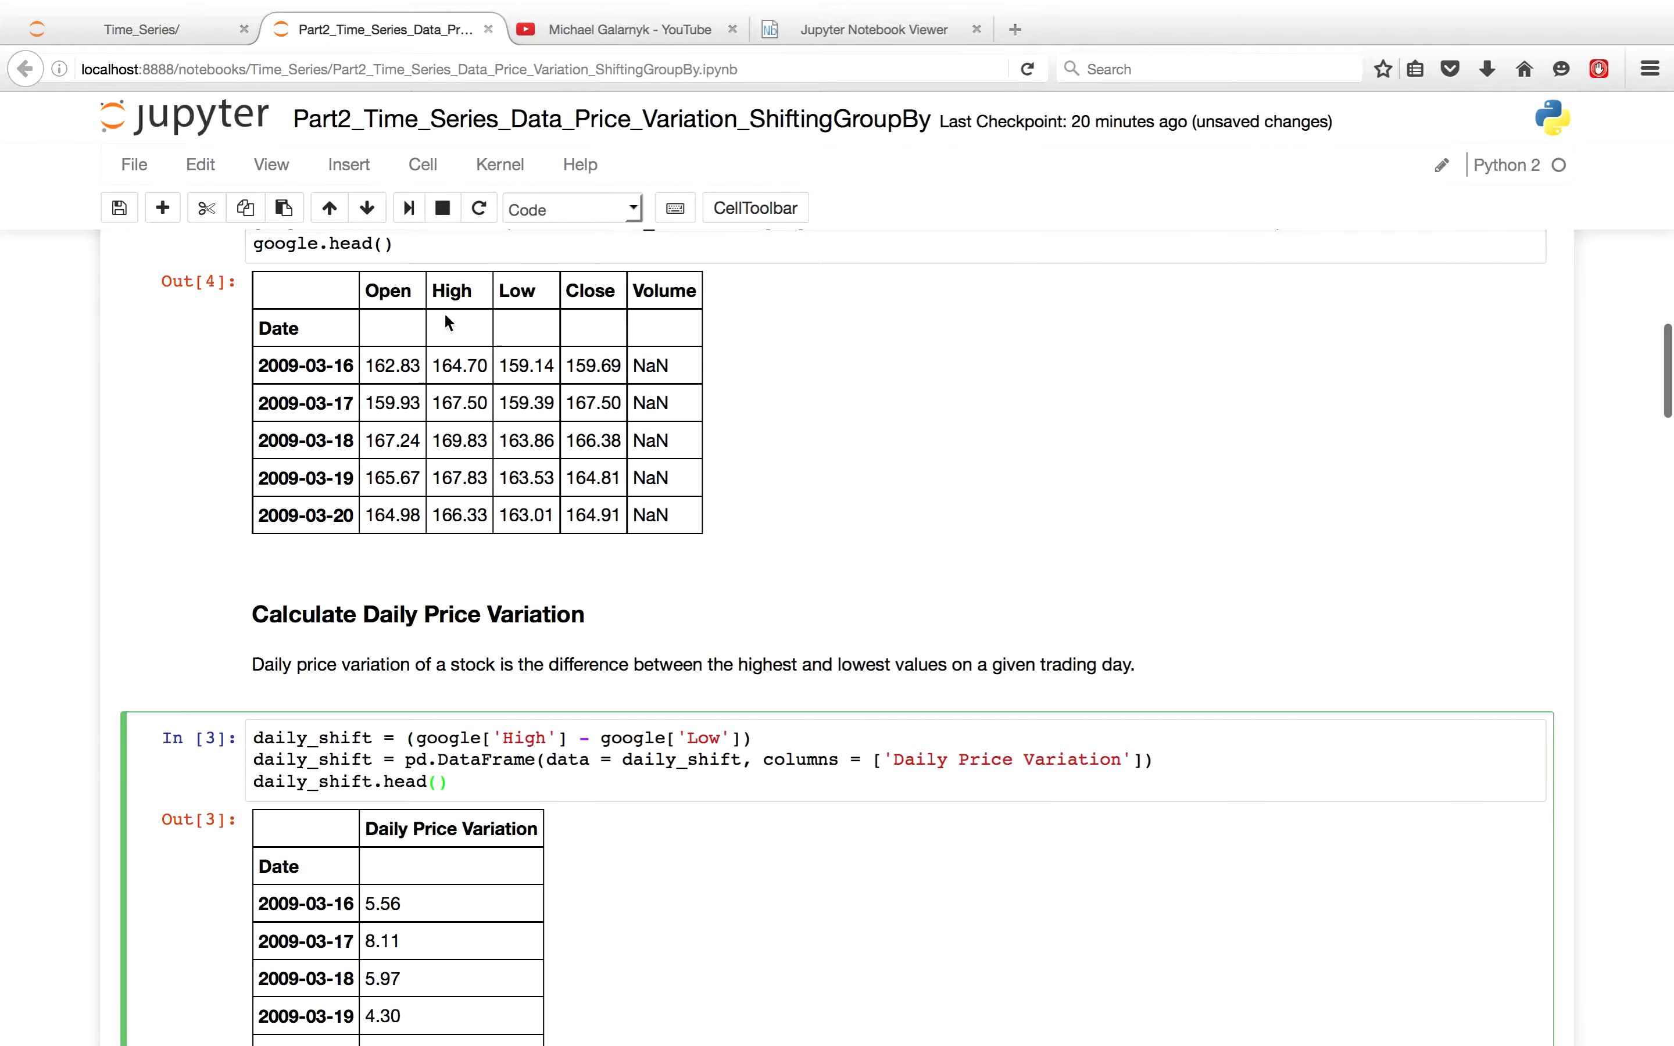
{"action": "mouse_move", "coordinate": [476, 314]}
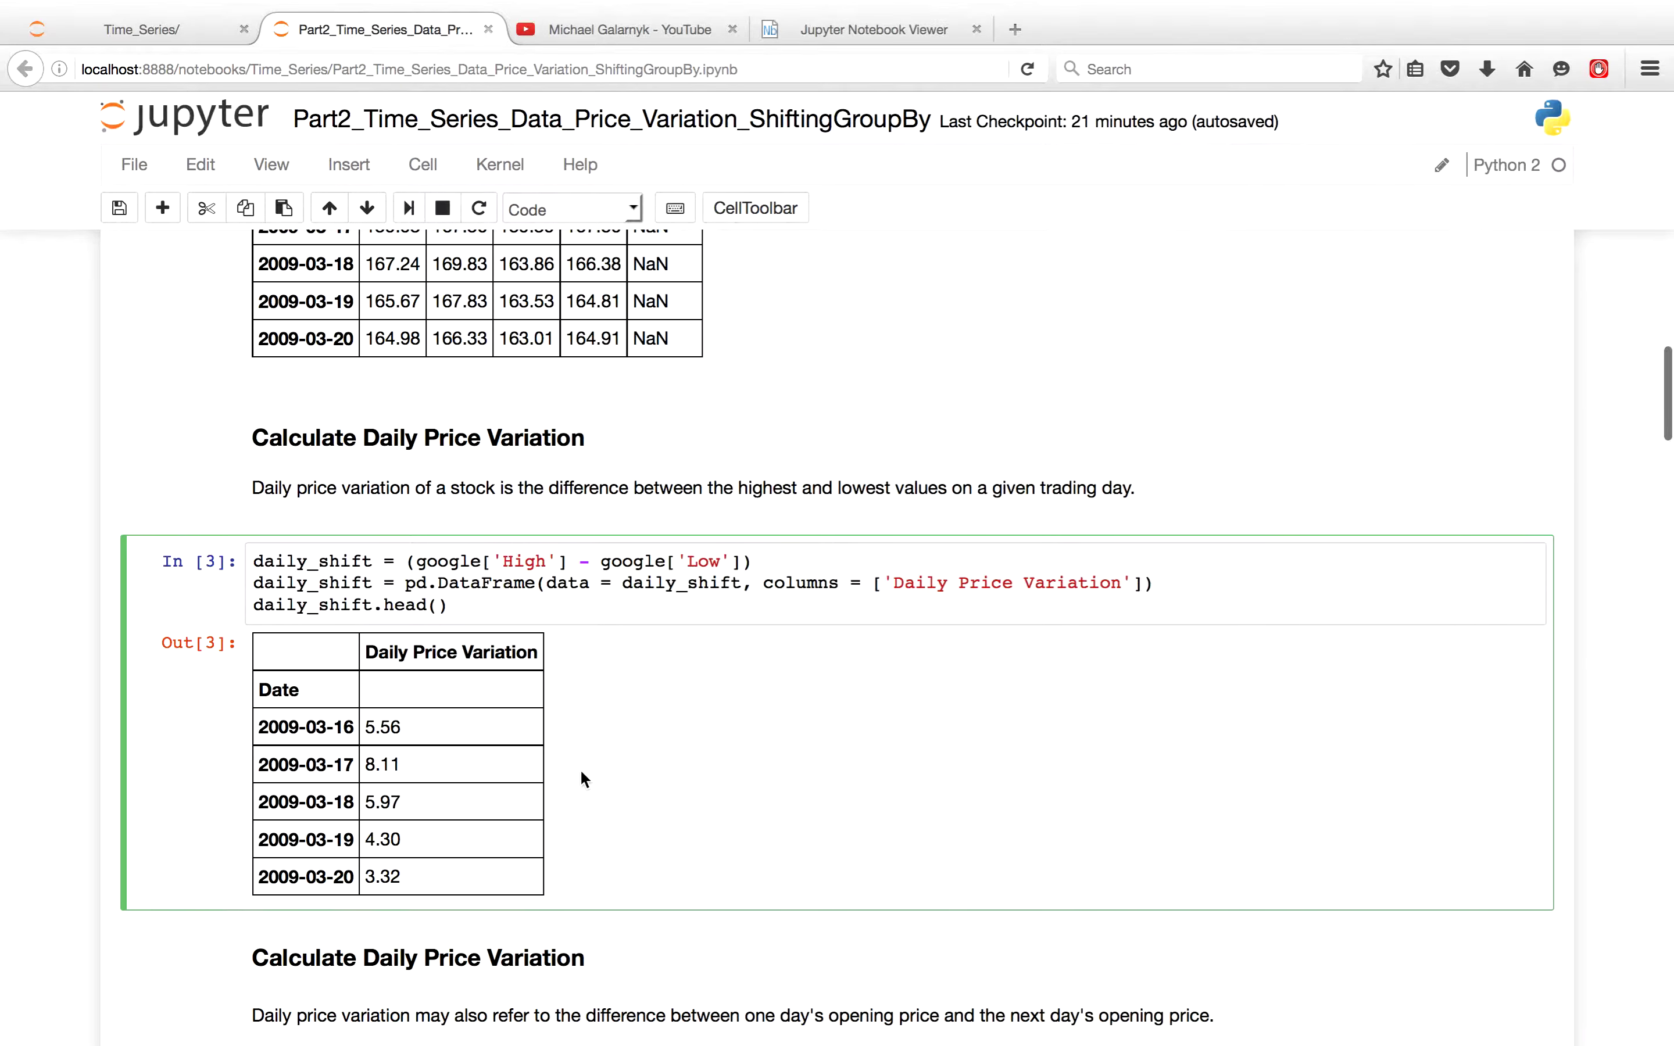
{"action": "scroll", "scroll_direction": "down", "scroll_amount": 3}
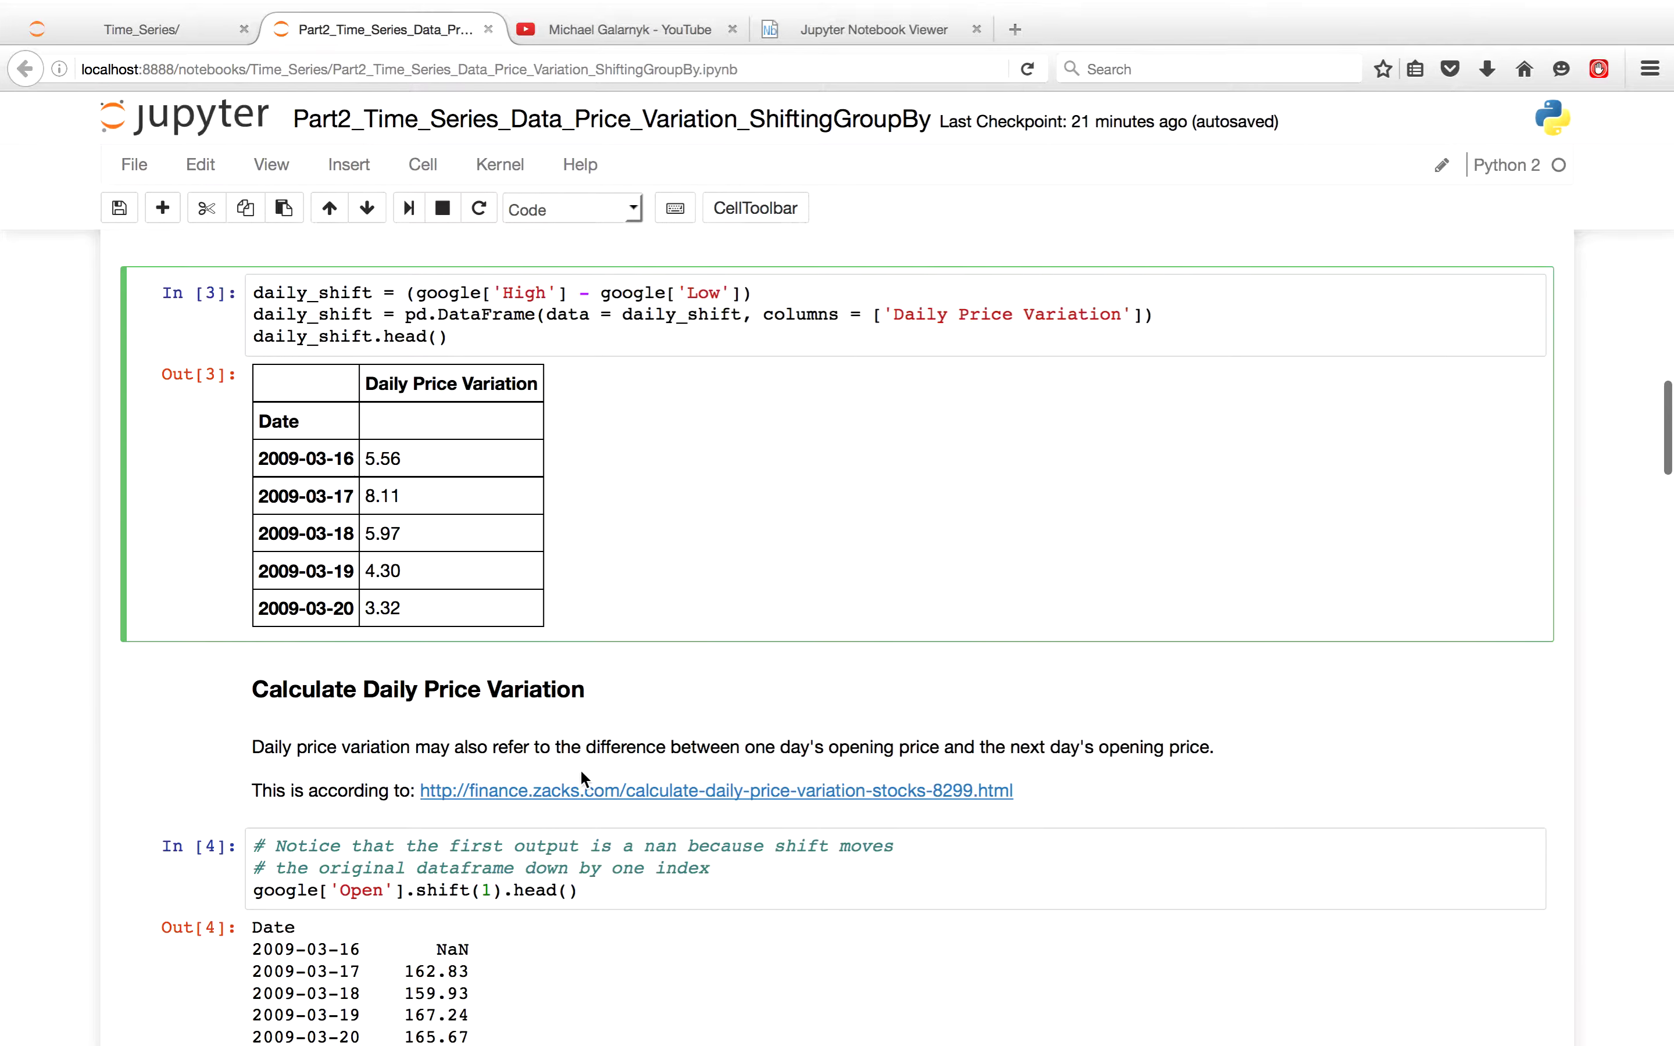
{"action": "scroll", "scroll_direction": "down", "scroll_amount": 3}
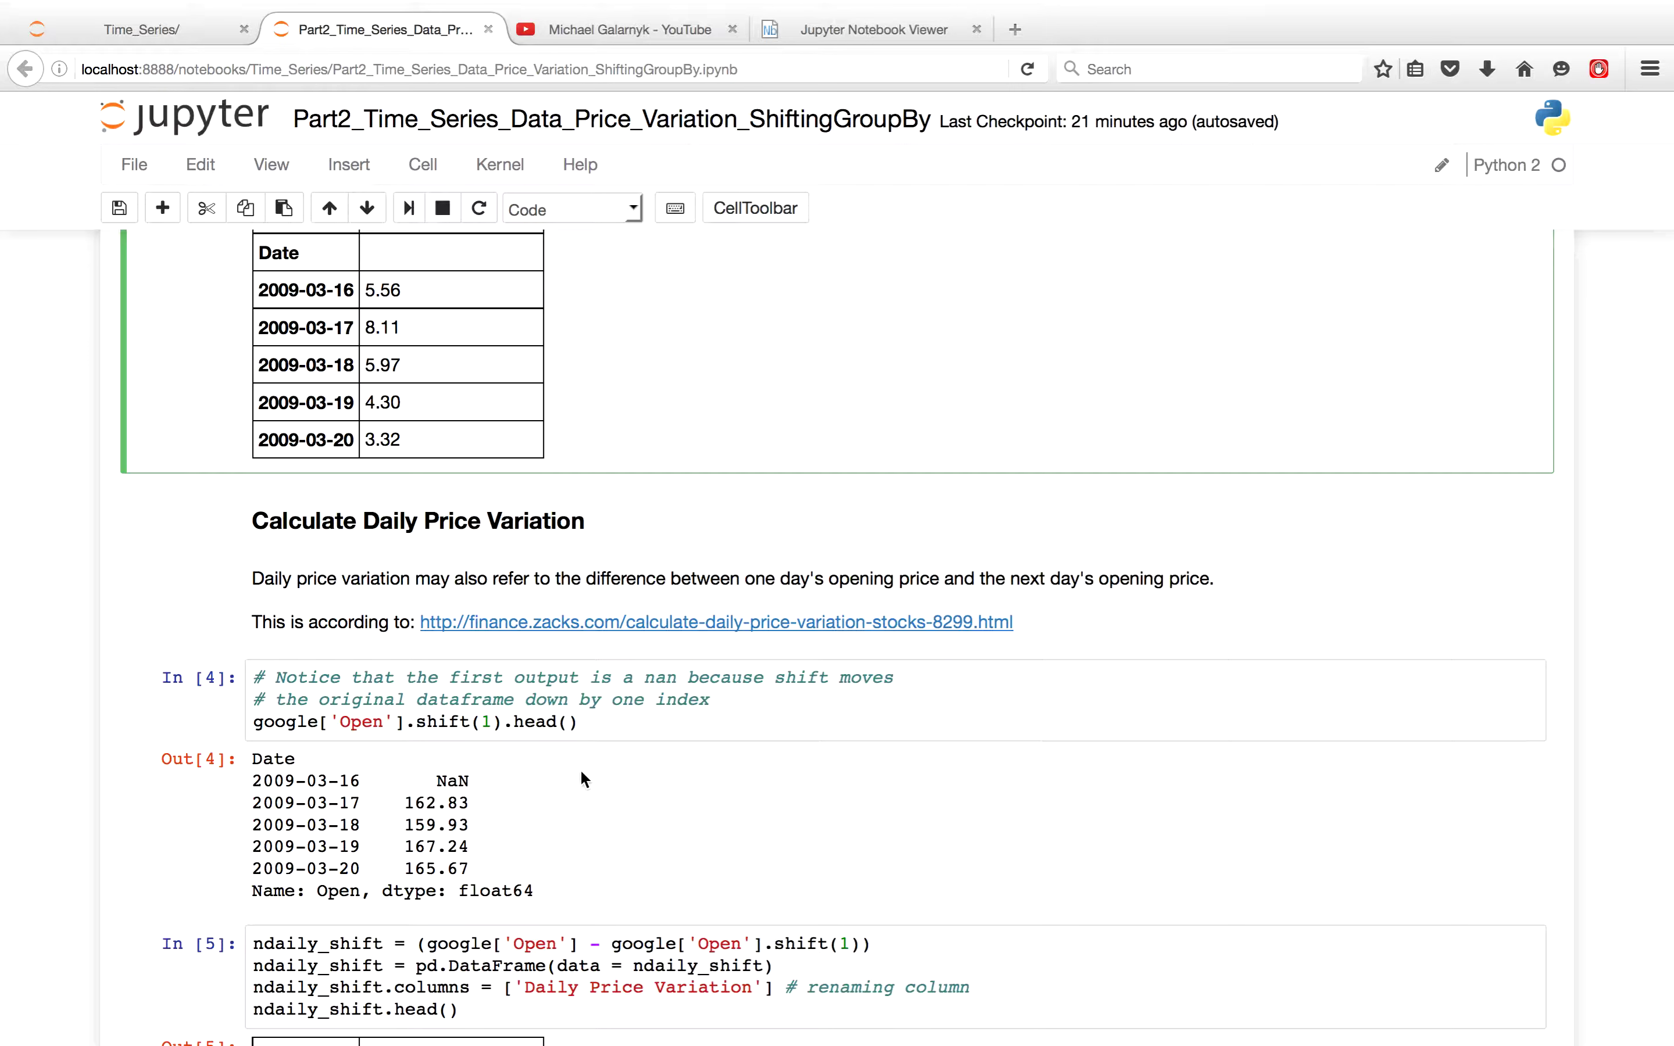
{"action": "scroll", "scroll_direction": "down", "scroll_amount": 3}
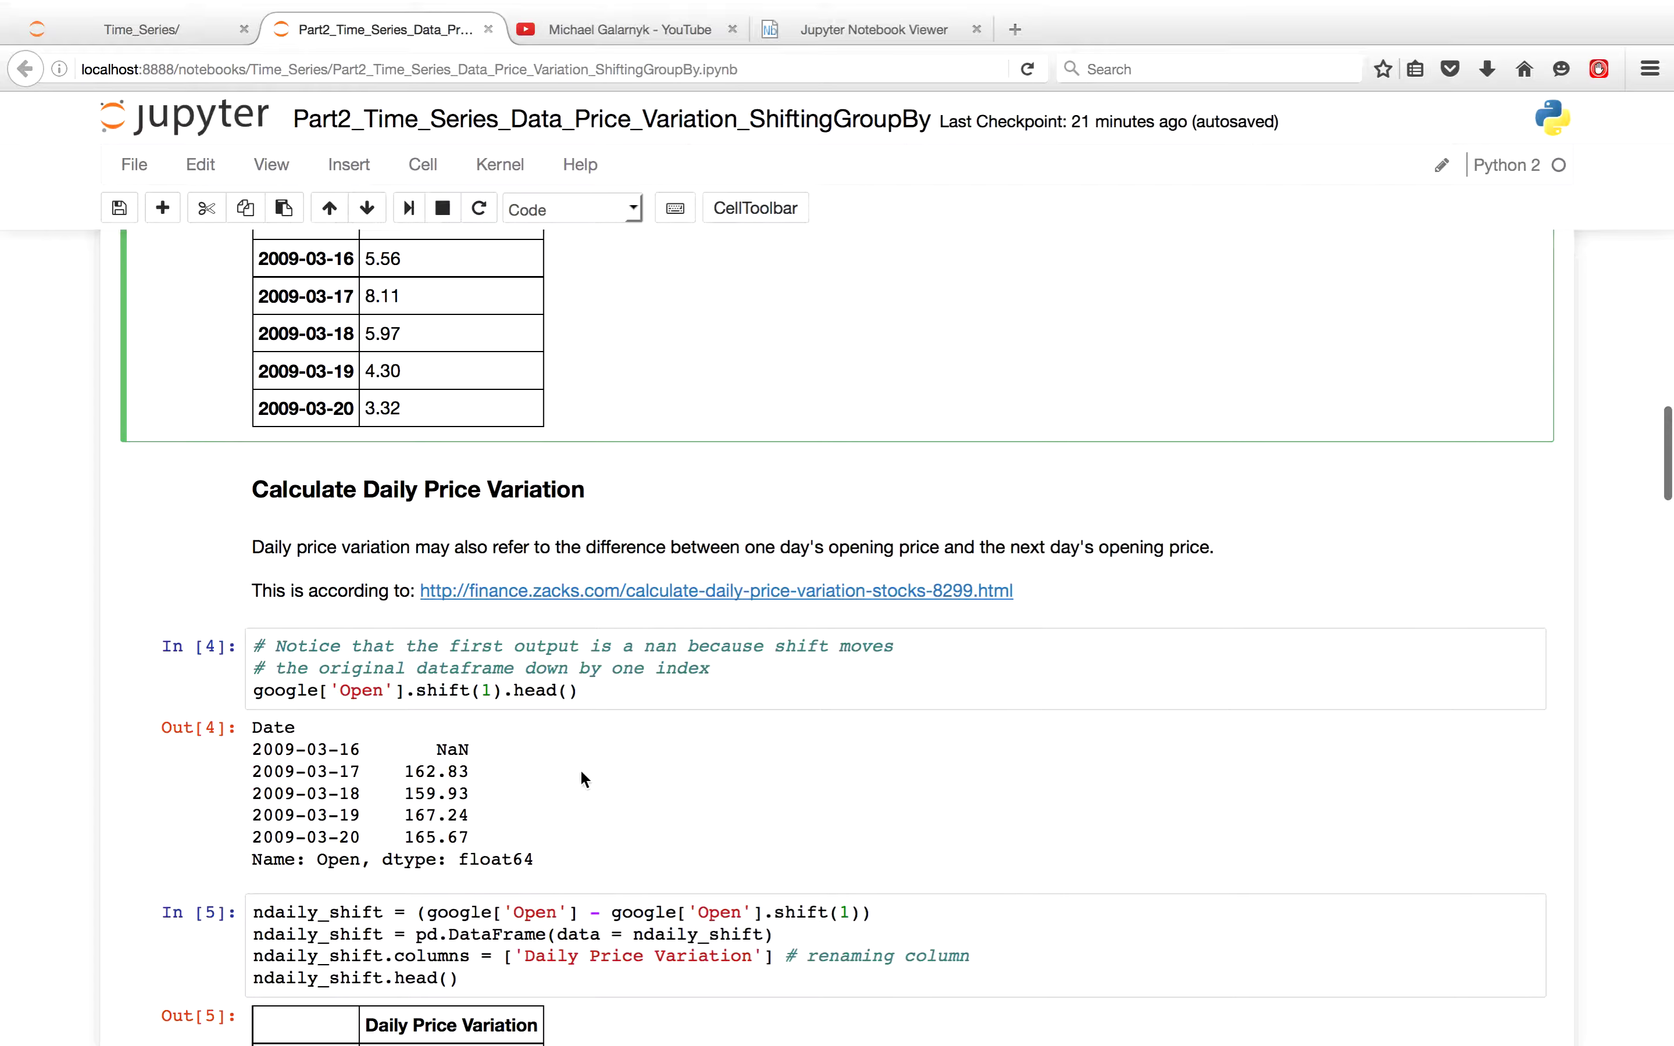
{"action": "scroll", "scroll_direction": "down", "scroll_amount": 3}
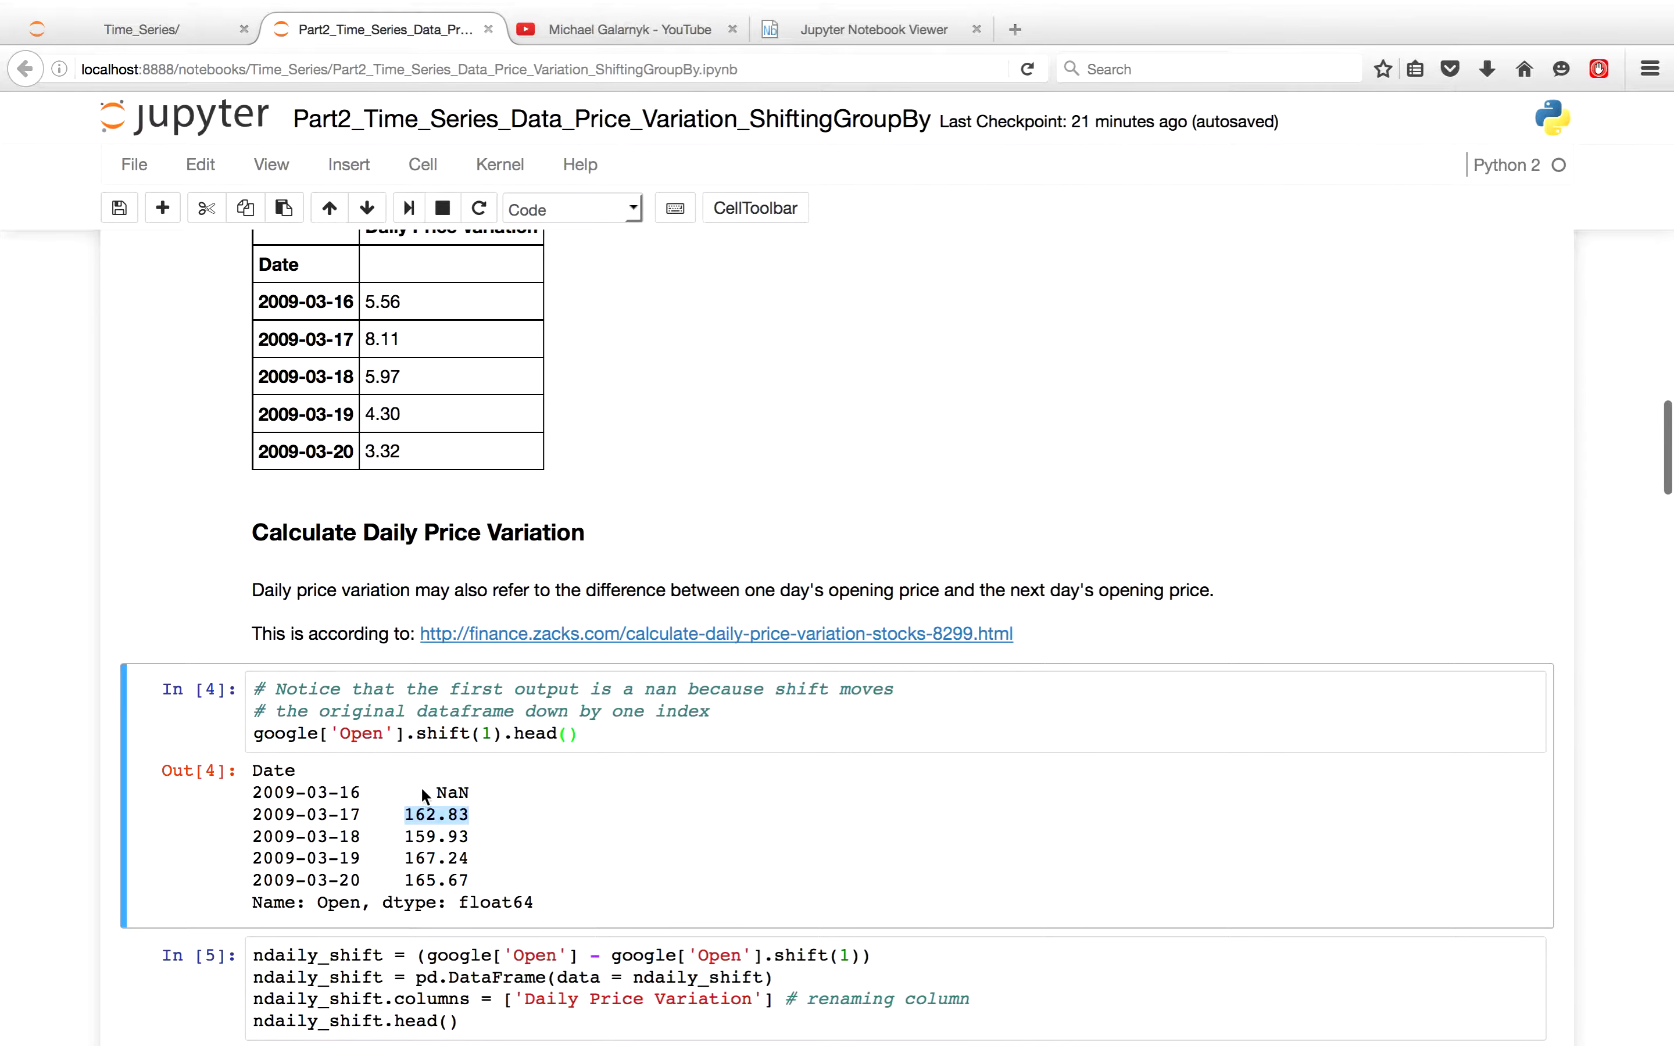
{"action": "double_click", "coordinate": [451, 793]}
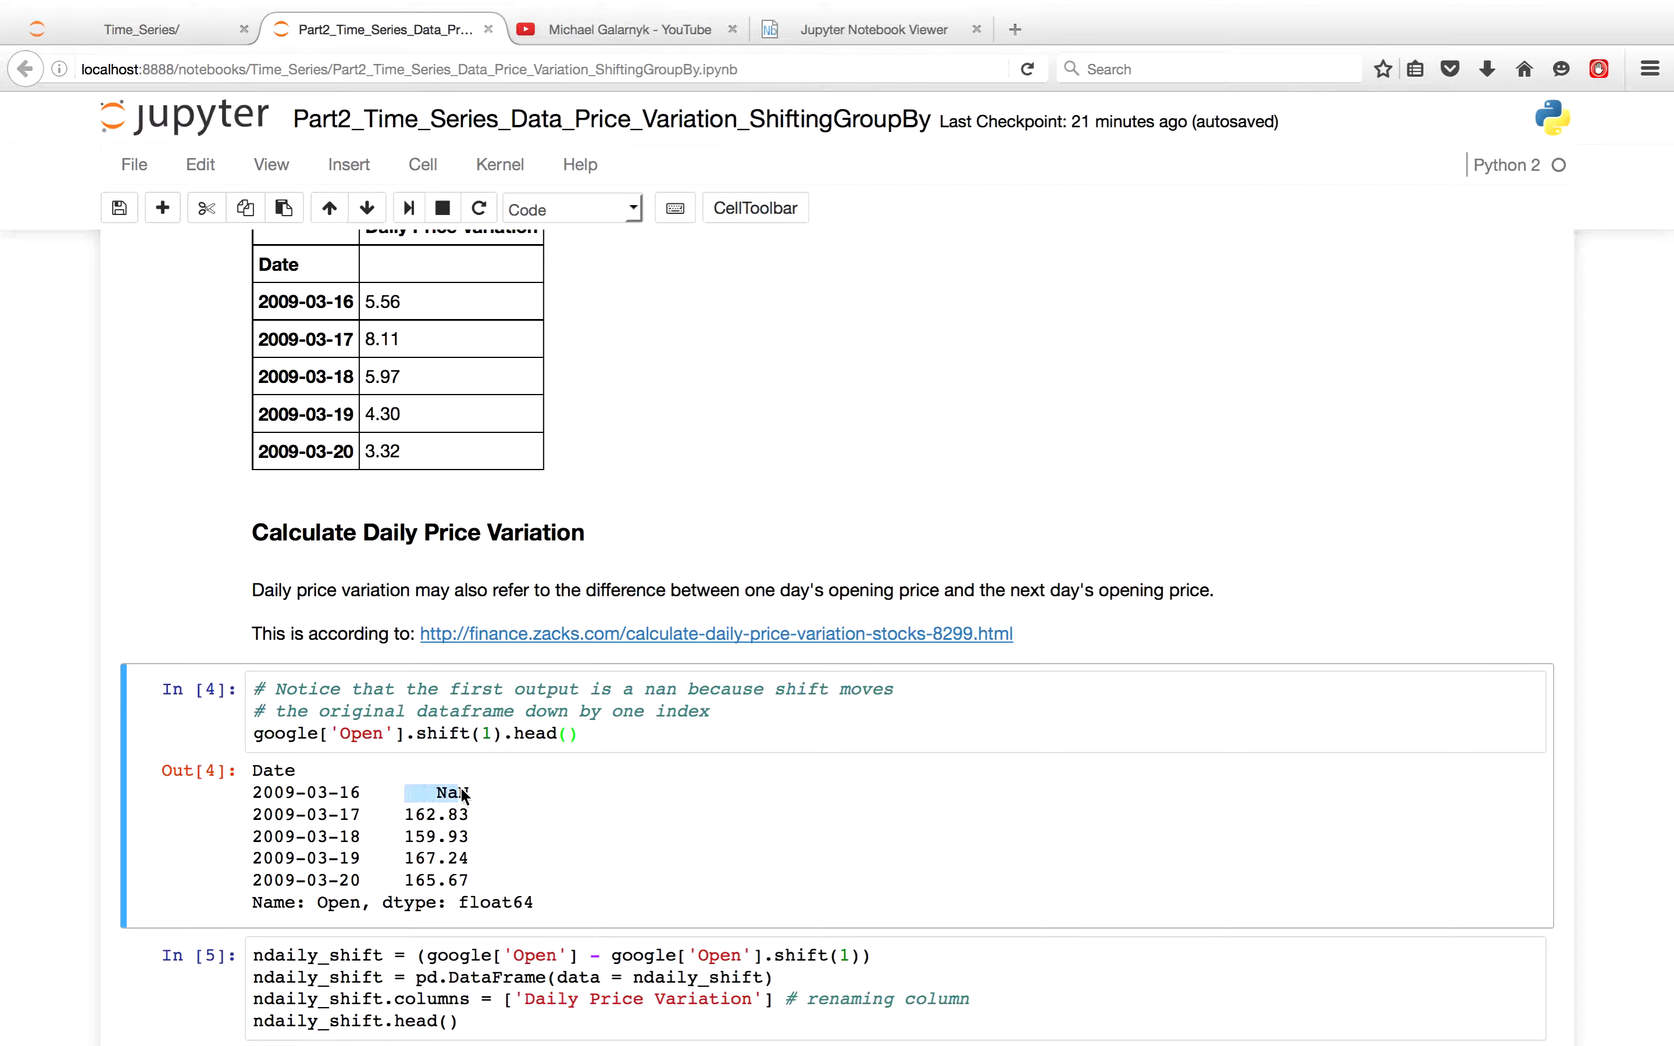
{"action": "mouse_move", "coordinate": [479, 795]}
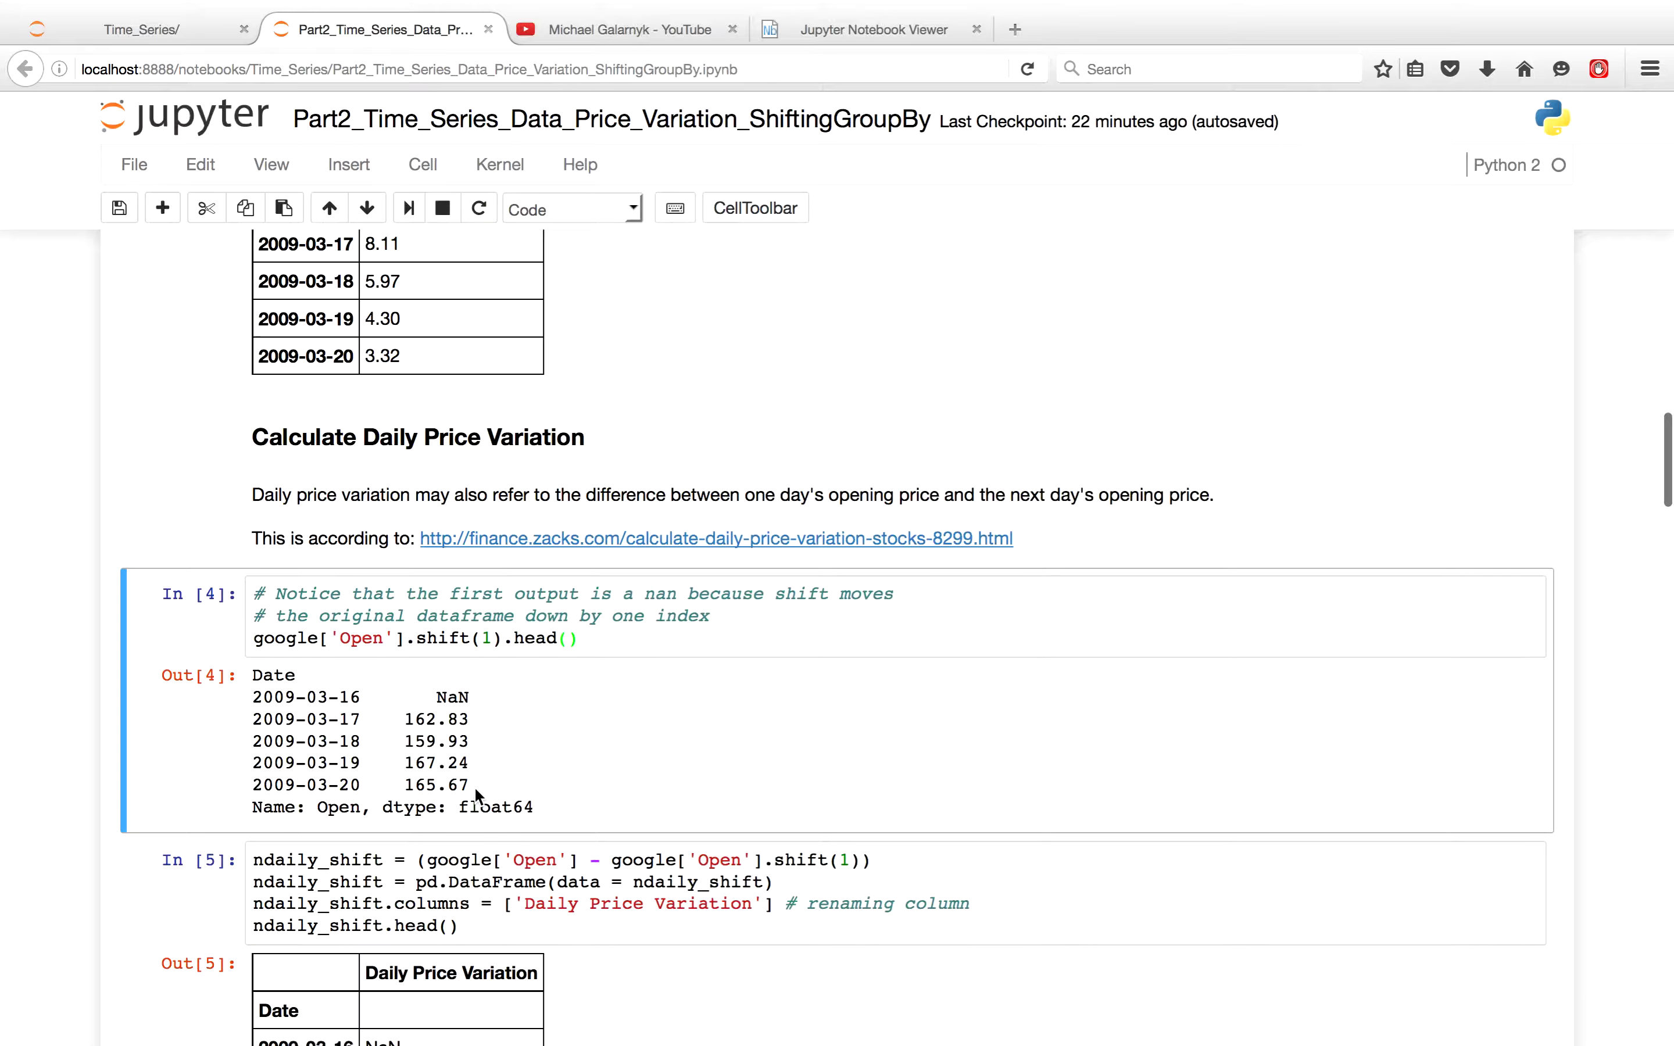
{"action": "scroll", "scroll_direction": "down", "scroll_amount": 3}
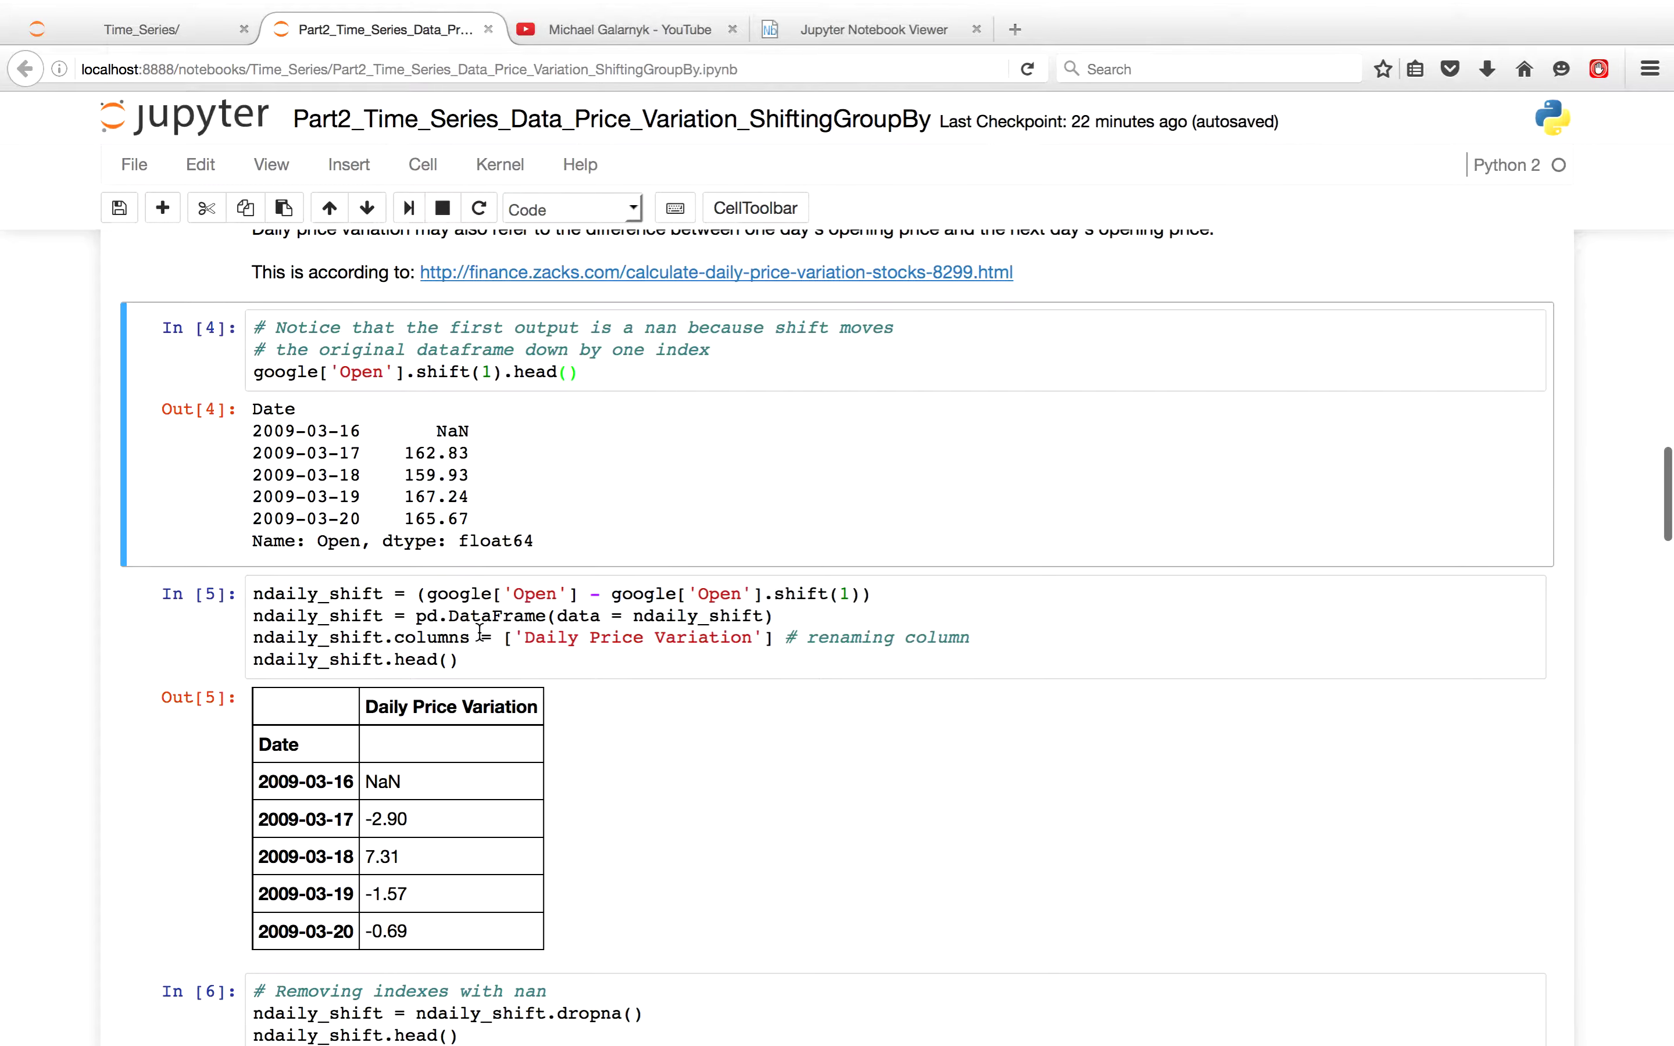
{"action": "mouse_move", "coordinate": [432, 474]}
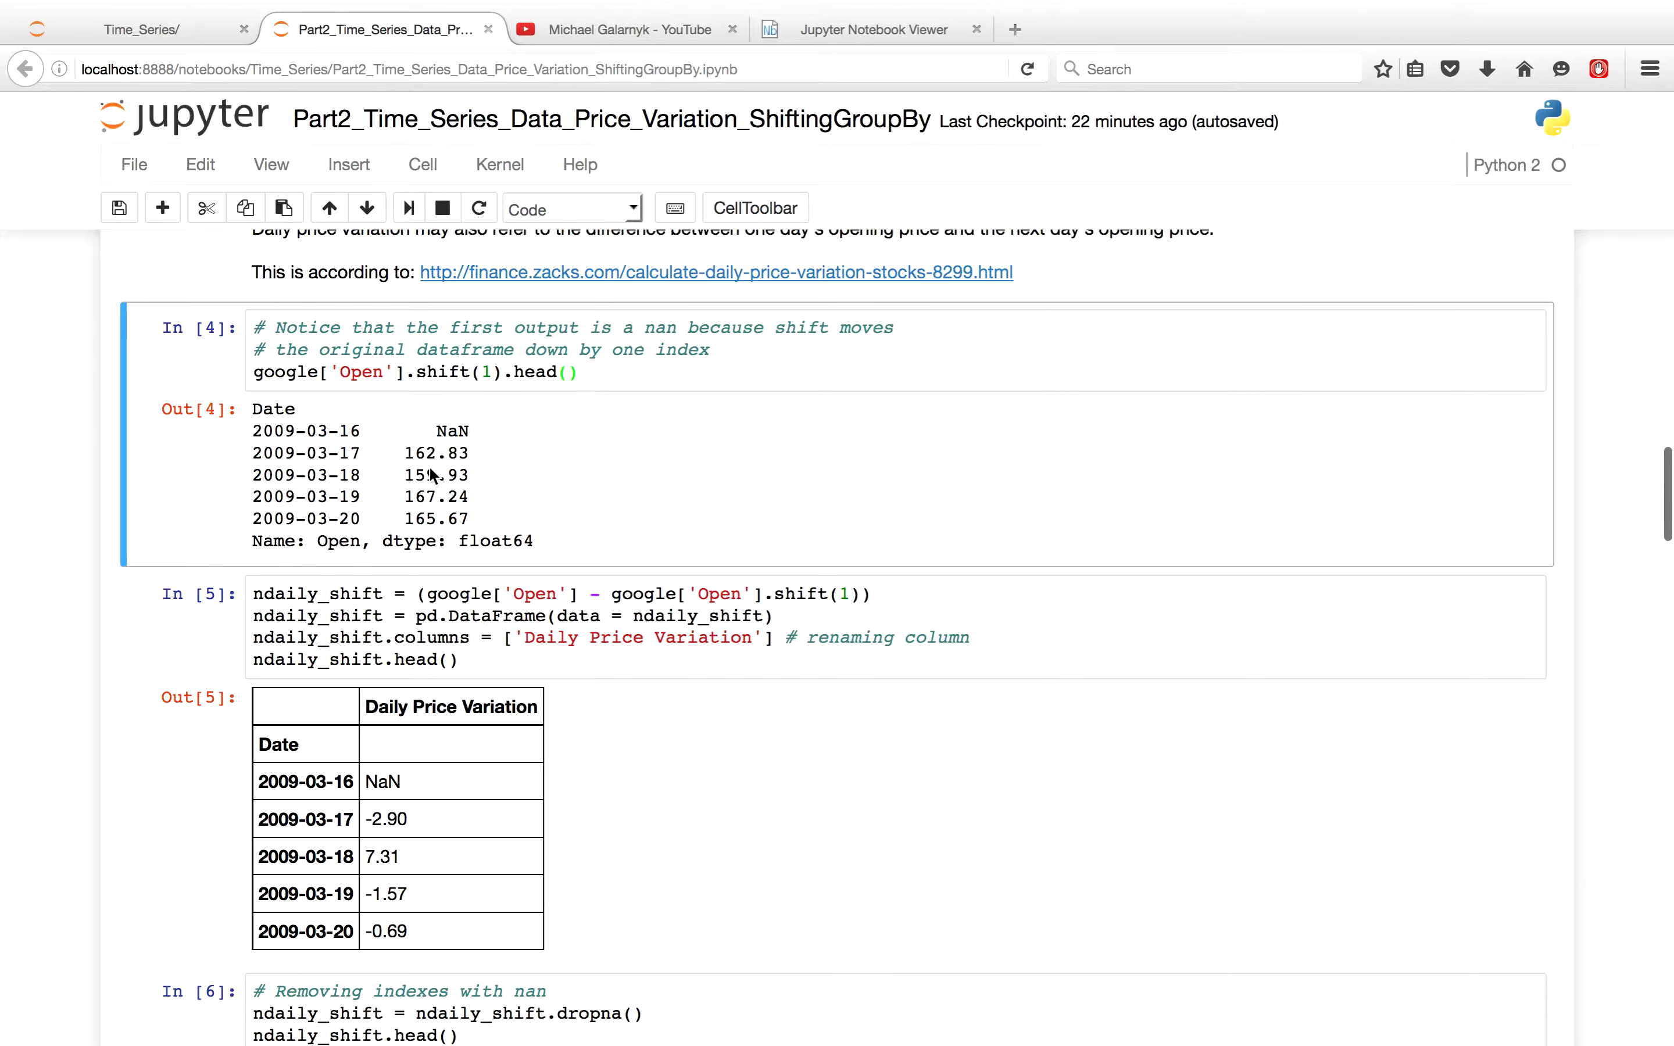
{"action": "left_click", "coordinate": [418, 615]}
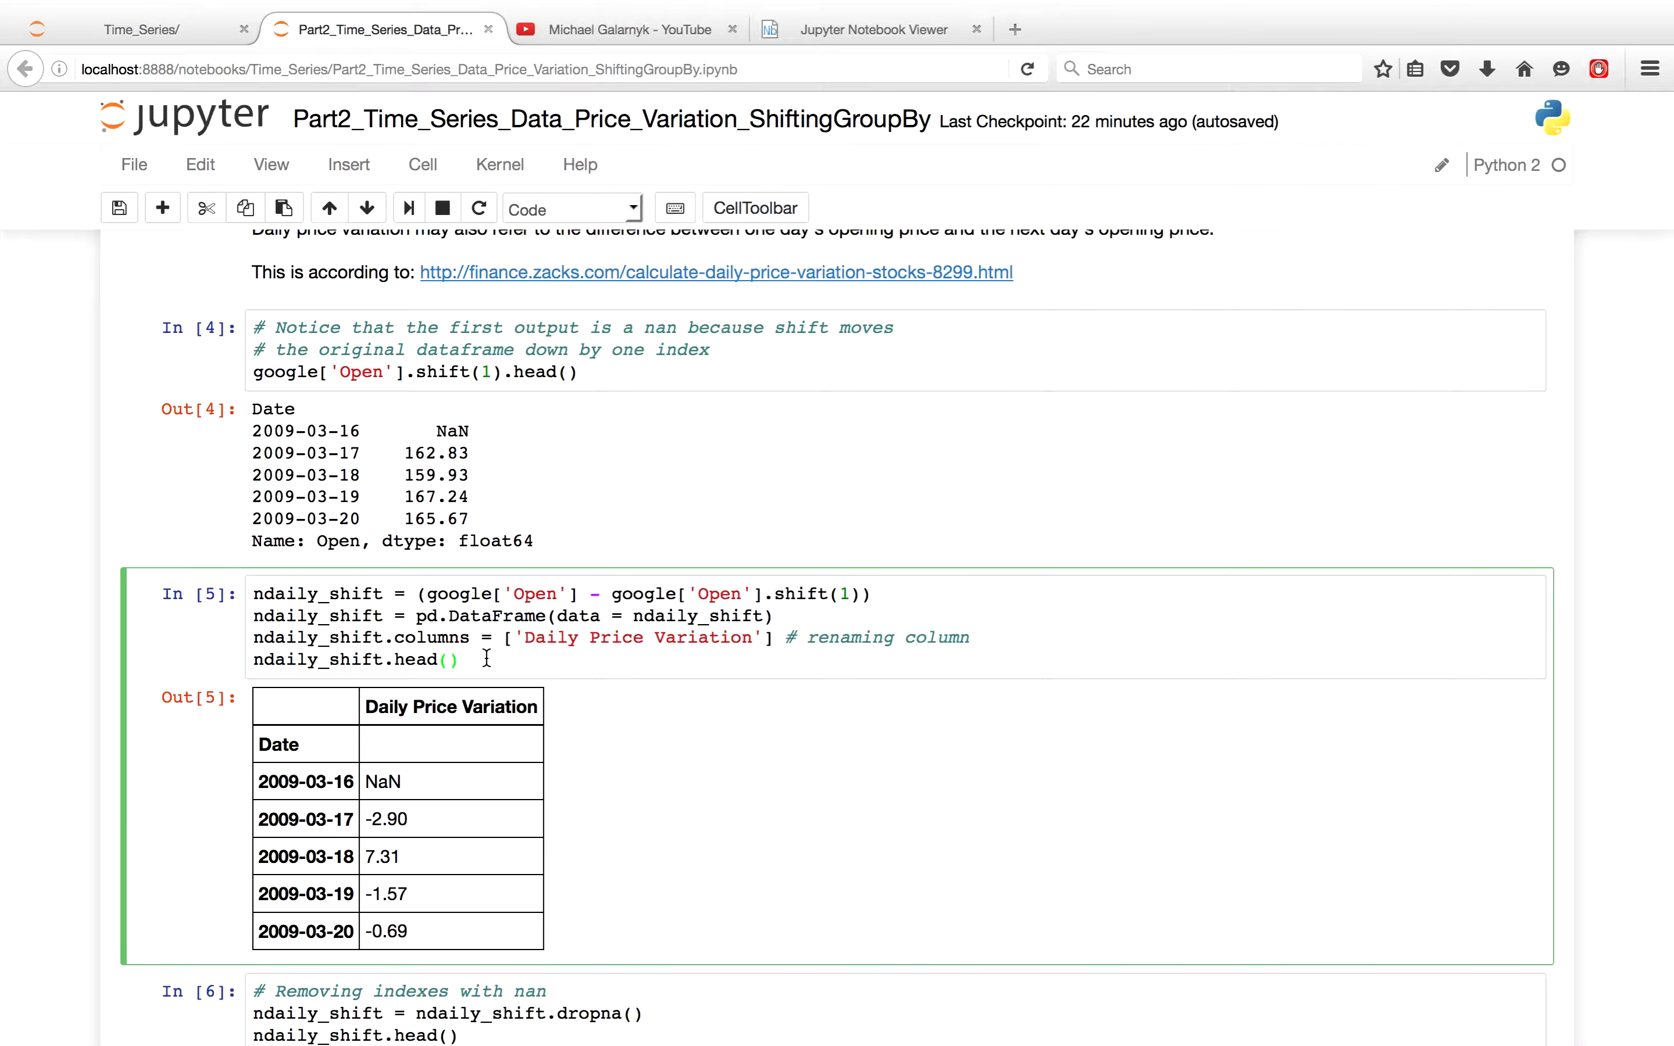
{"action": "mouse_move", "coordinate": [435, 791]}
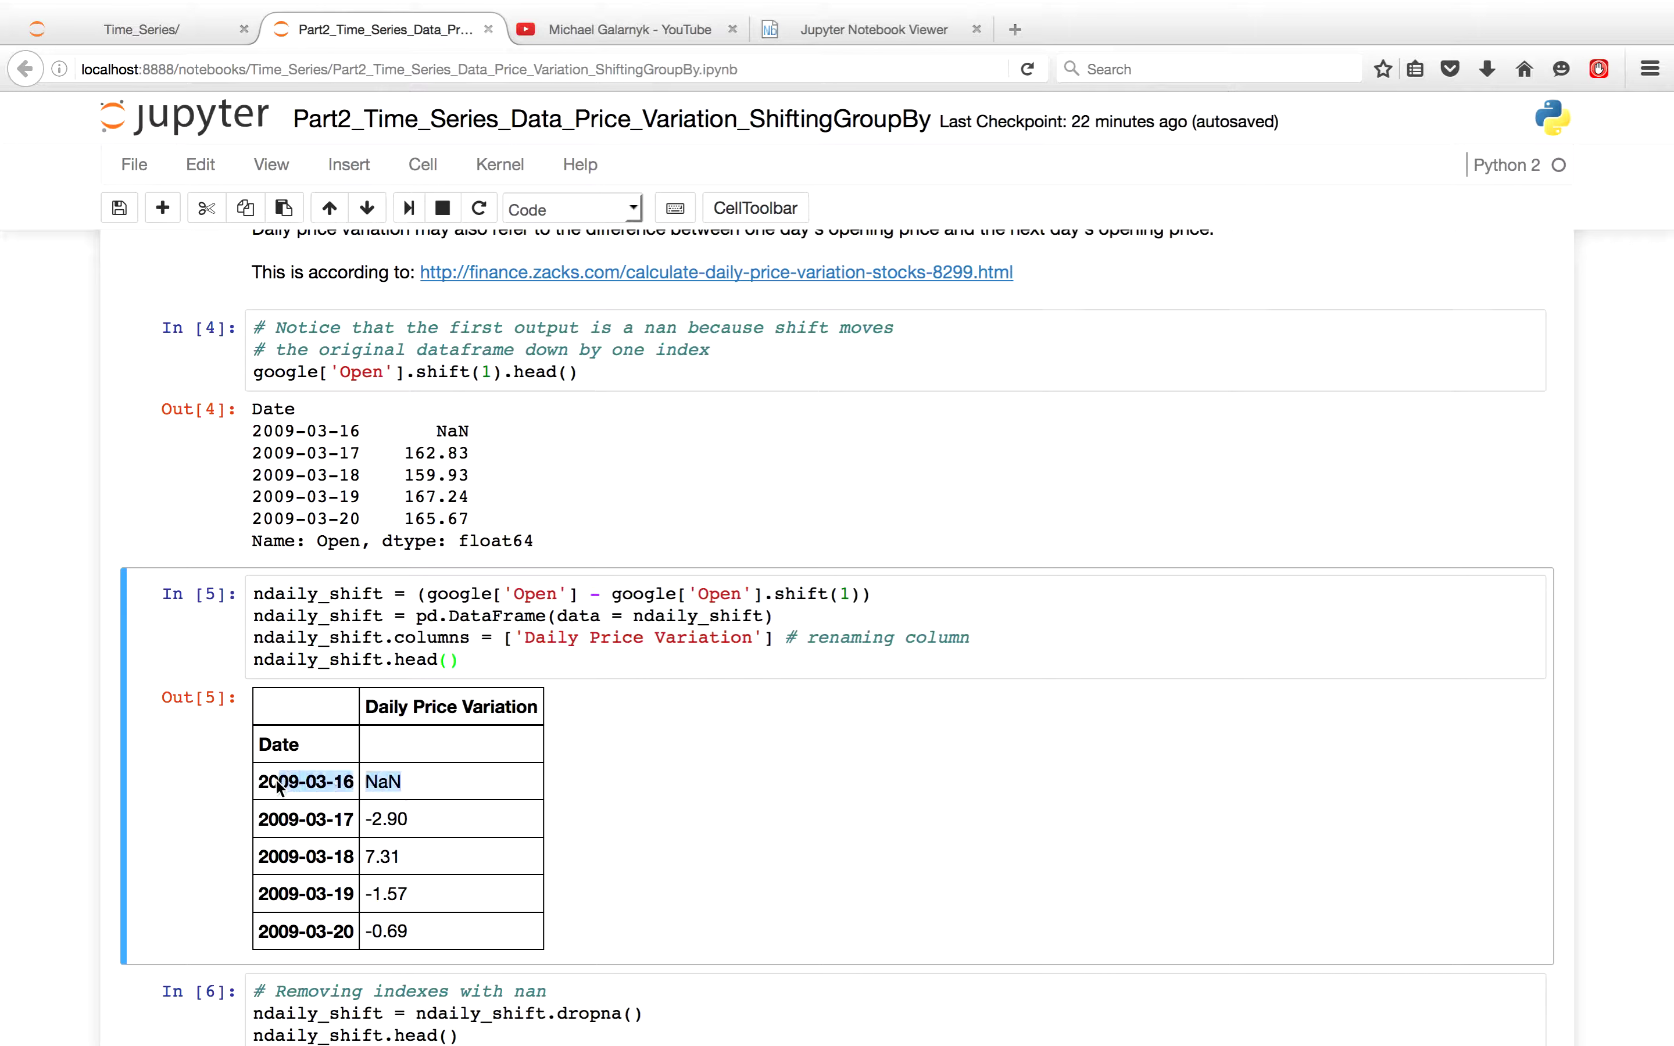
{"action": "left_click", "coordinate": [428, 786]}
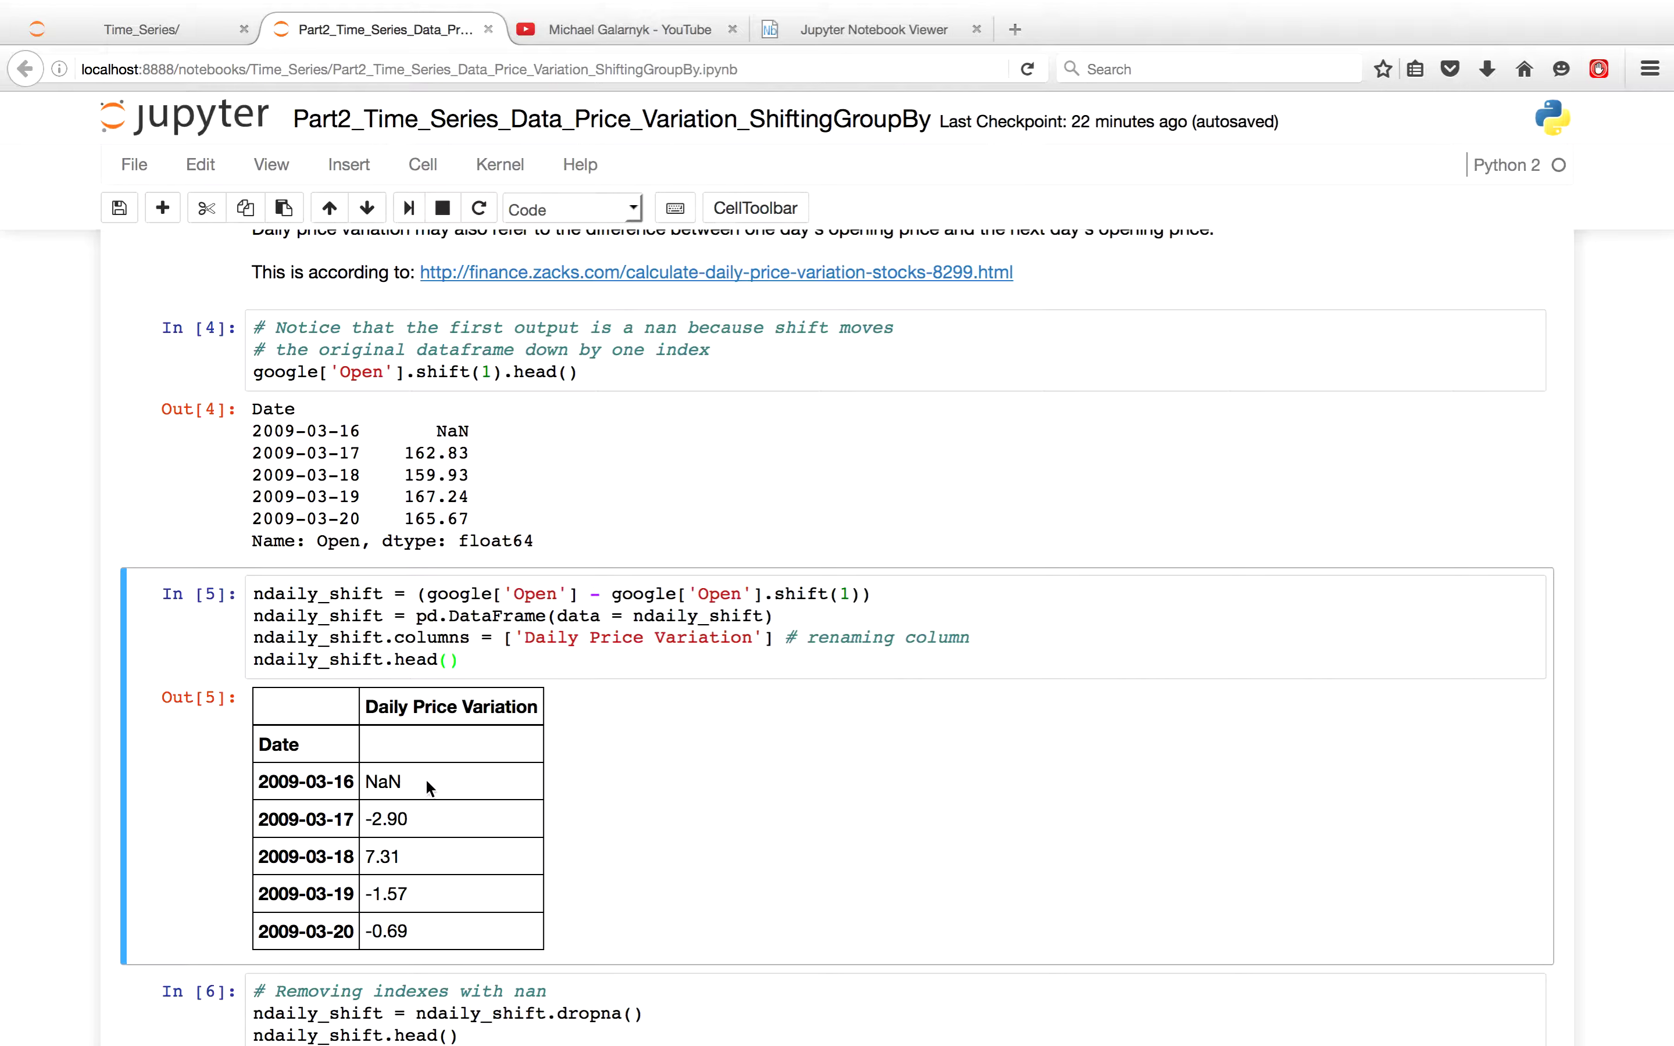
{"action": "scroll", "scroll_direction": "down", "scroll_amount": 3}
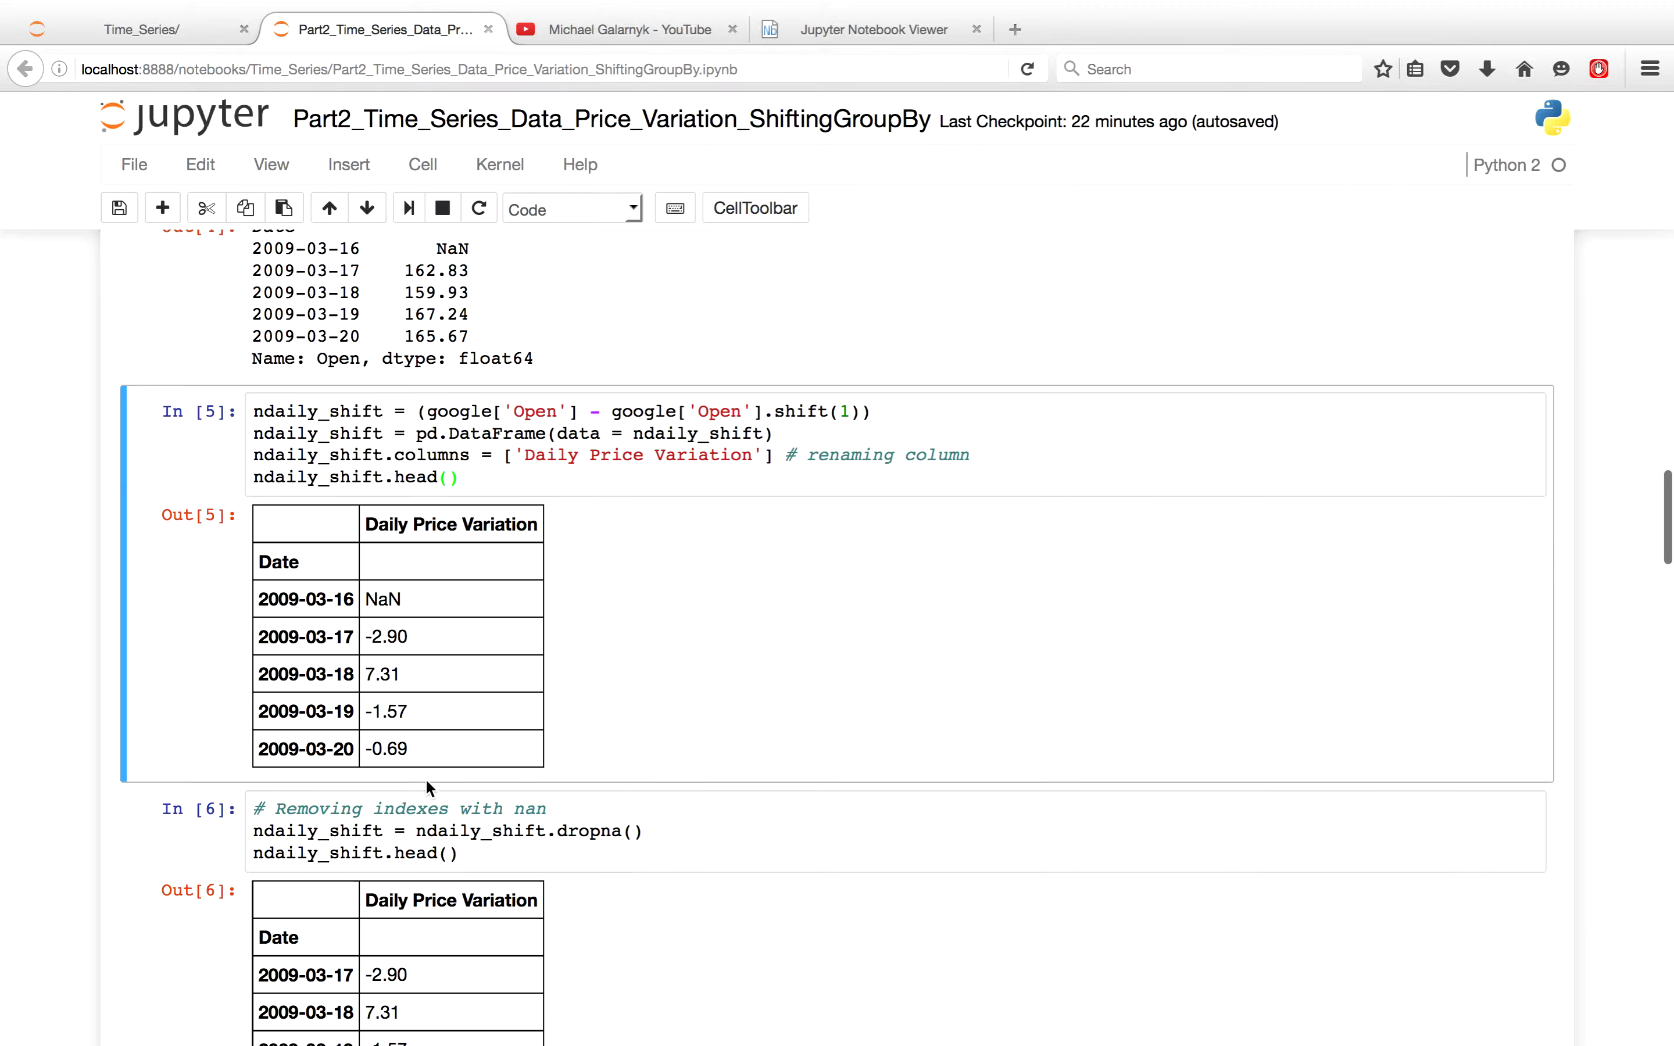
{"action": "left_click", "coordinate": [568, 832]}
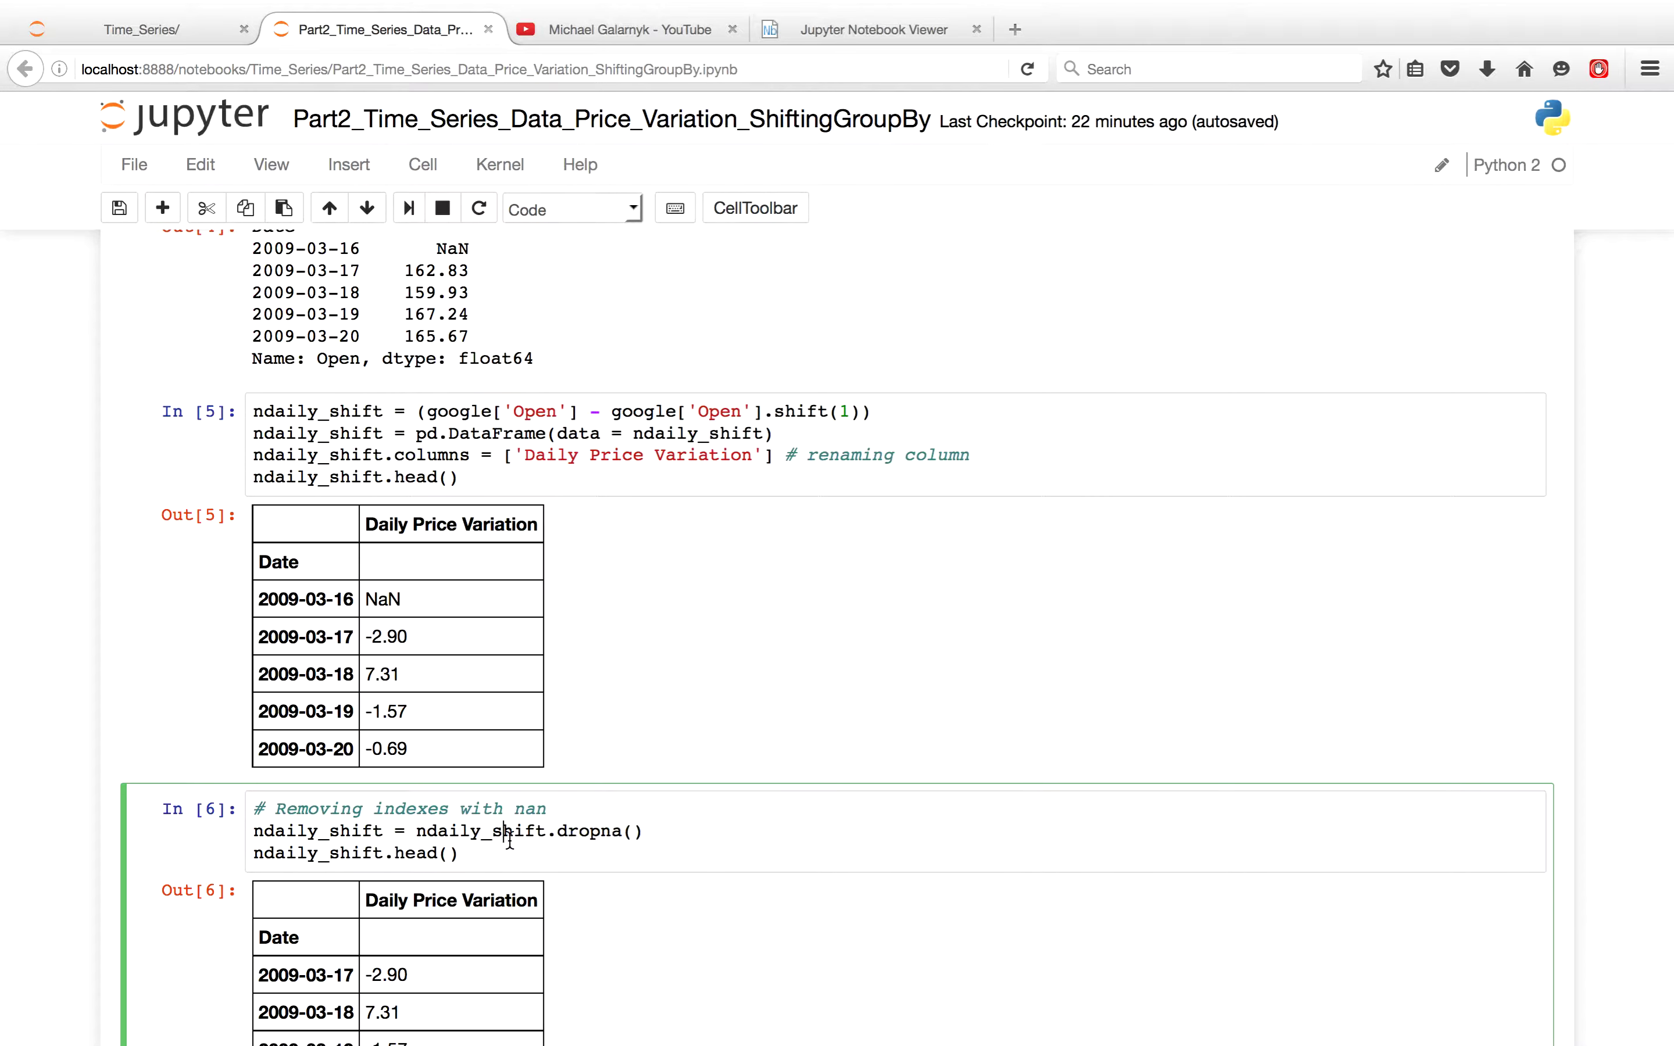
{"action": "scroll", "scroll_direction": "down", "scroll_amount": 3}
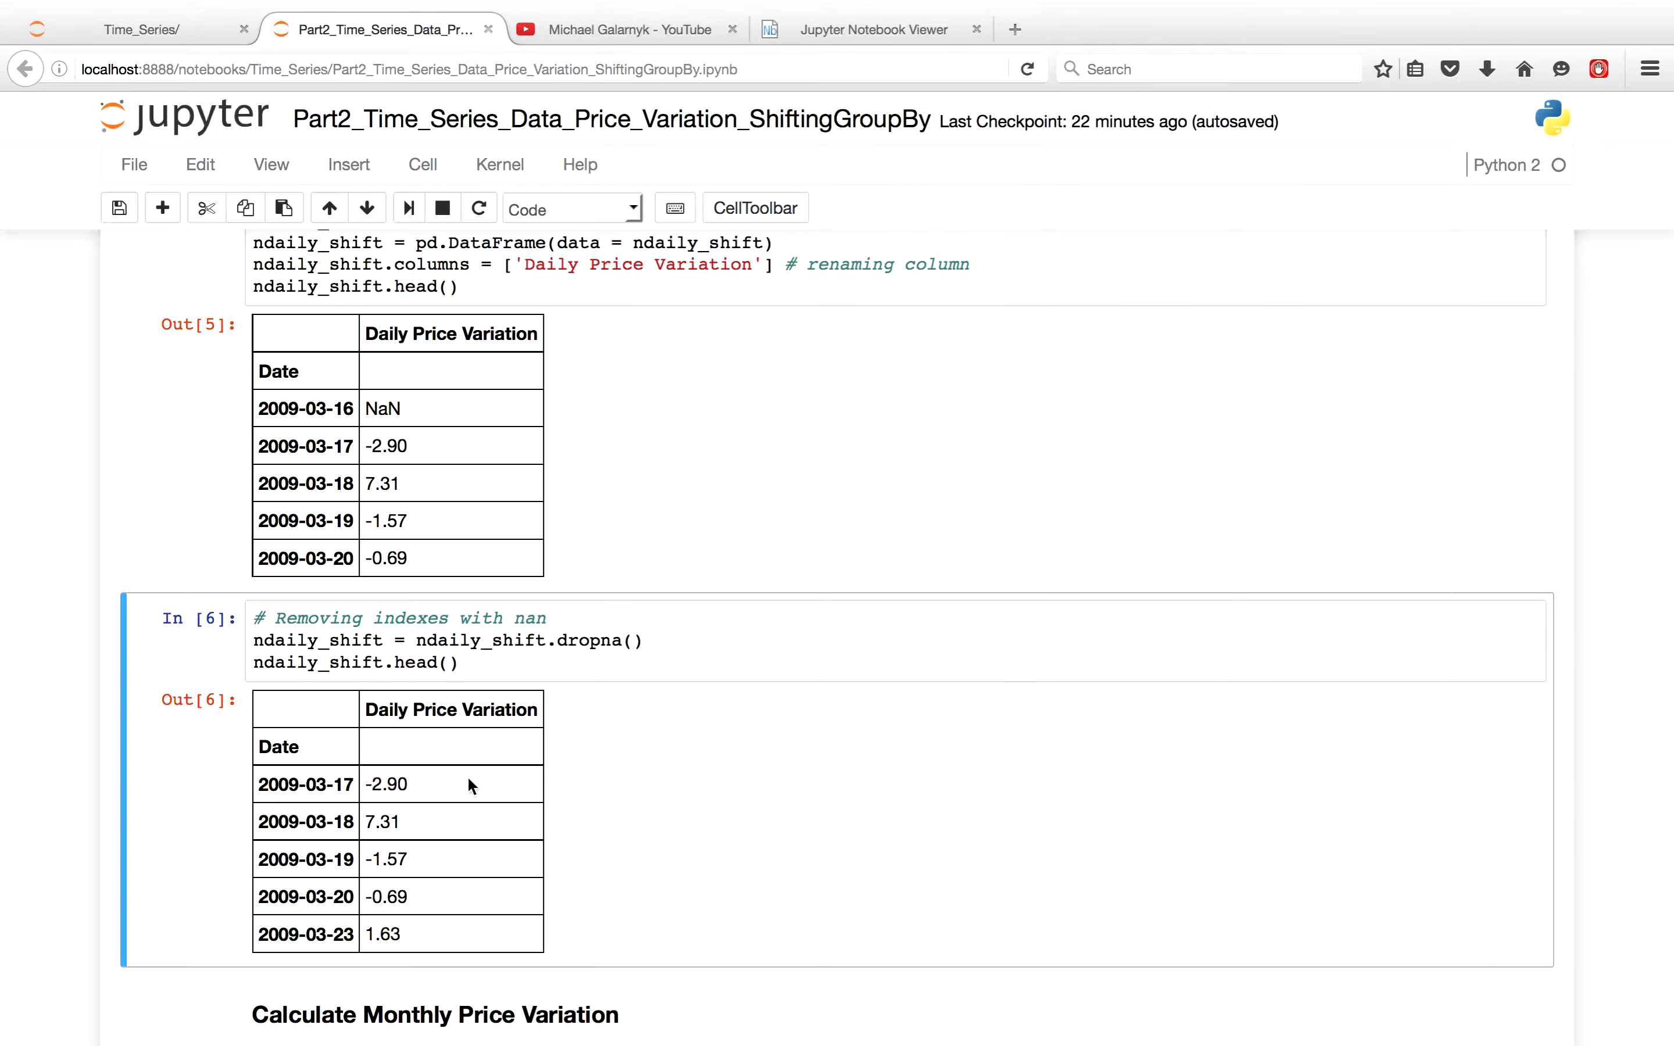
{"action": "scroll", "scroll_direction": "down", "scroll_amount": 3}
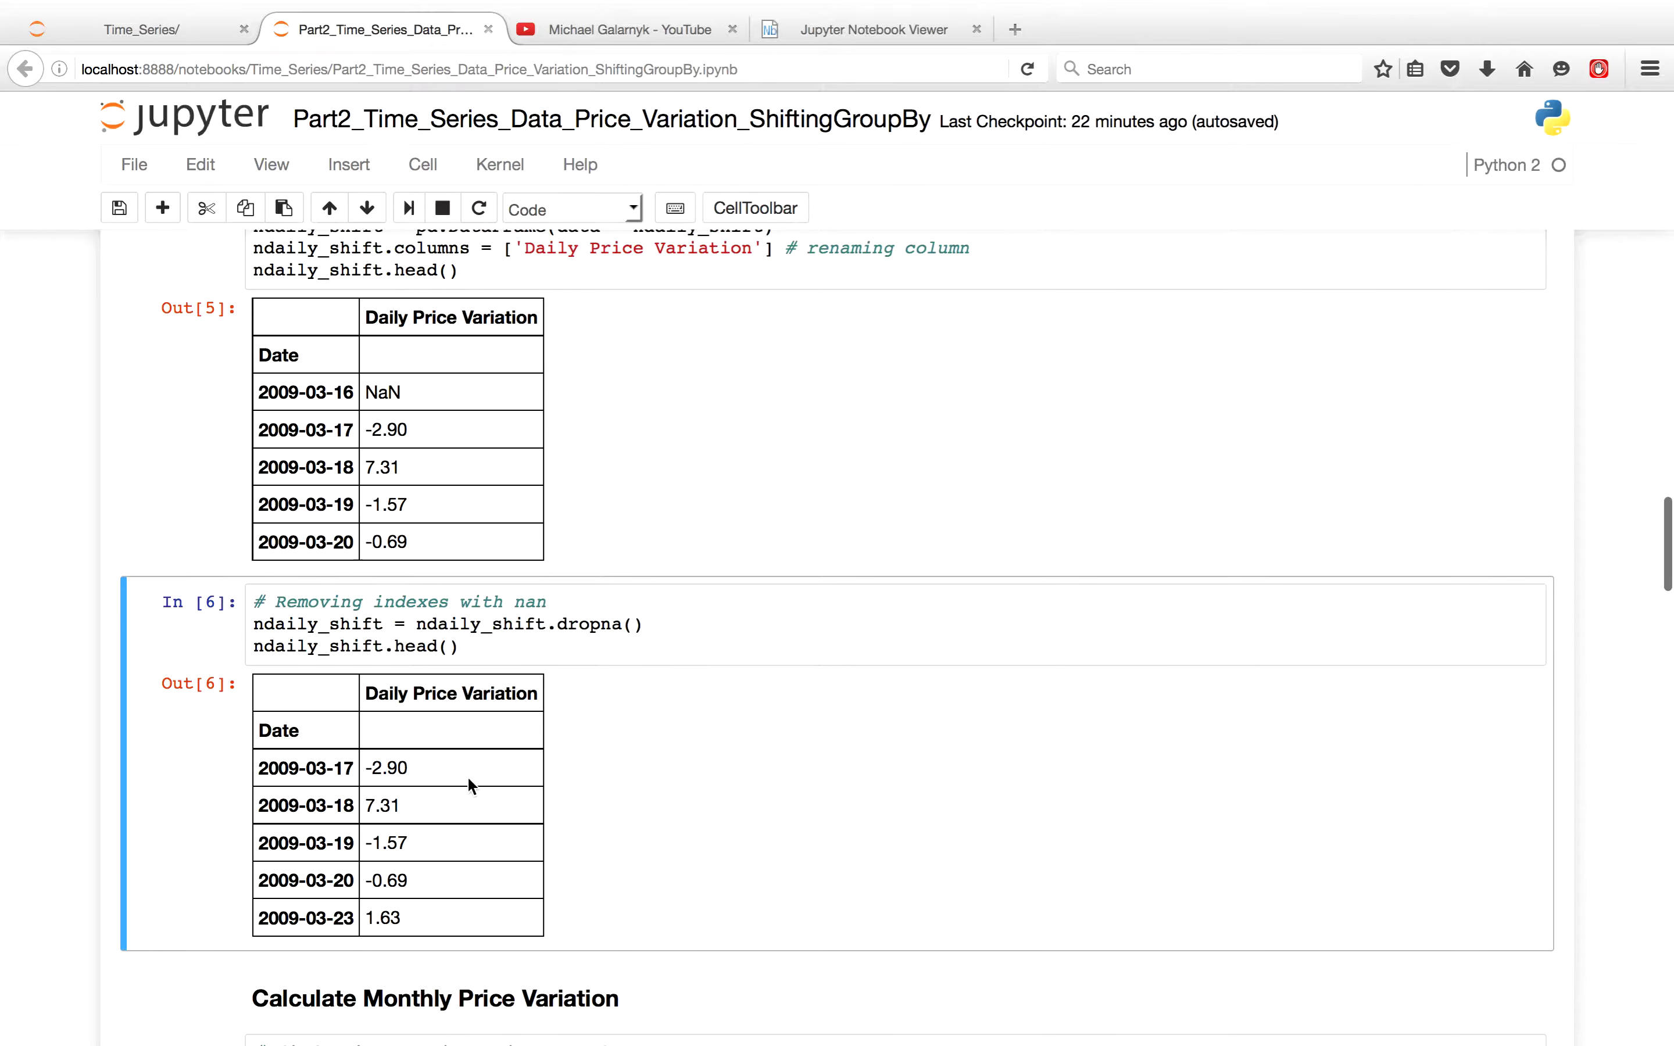
{"action": "scroll", "scroll_direction": "down", "scroll_amount": 3}
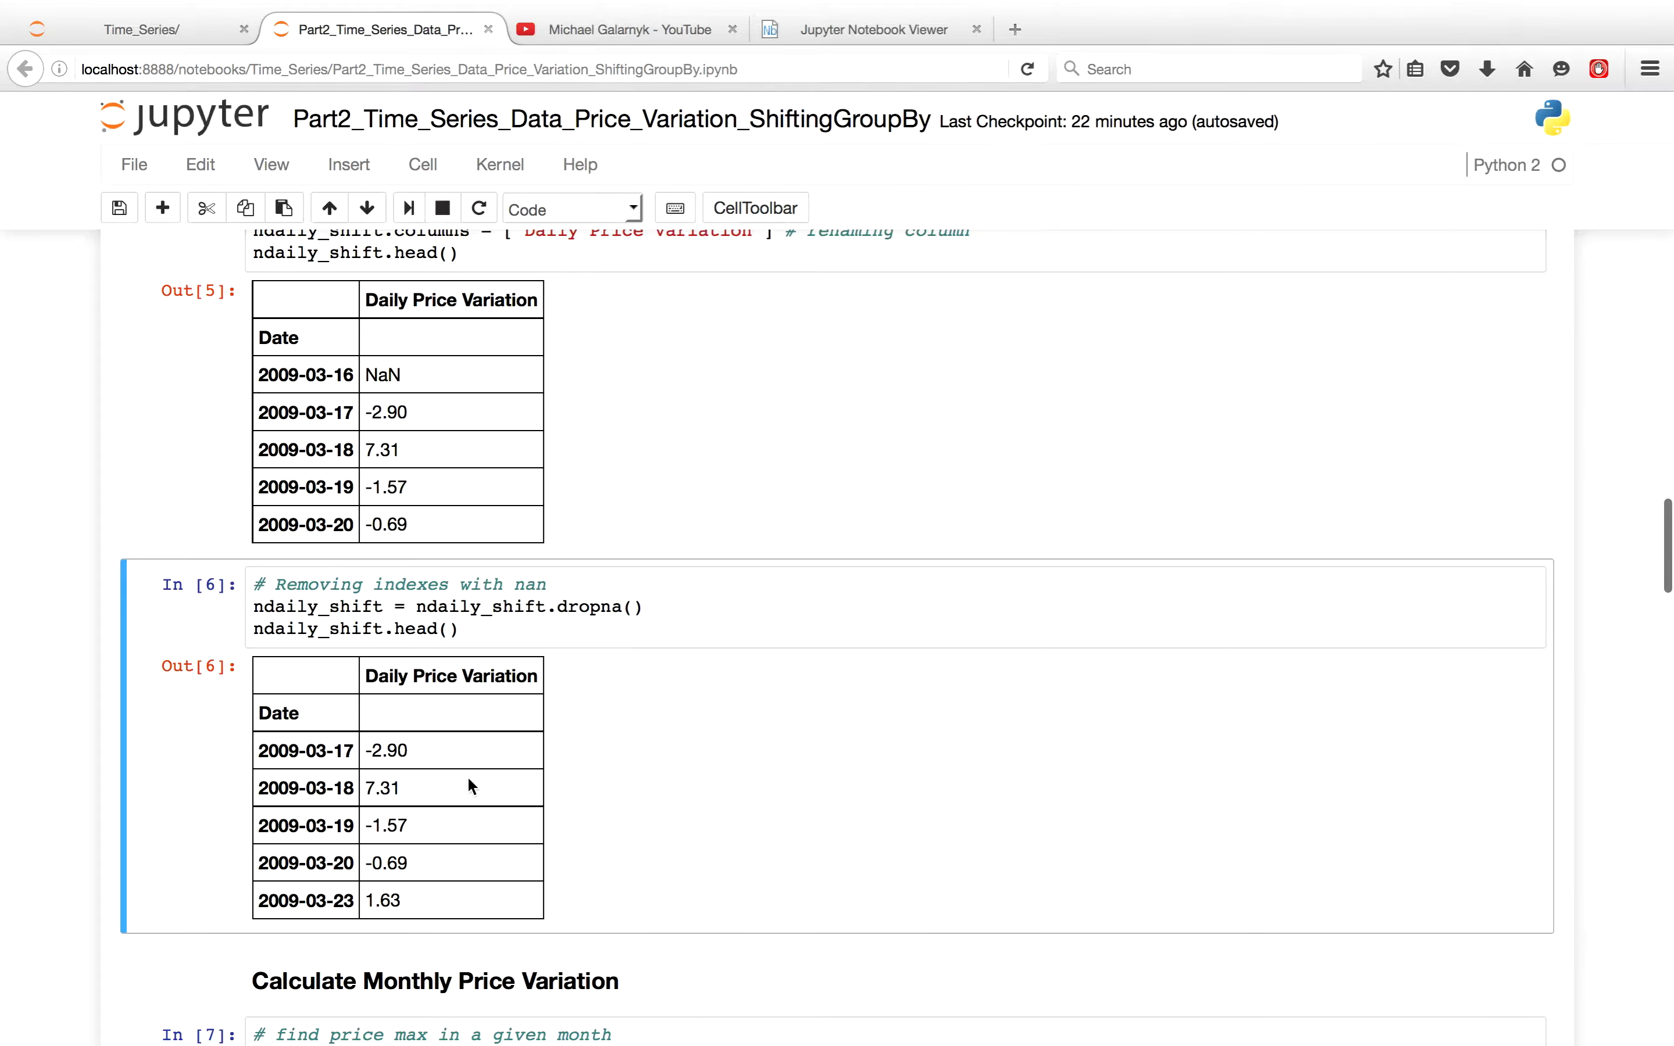
{"action": "scroll", "scroll_direction": "down", "scroll_amount": 3}
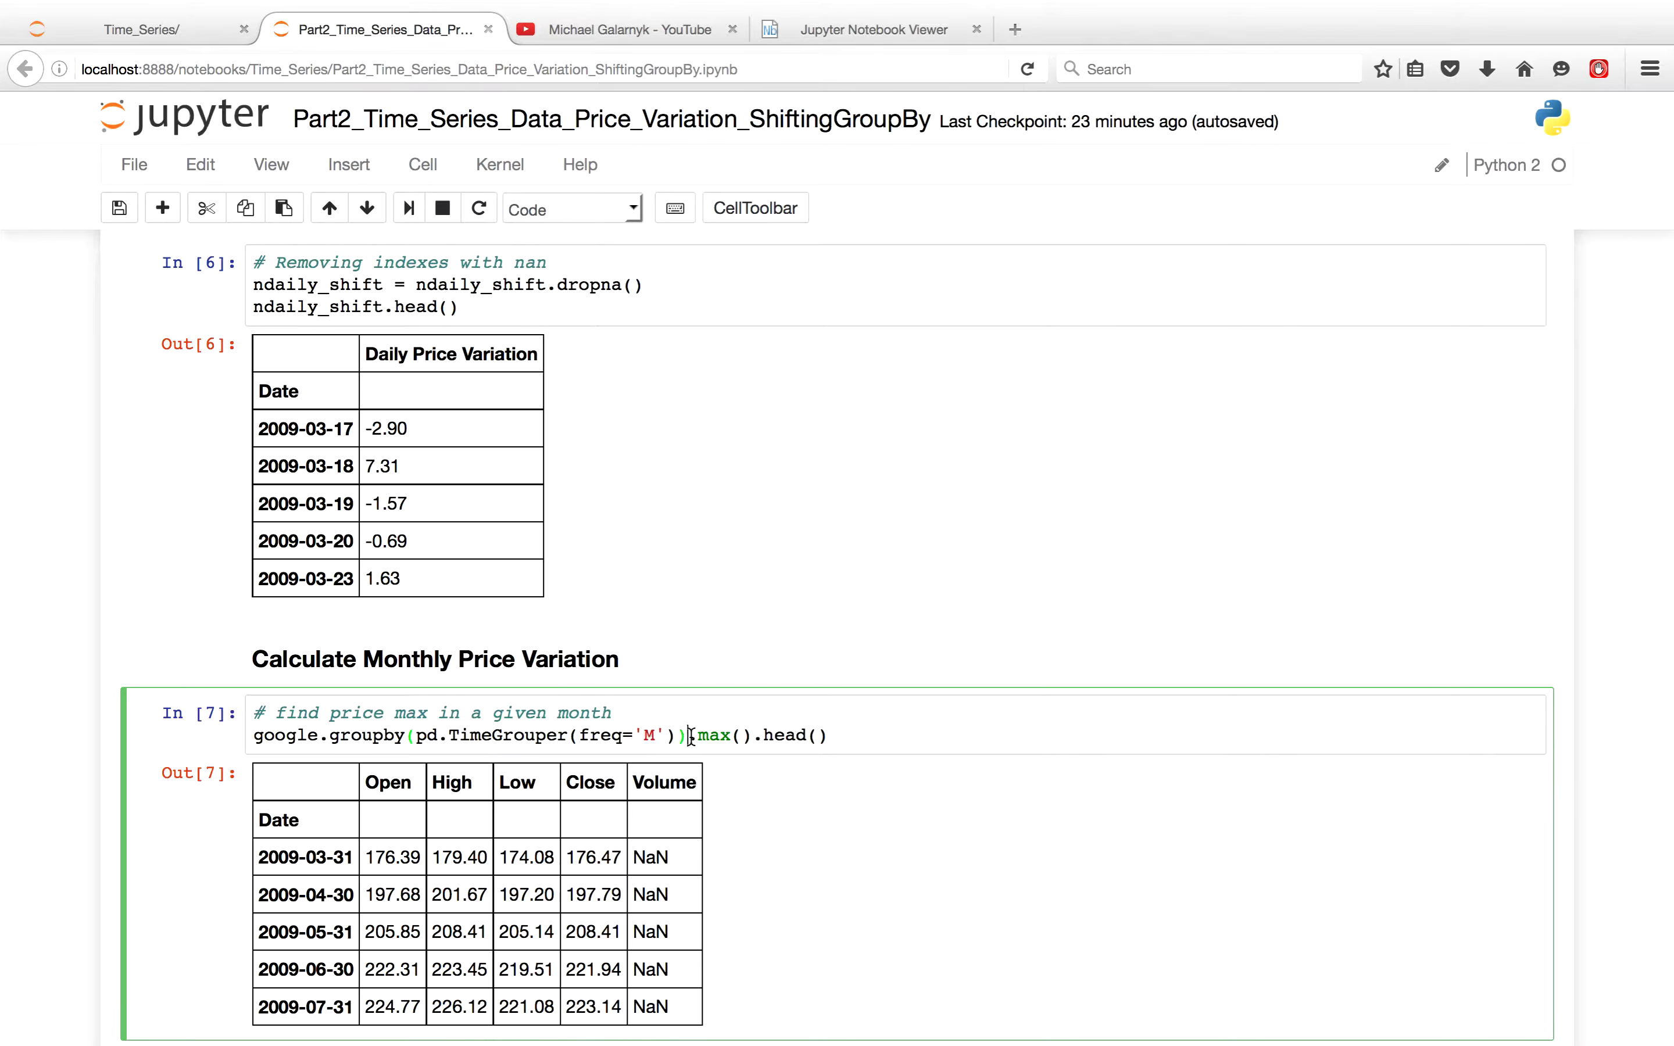
{"action": "double_click", "coordinate": [714, 735]}
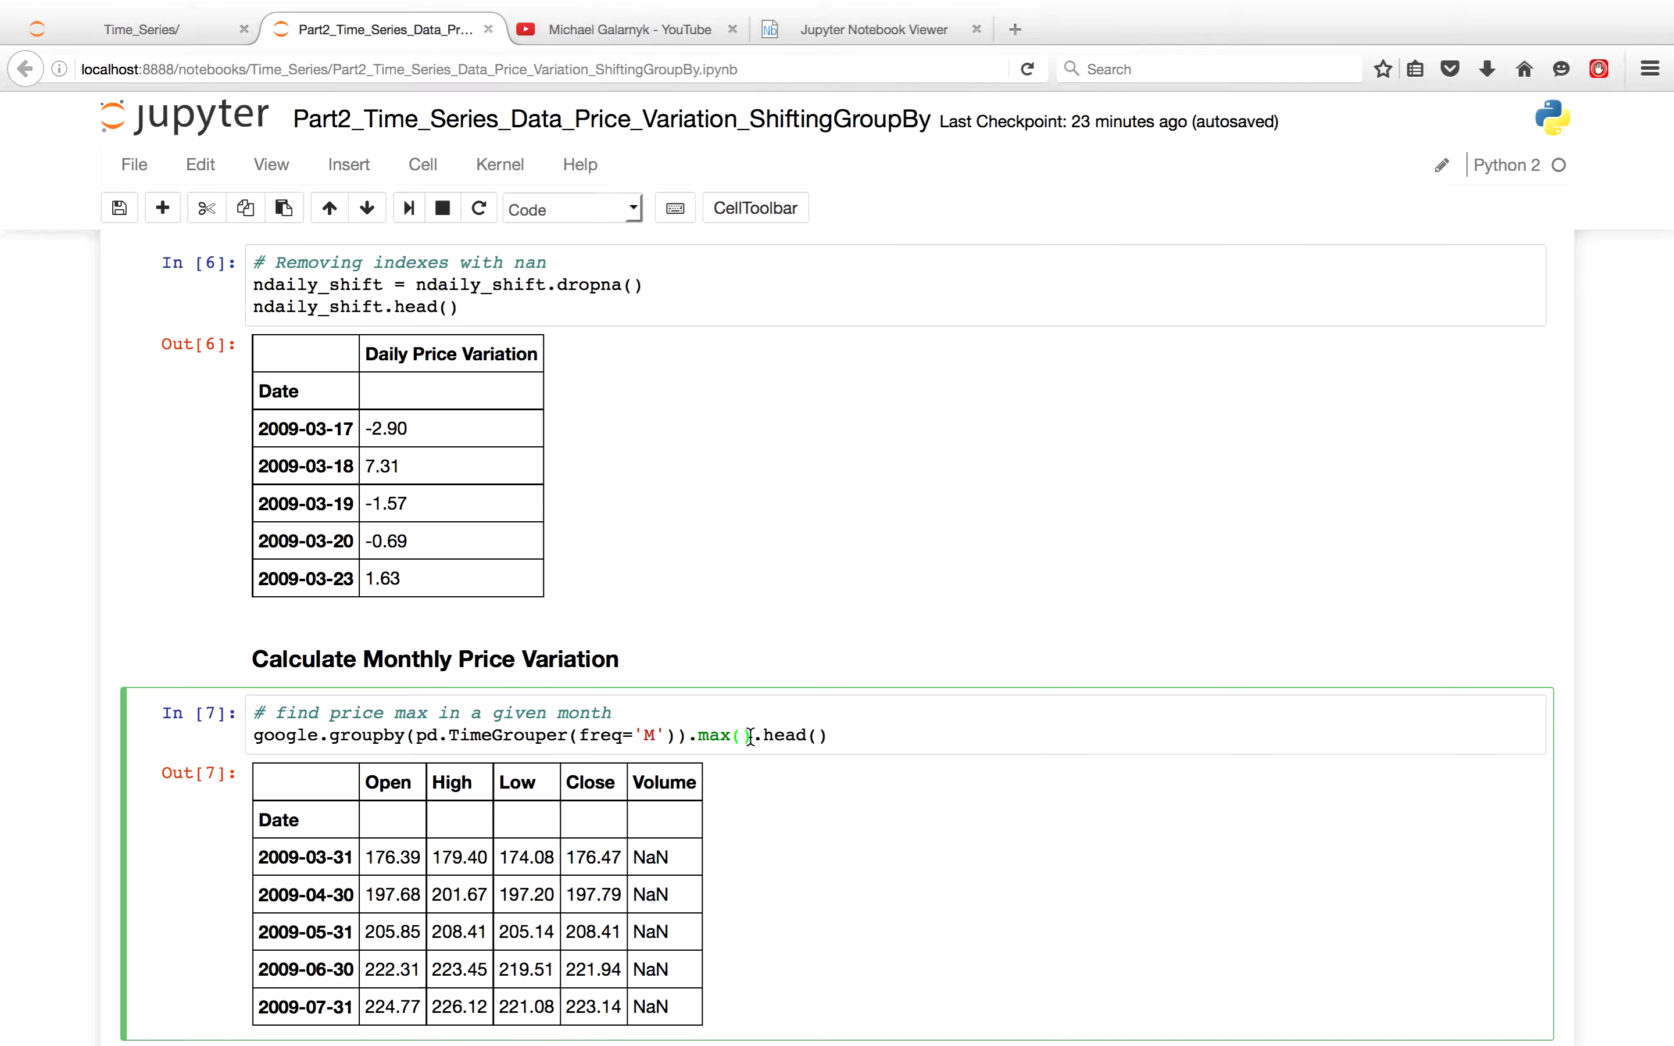
{"action": "scroll", "scroll_direction": "down", "scroll_amount": 3}
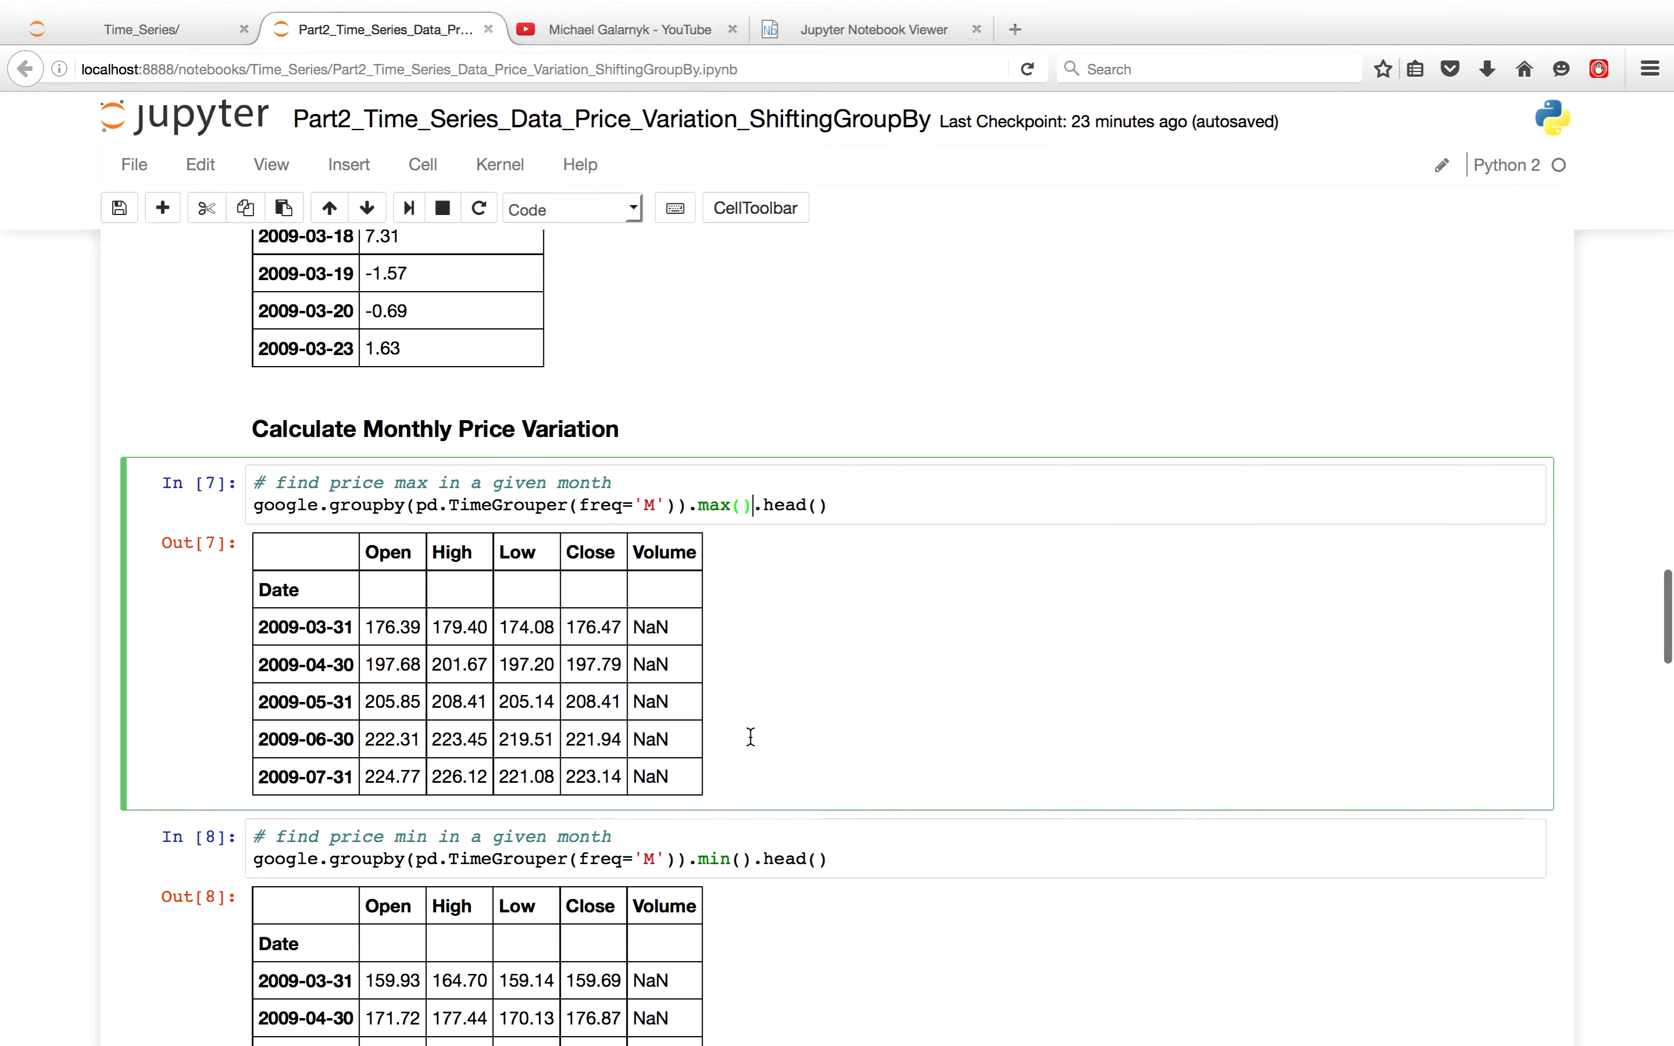
{"action": "mouse_move", "coordinate": [746, 860]}
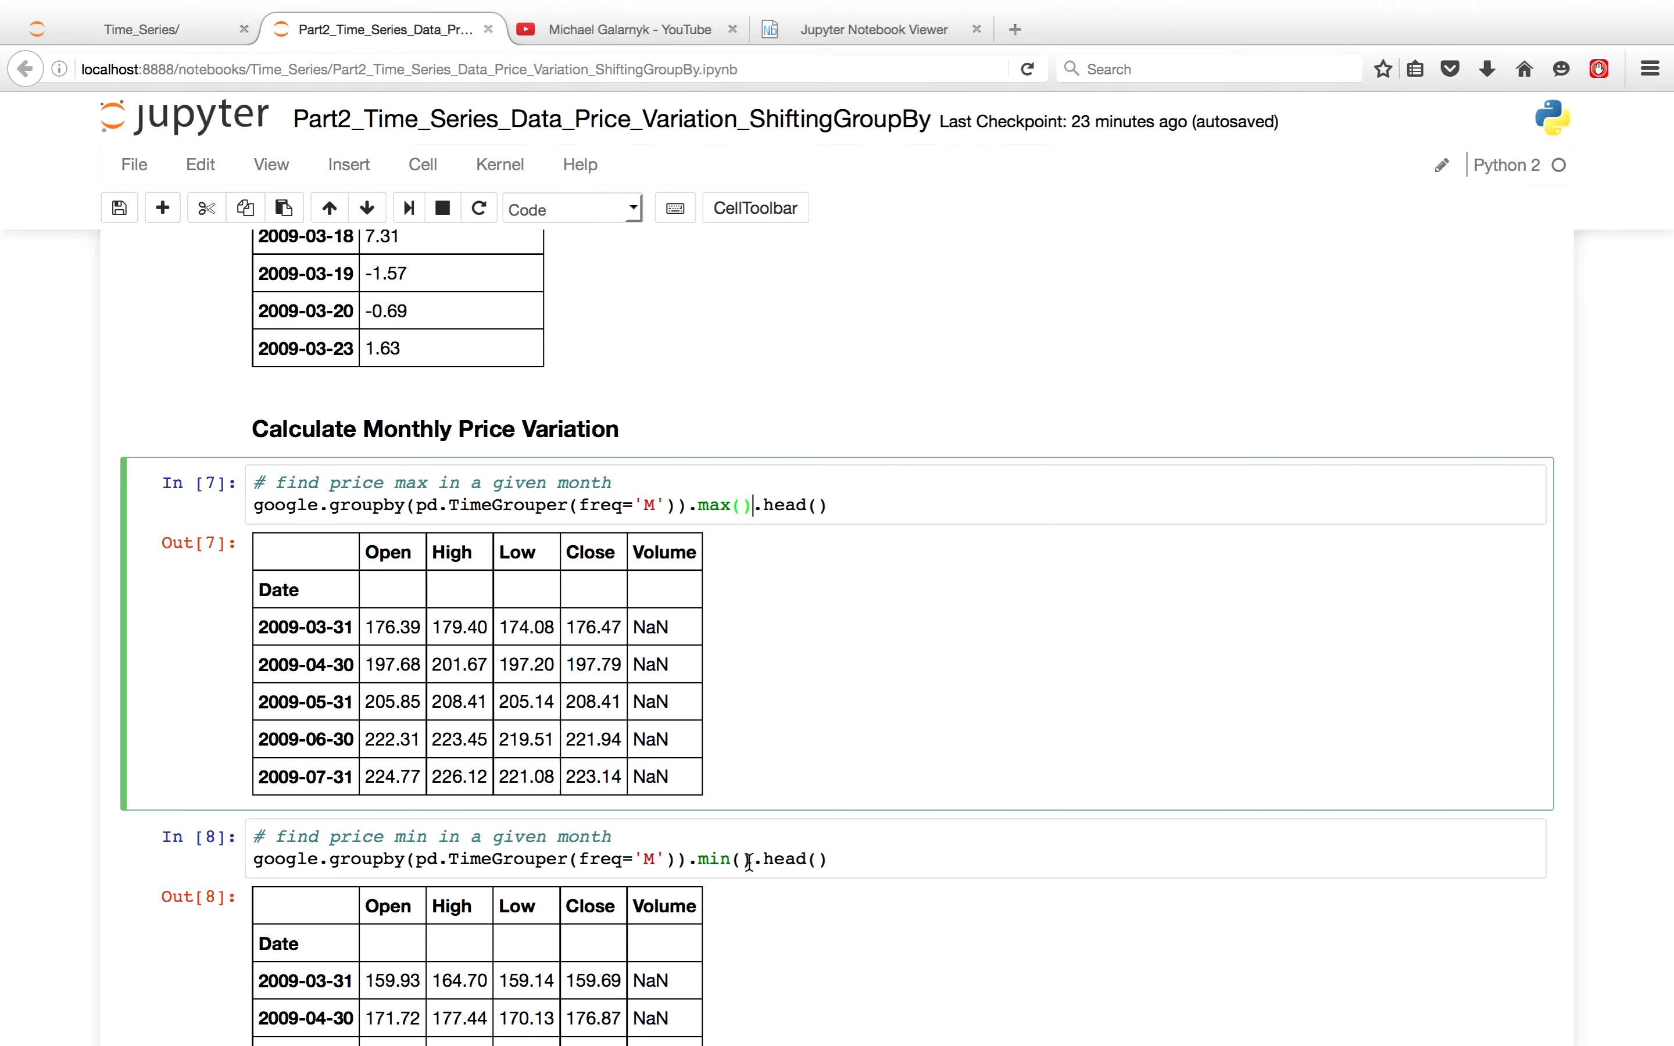
{"action": "scroll", "scroll_direction": "down", "scroll_amount": 3}
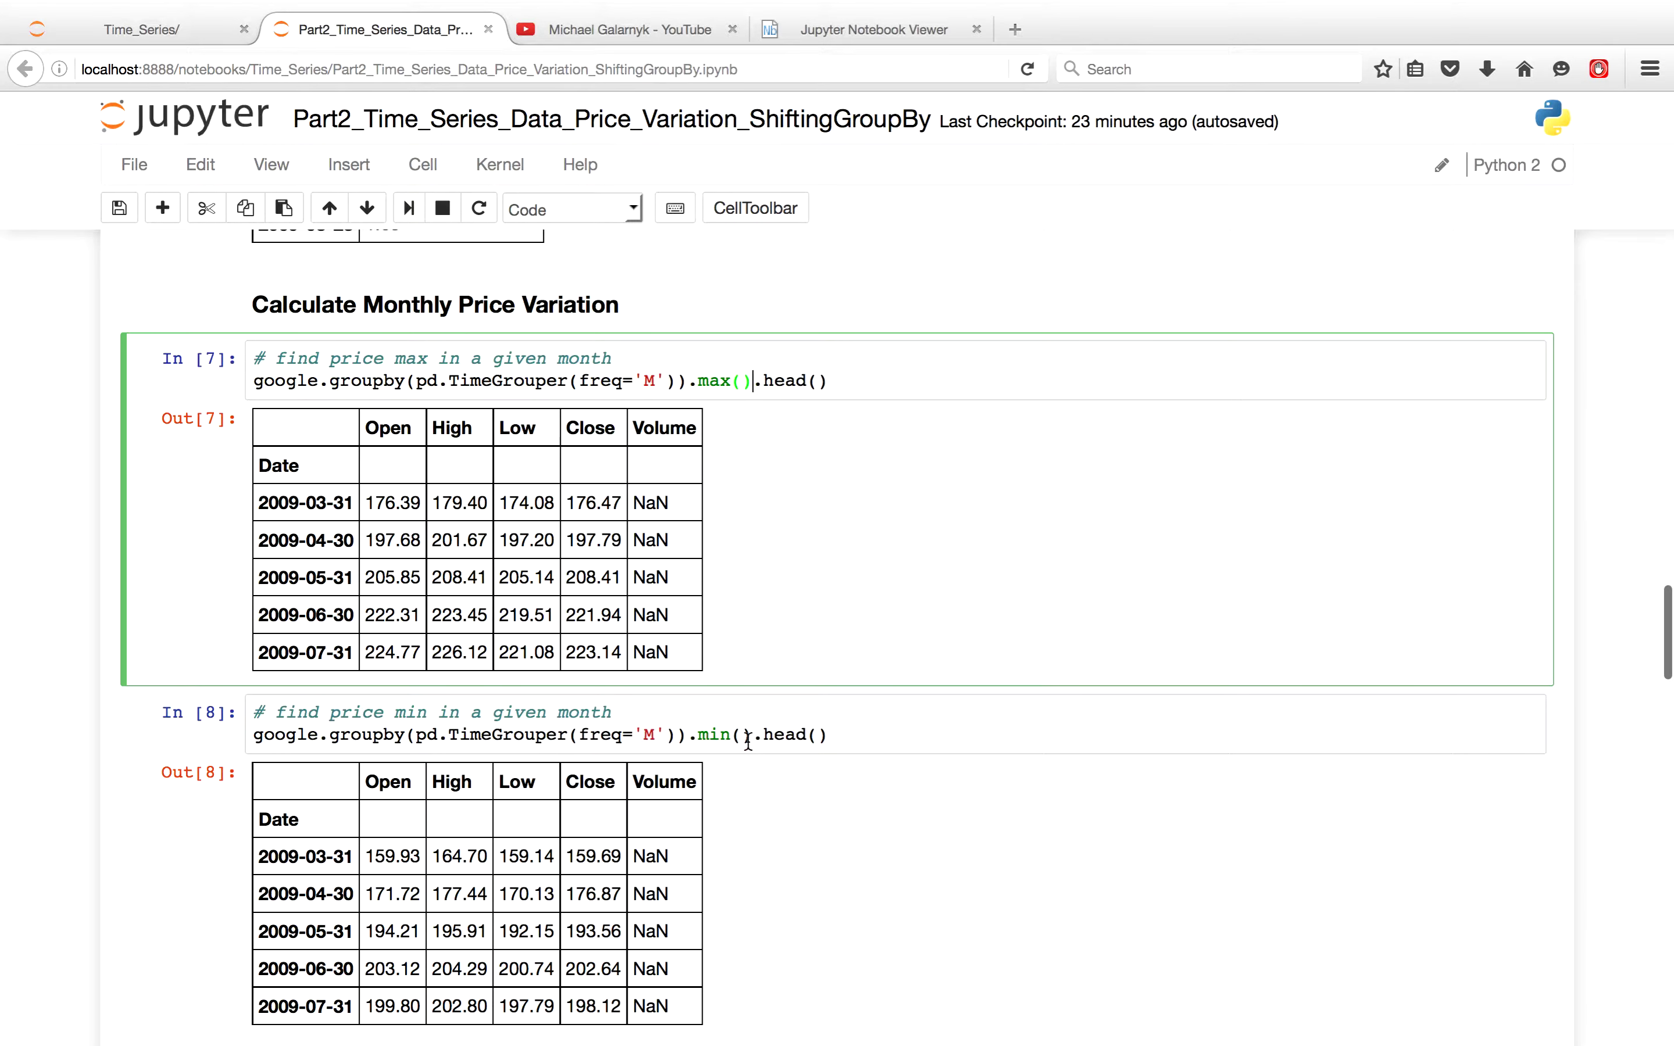
{"action": "left_click", "coordinate": [755, 735]}
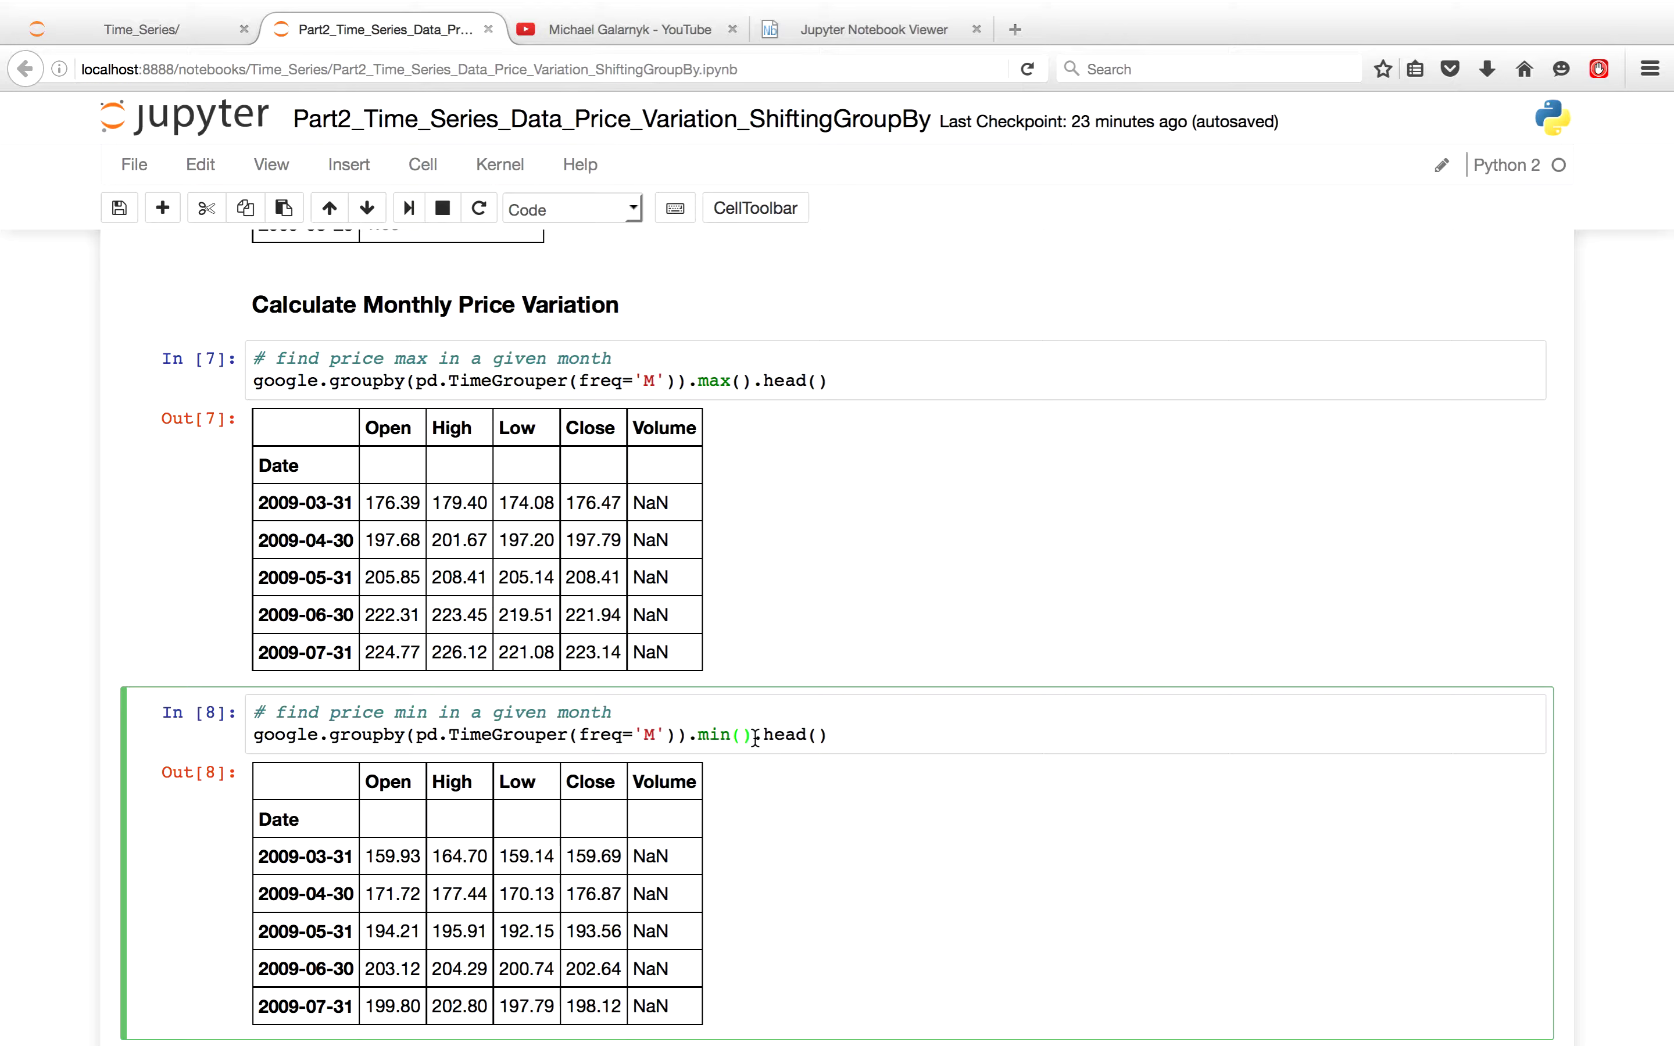
{"action": "double_click", "coordinate": [716, 735]}
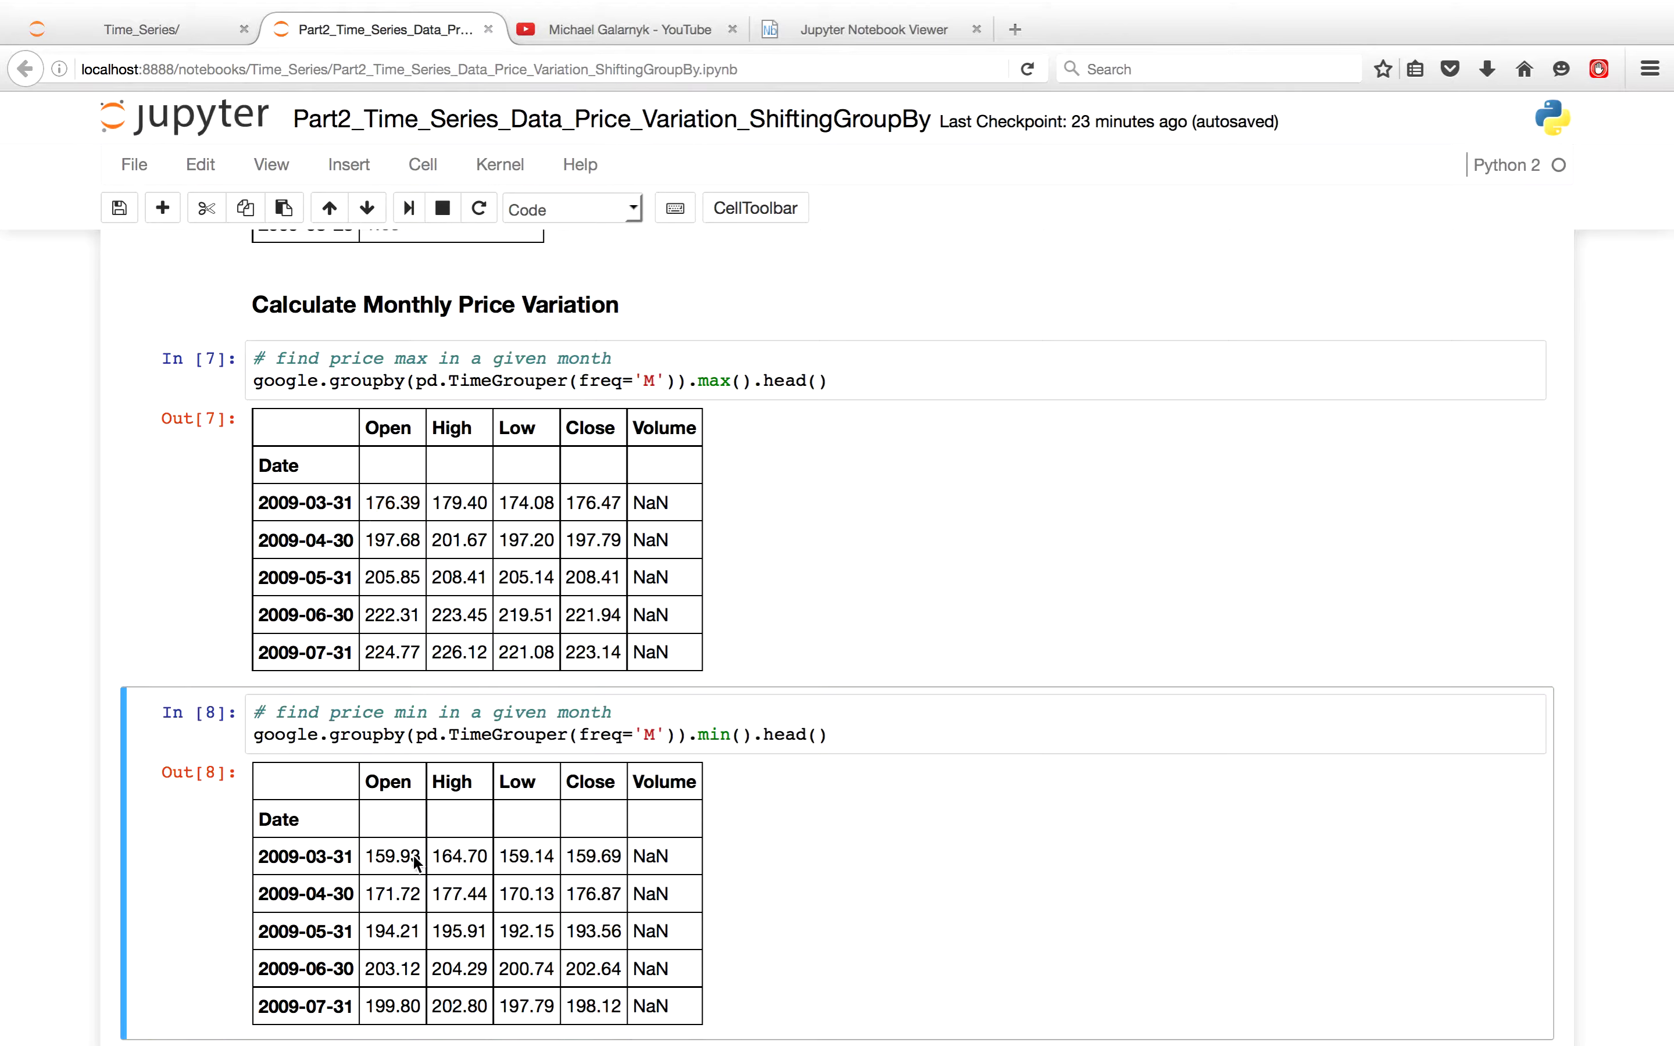
{"action": "double_click", "coordinate": [393, 855]}
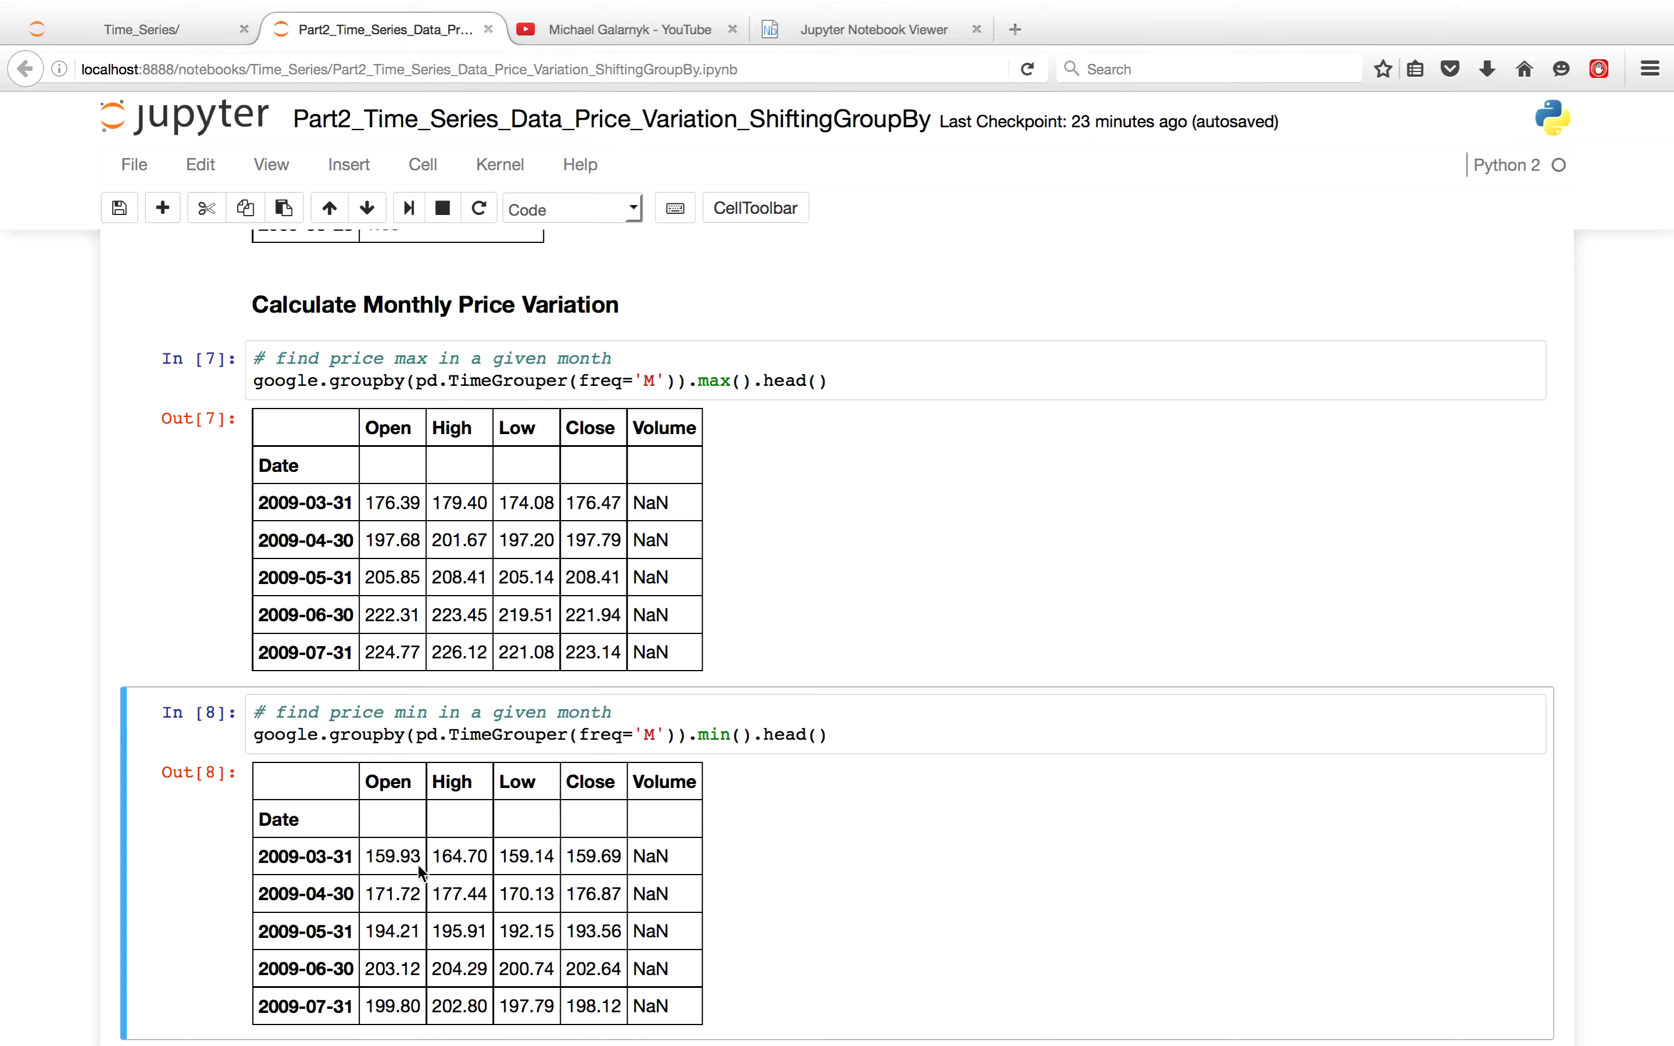
{"action": "scroll", "scroll_direction": "down", "scroll_amount": 3}
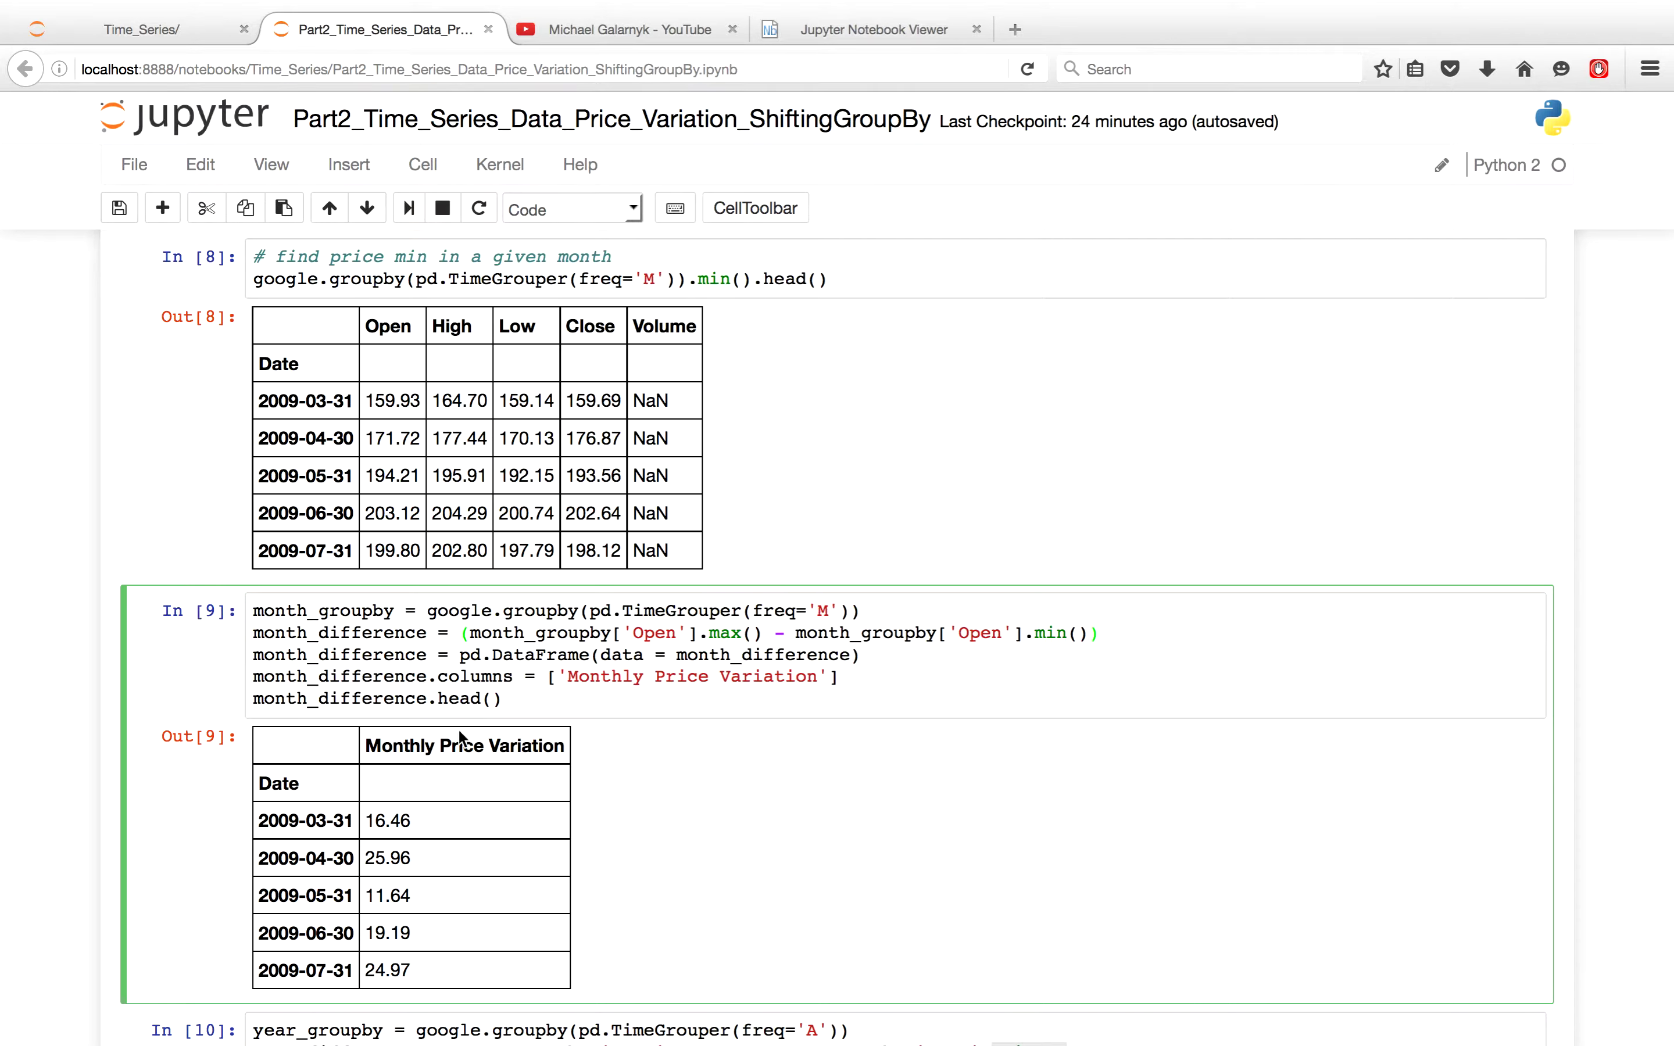
{"action": "mouse_move", "coordinate": [446, 835]}
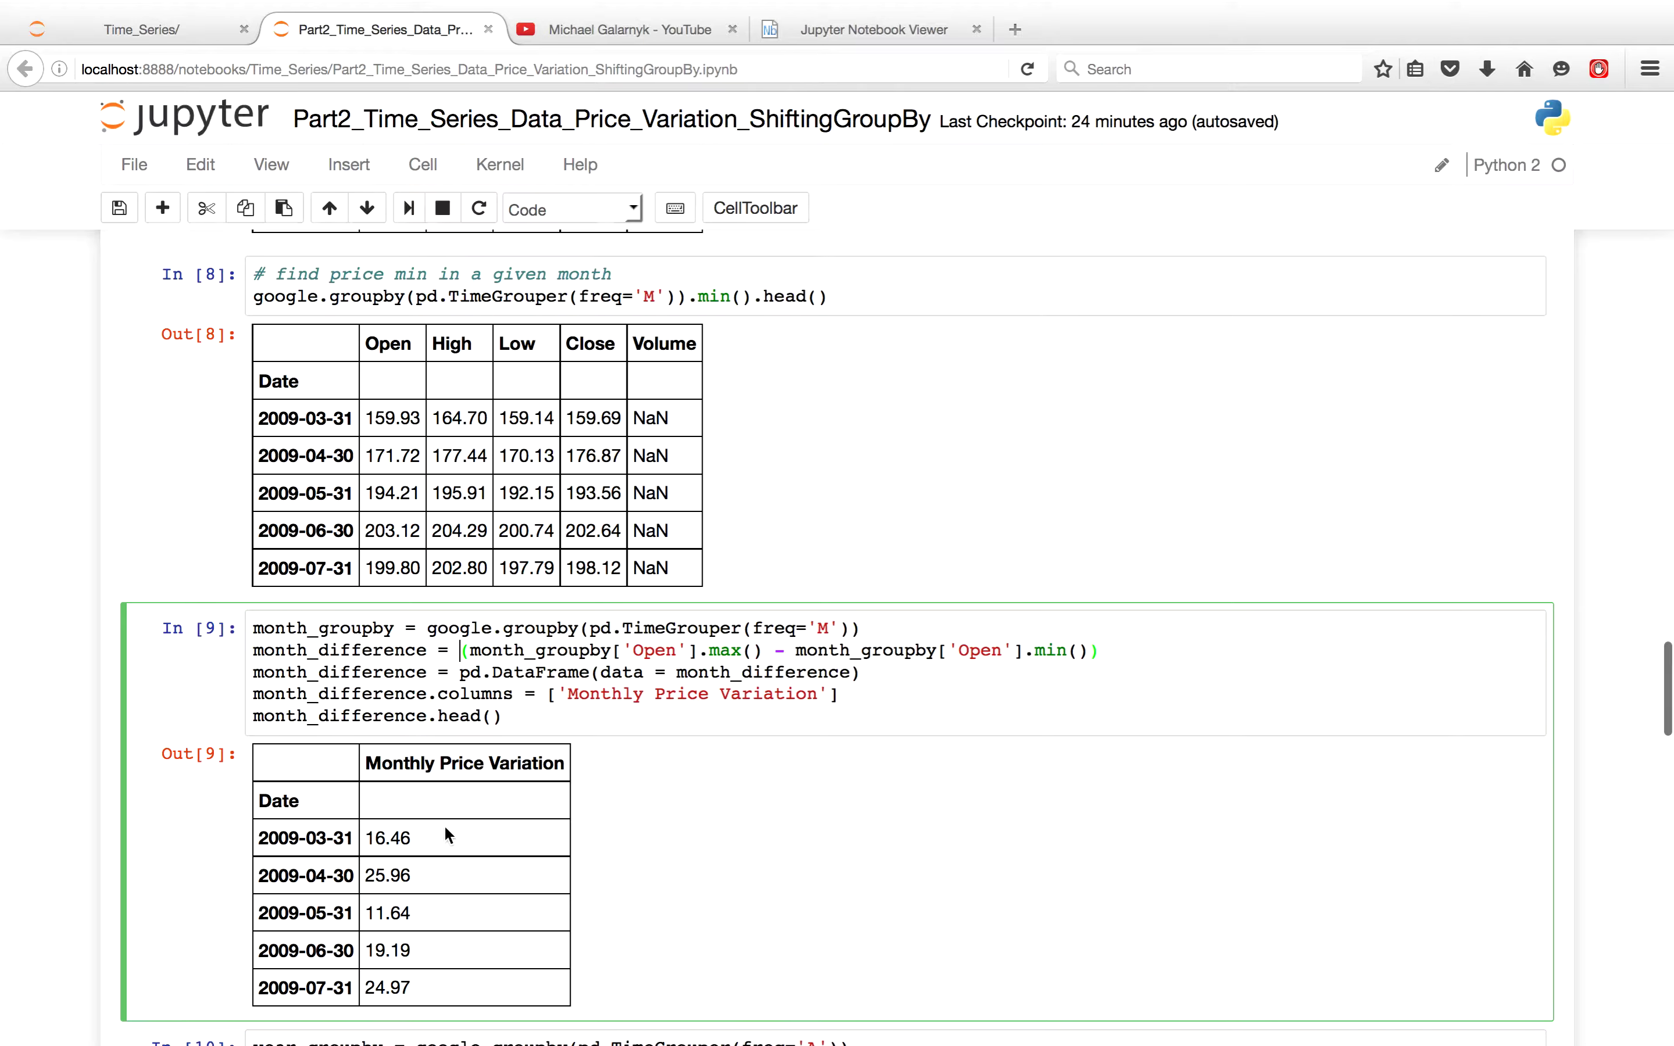
{"action": "scroll", "scroll_direction": "down", "scroll_amount": 3}
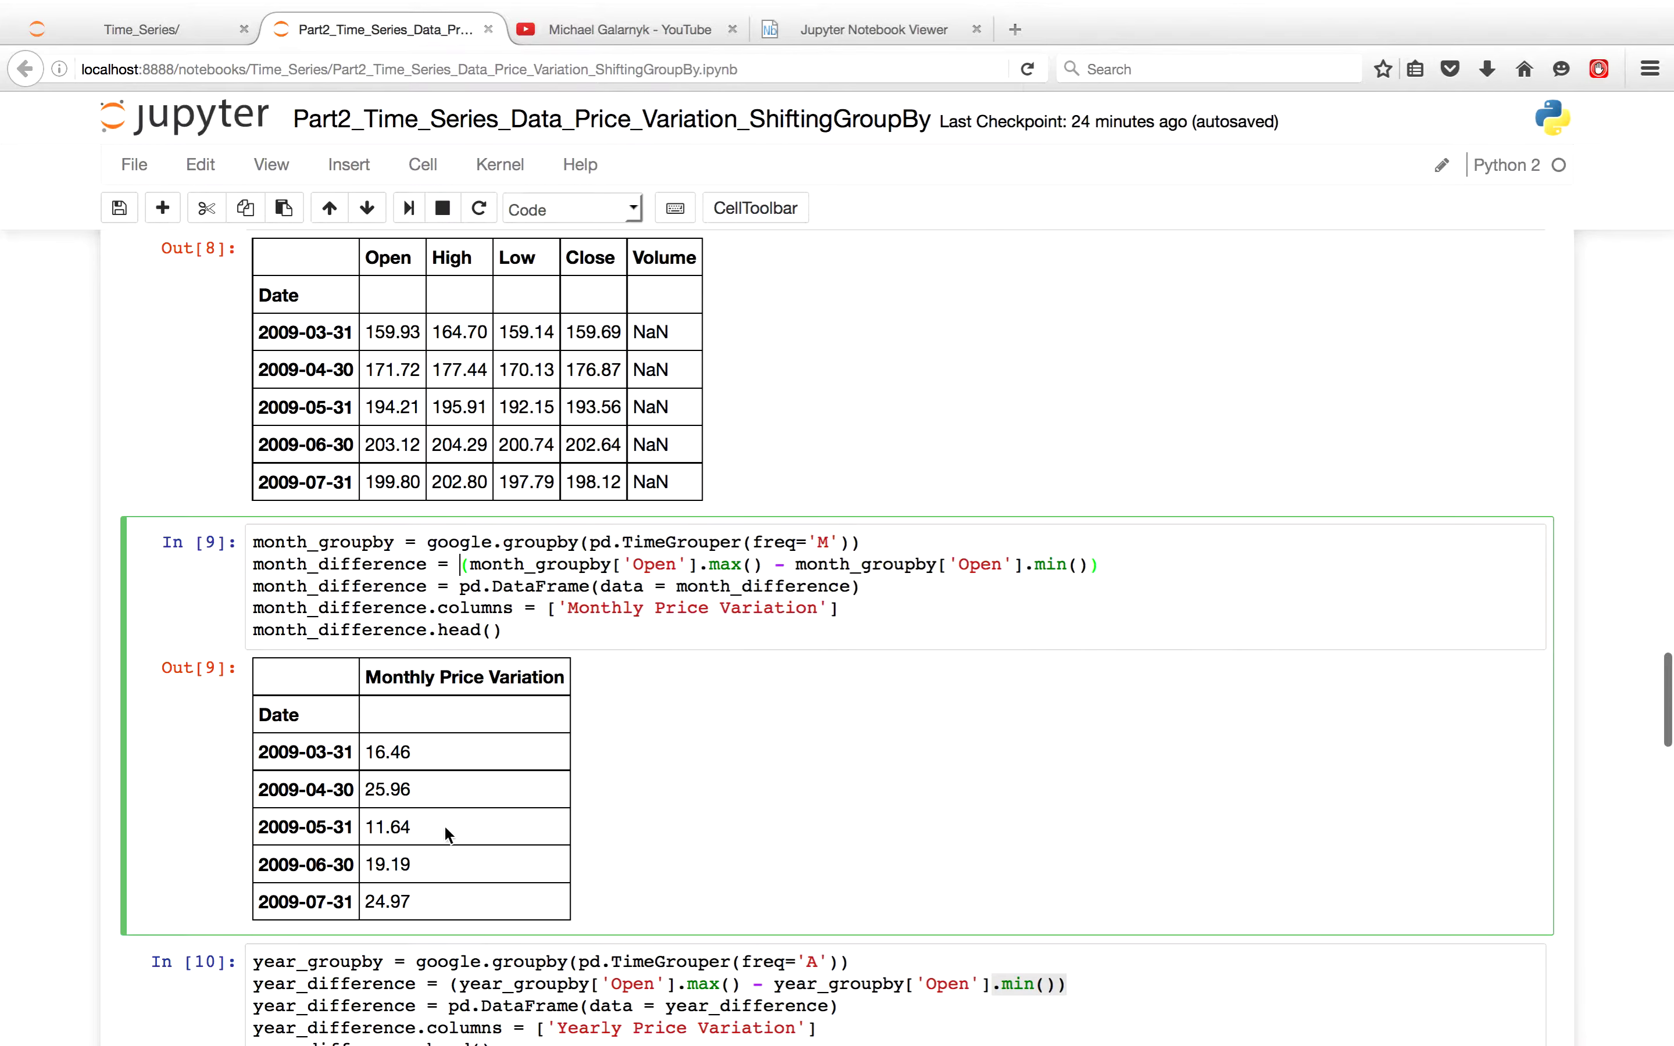
{"action": "scroll", "scroll_direction": "down", "scroll_amount": 3}
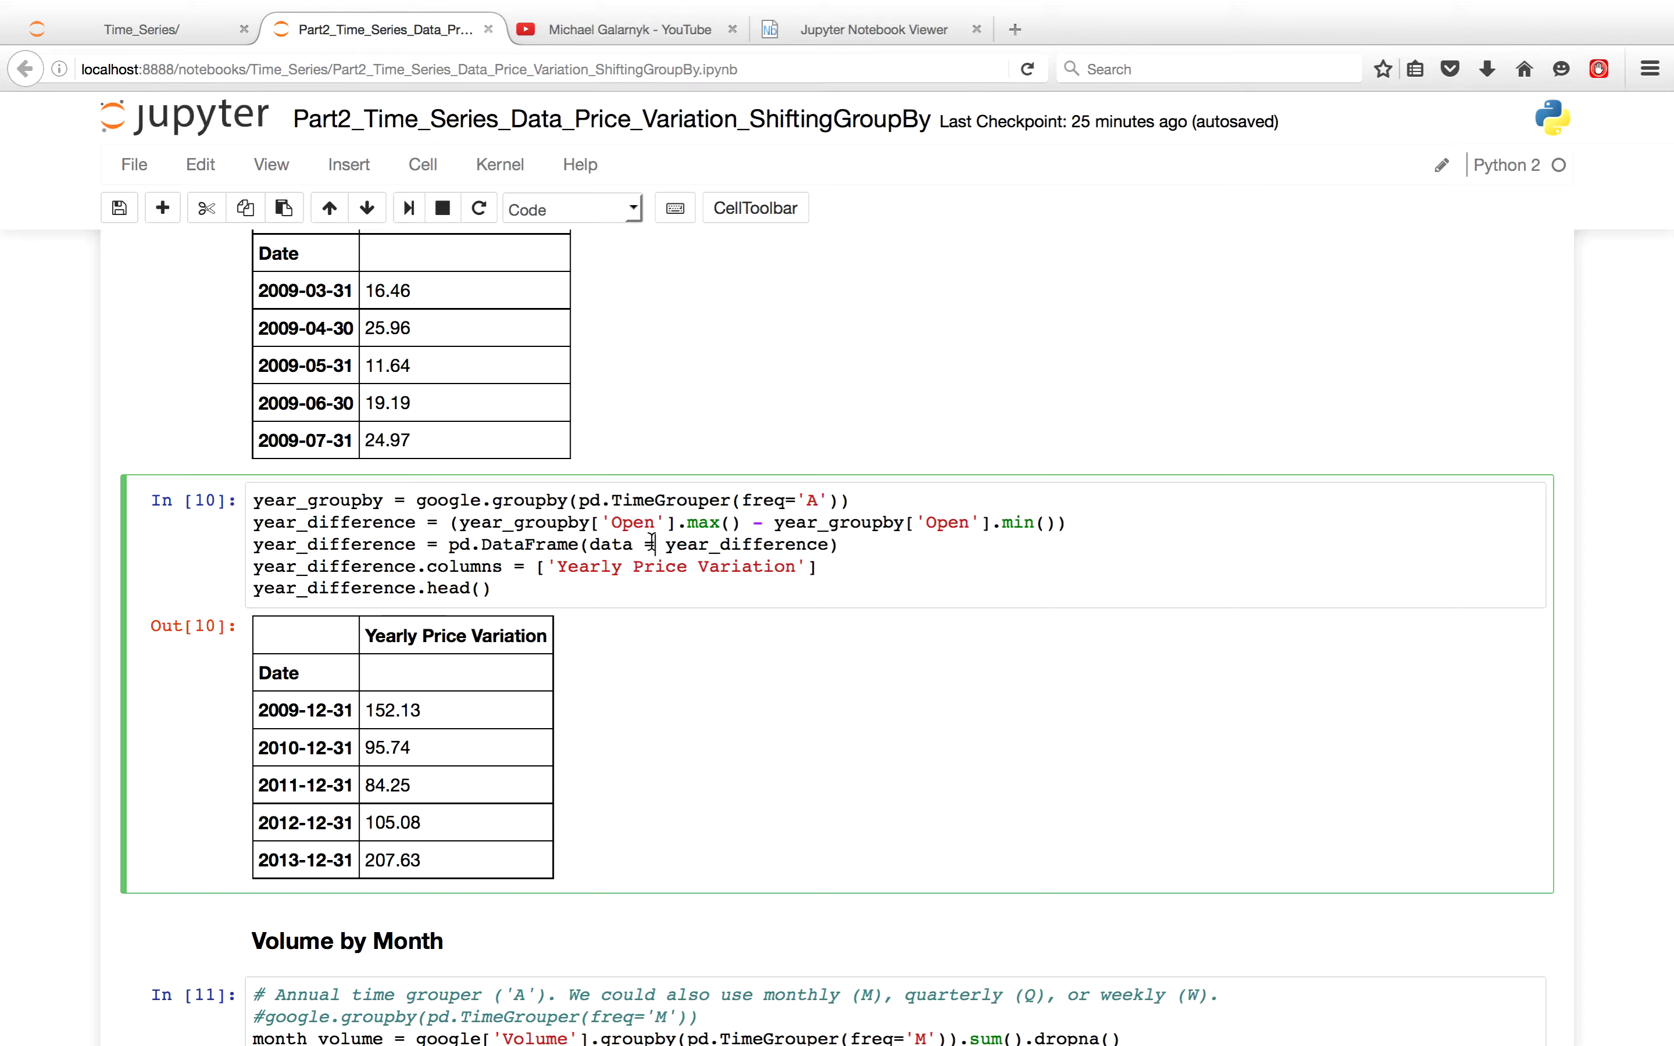
{"action": "mouse_move", "coordinate": [477, 690]}
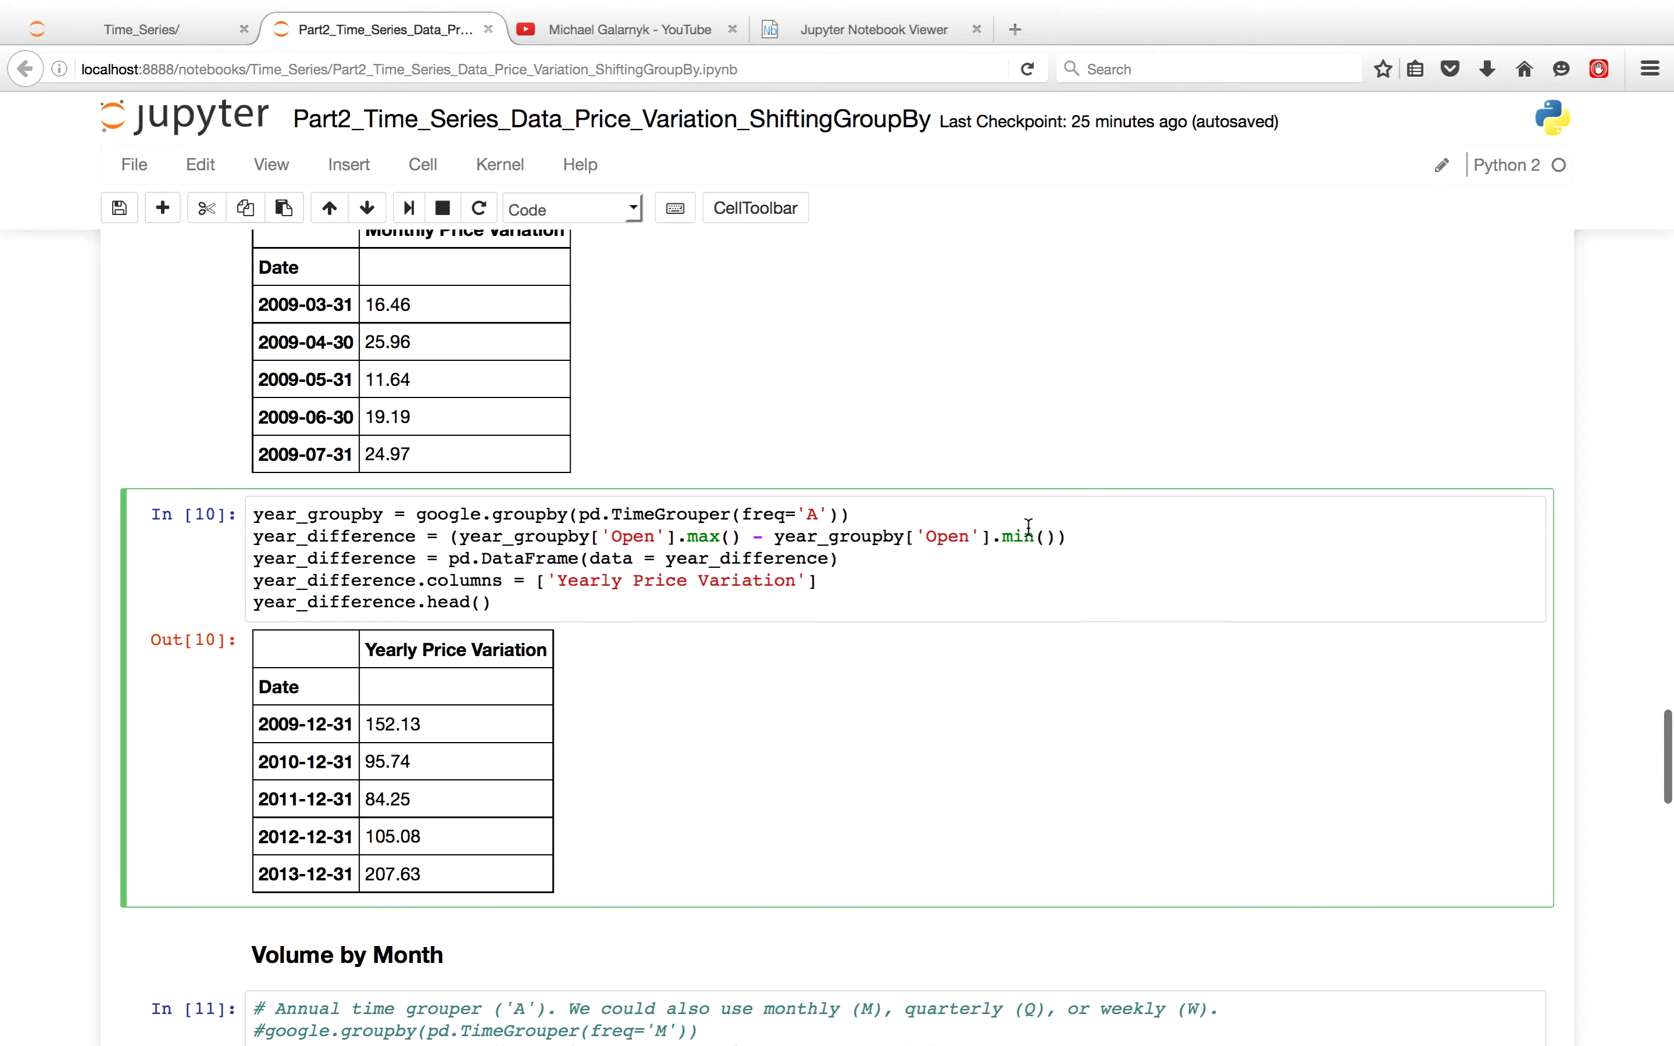
{"action": "scroll", "scroll_direction": "down", "scroll_amount": 3}
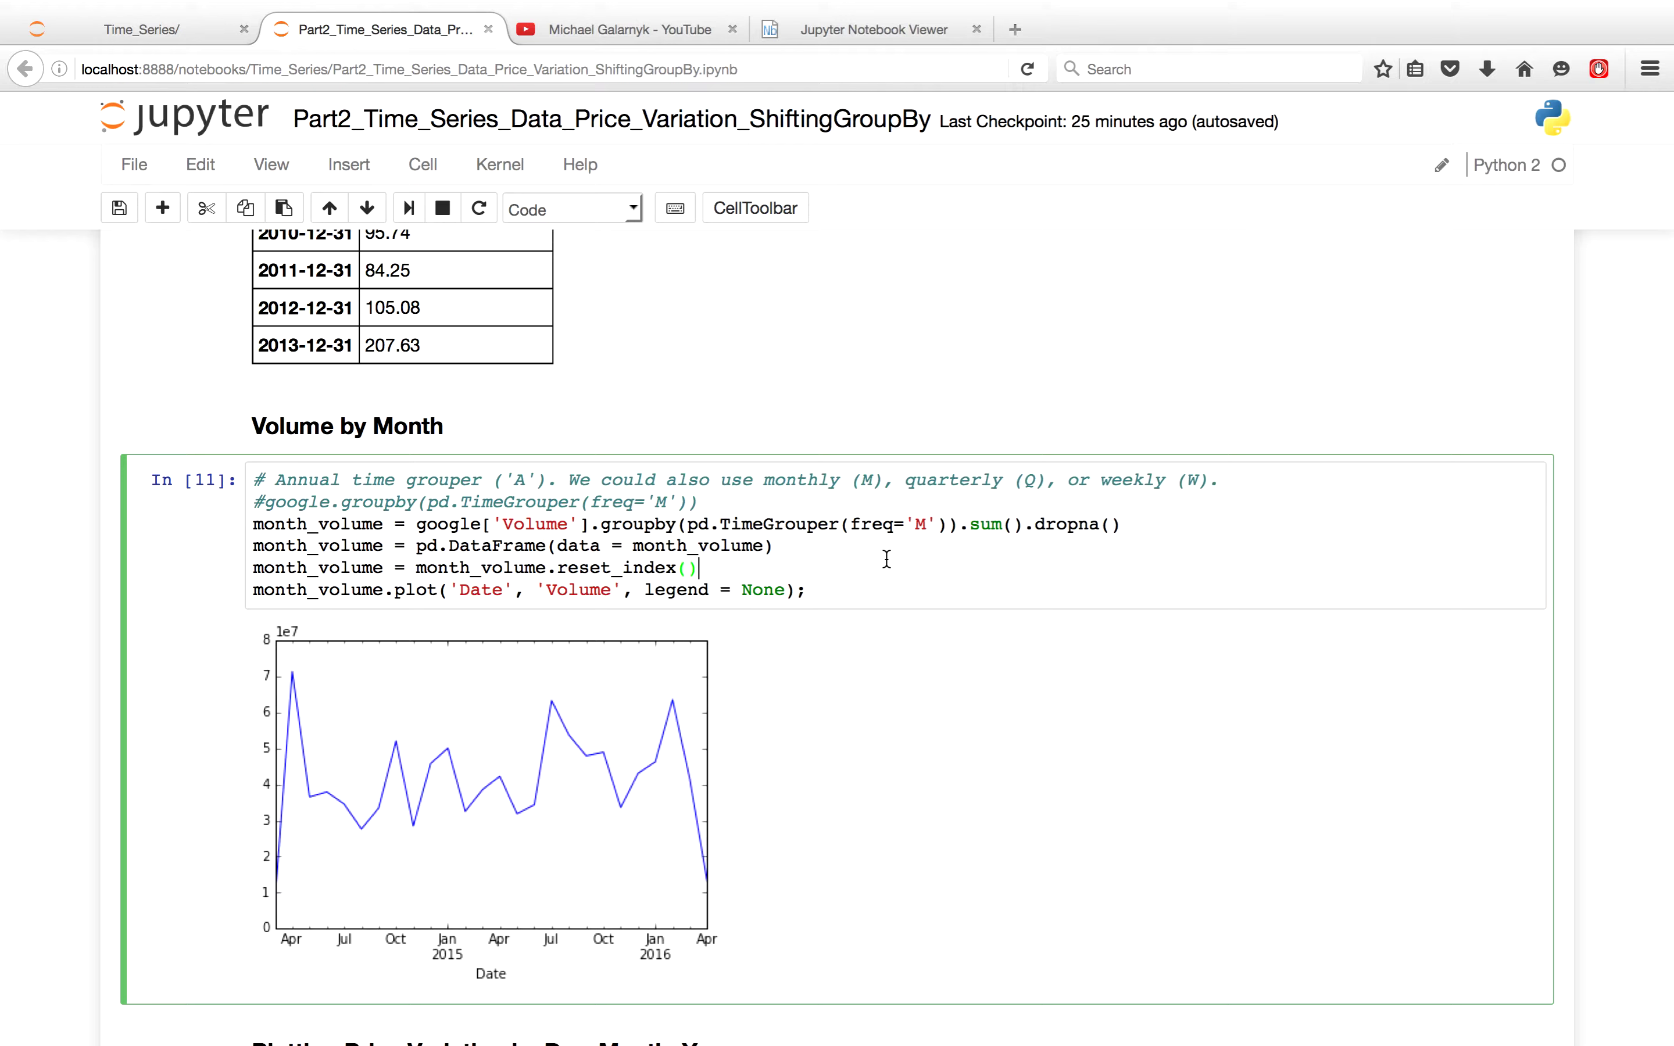
{"action": "mouse_move", "coordinate": [881, 524]}
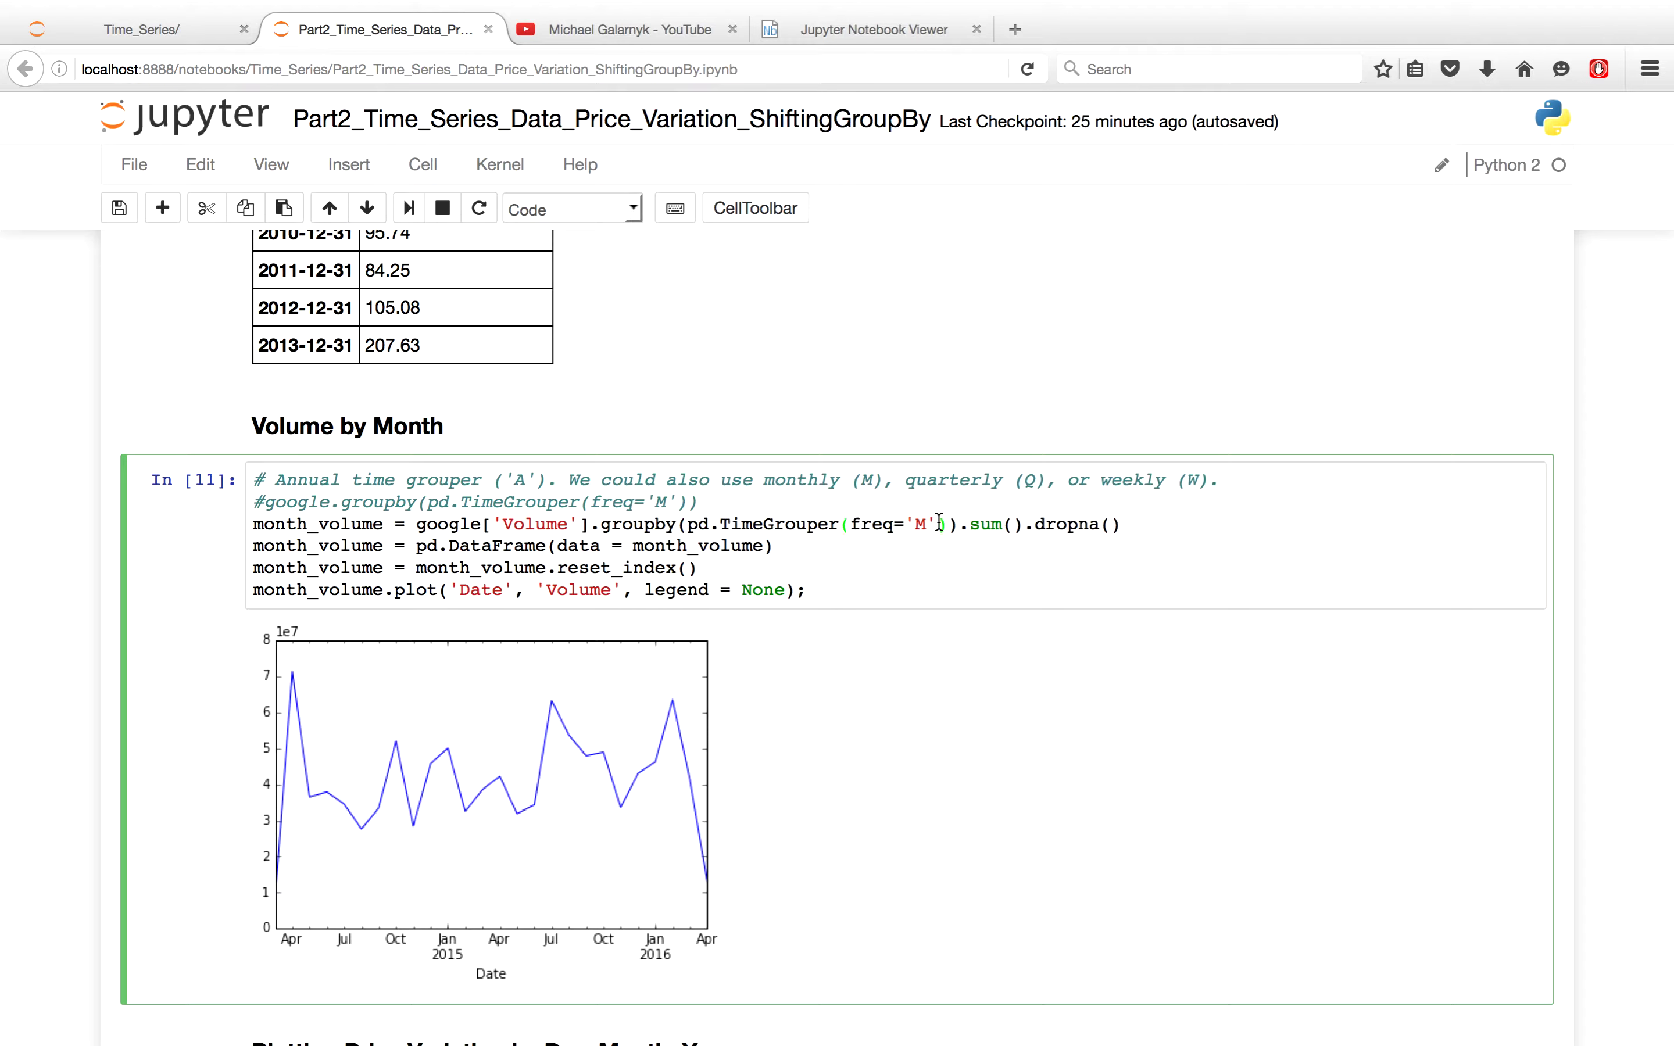
{"action": "mouse_move", "coordinate": [252, 838]}
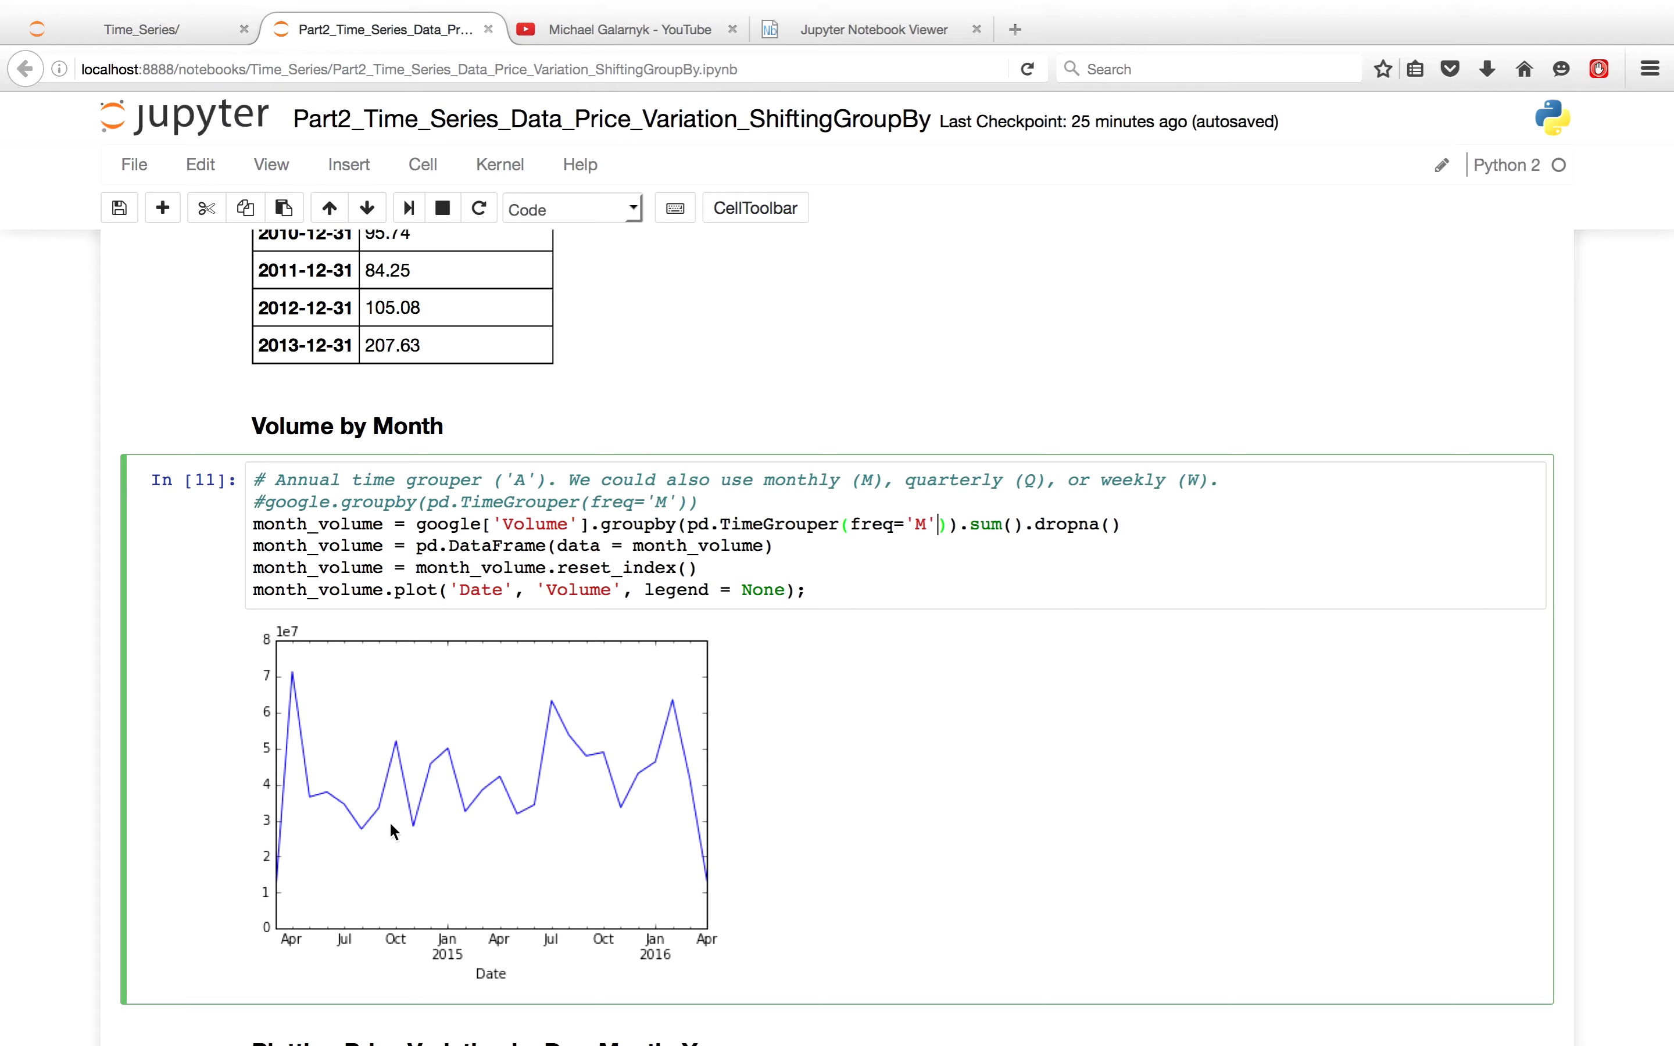
{"action": "mouse_move", "coordinate": [760, 864]}
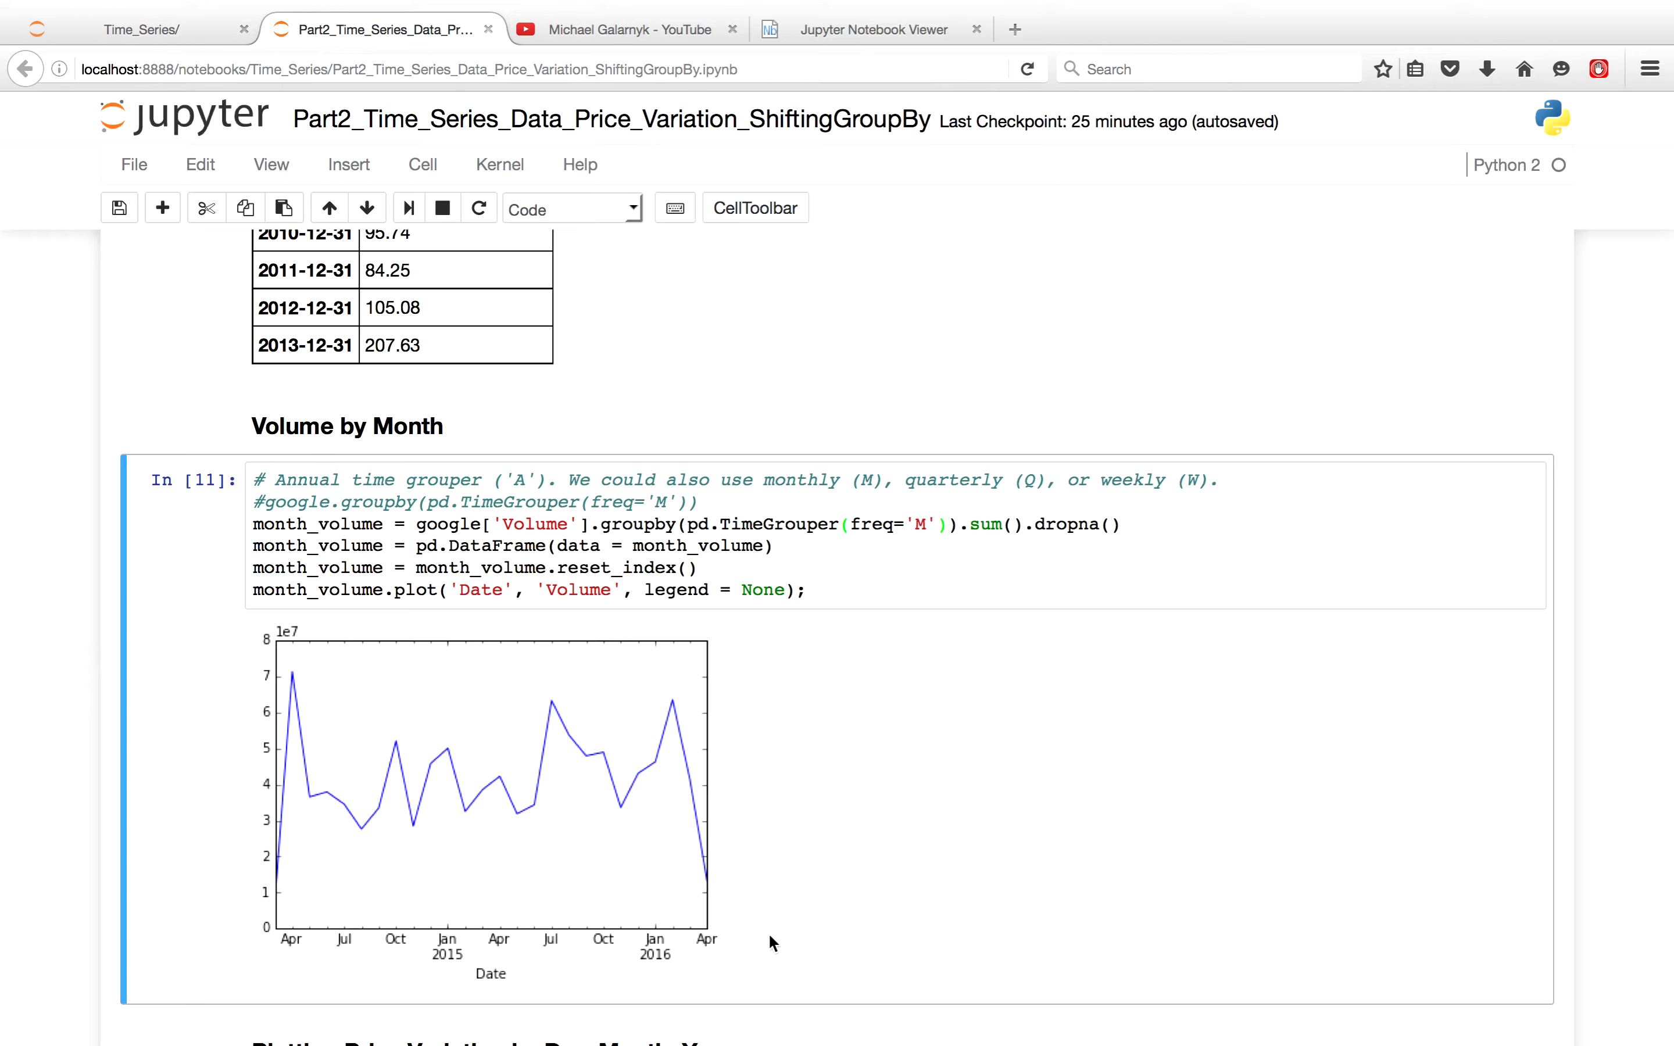
{"action": "mouse_move", "coordinate": [781, 949]}
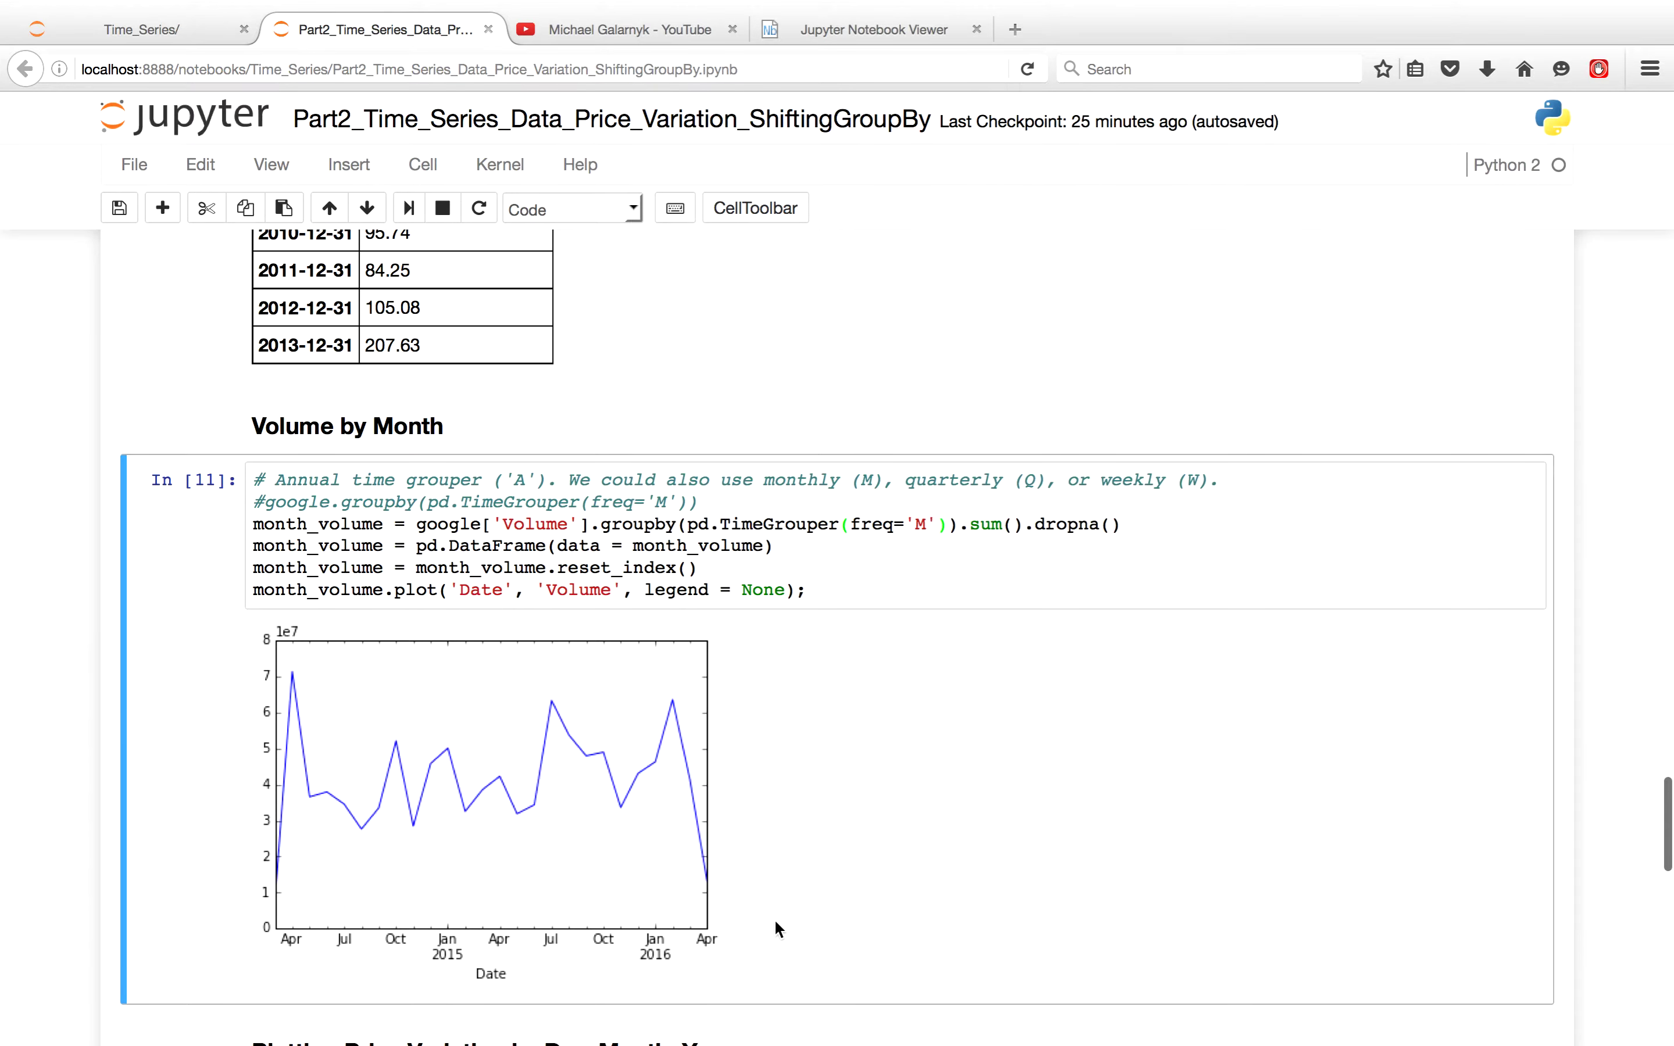
{"action": "scroll", "scroll_direction": "down", "scroll_amount": 3}
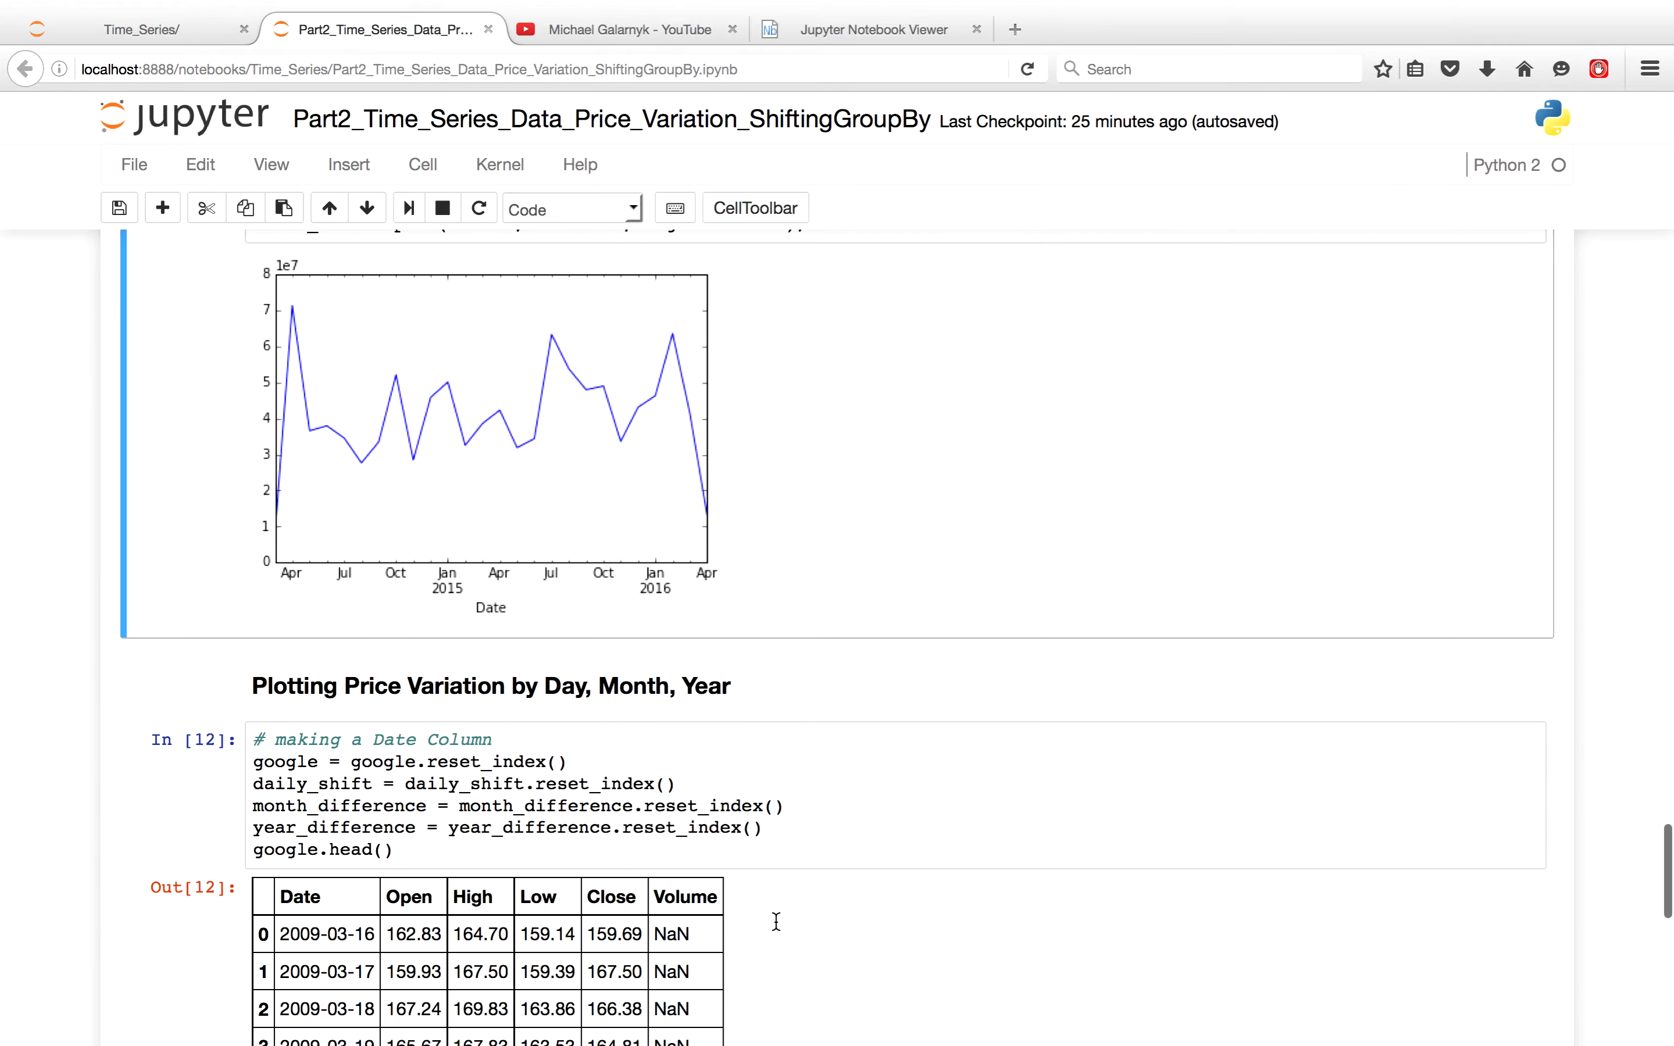
{"action": "scroll", "scroll_direction": "down", "scroll_amount": 3}
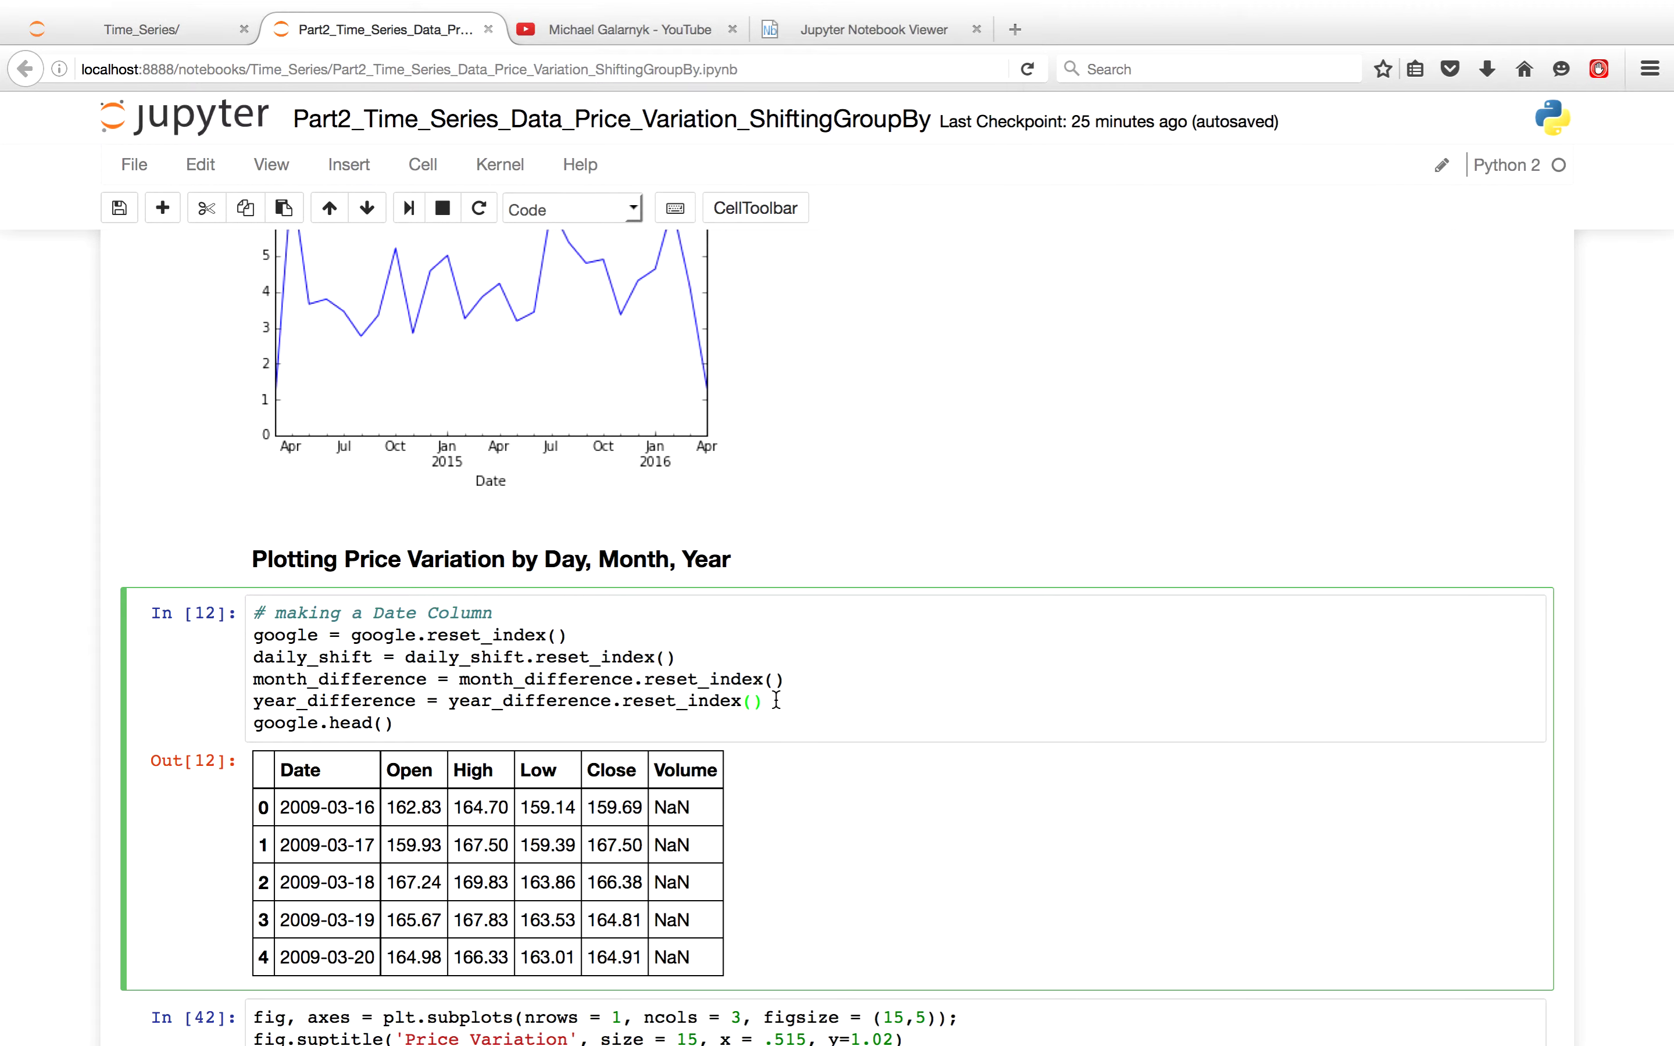
{"action": "scroll", "scroll_direction": "down", "scroll_amount": 3}
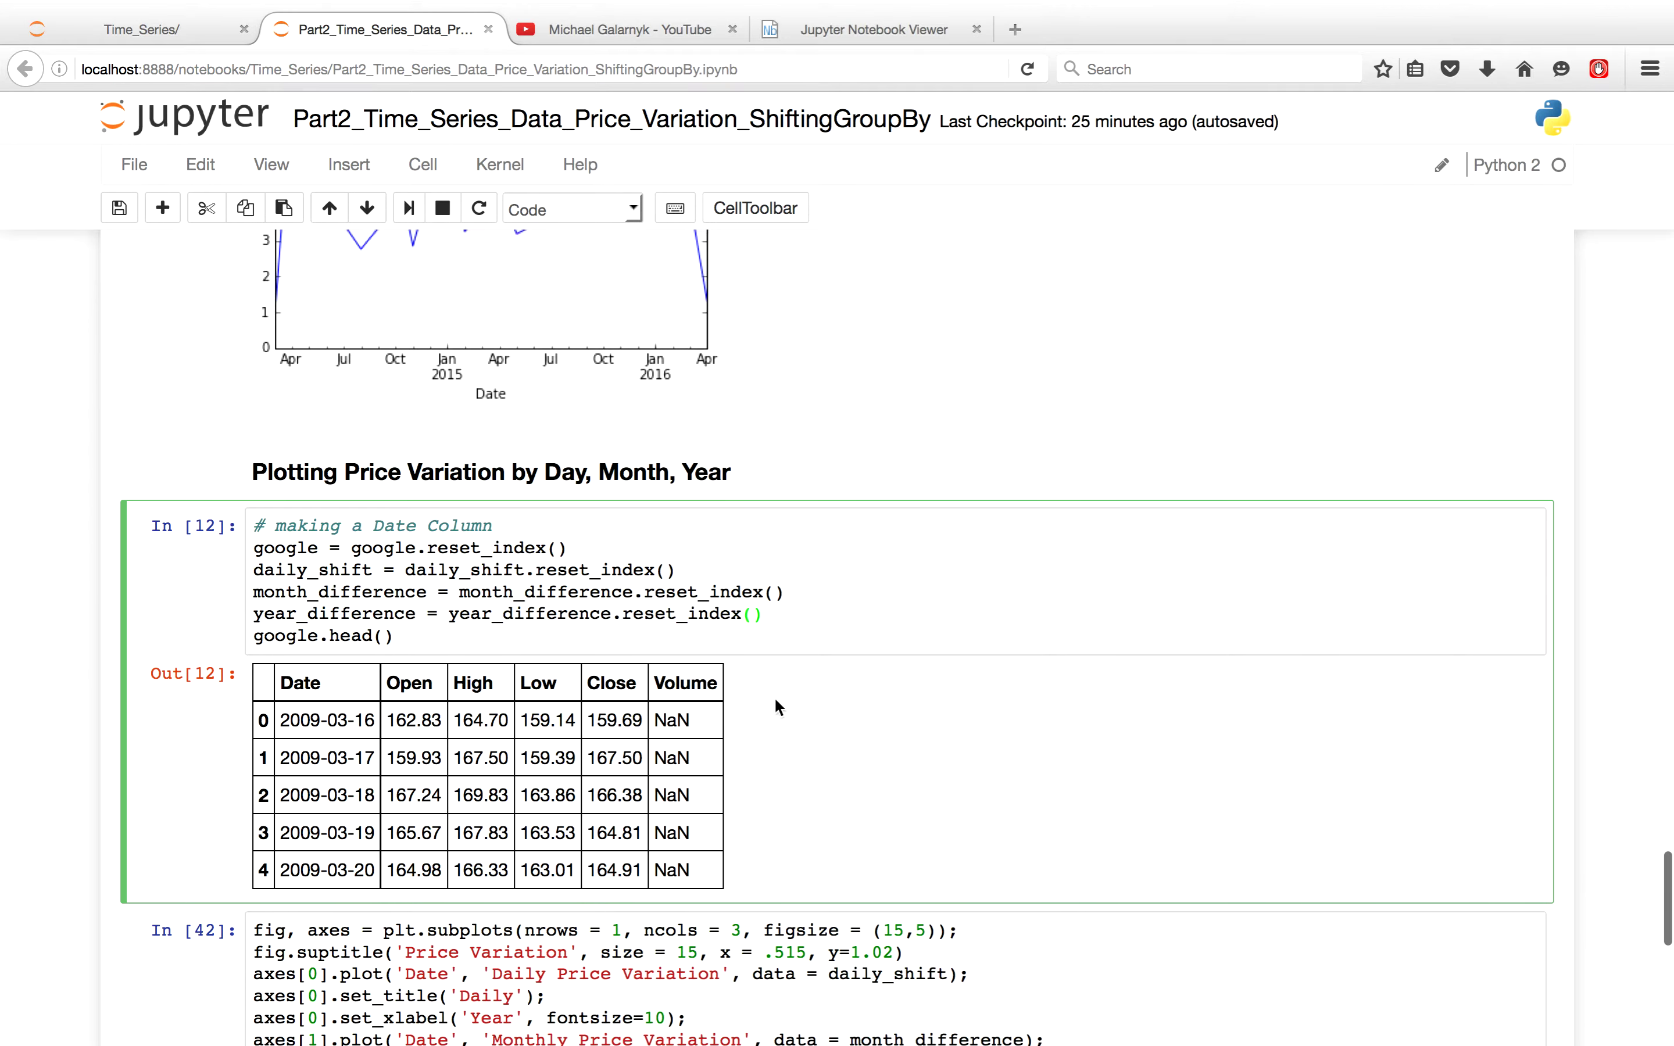
{"action": "left_click", "coordinate": [394, 636]}
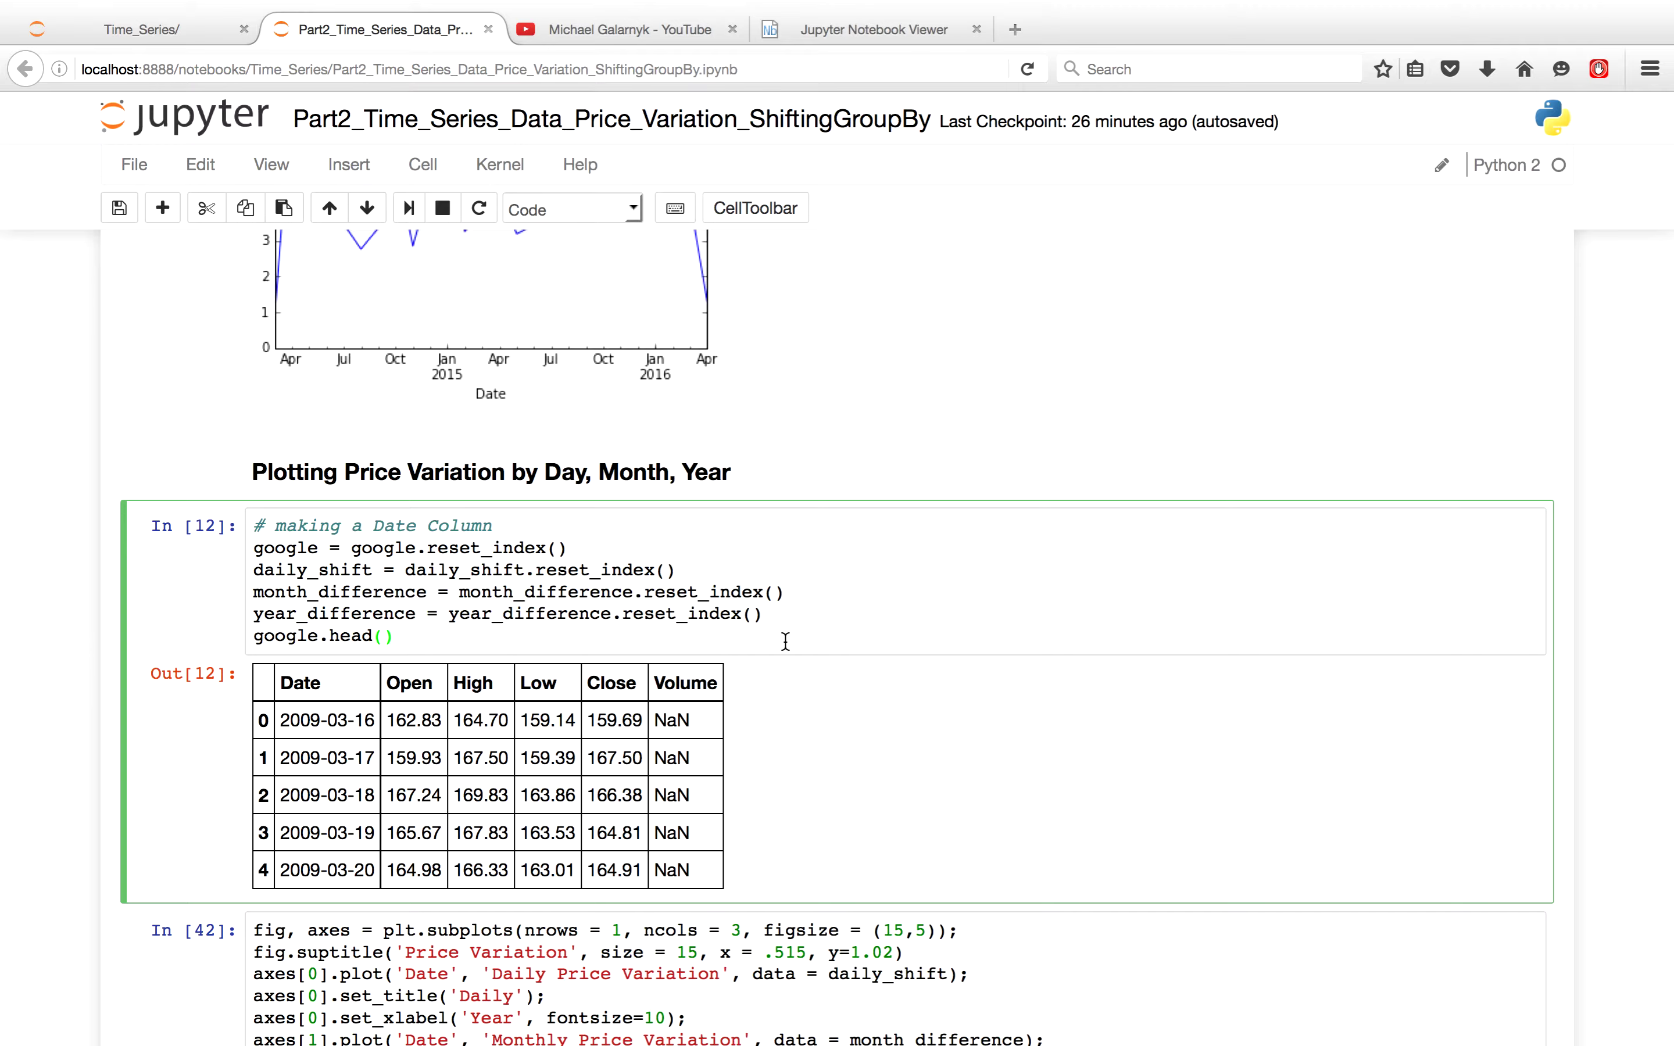
{"action": "scroll", "scroll_direction": "down", "scroll_amount": 3}
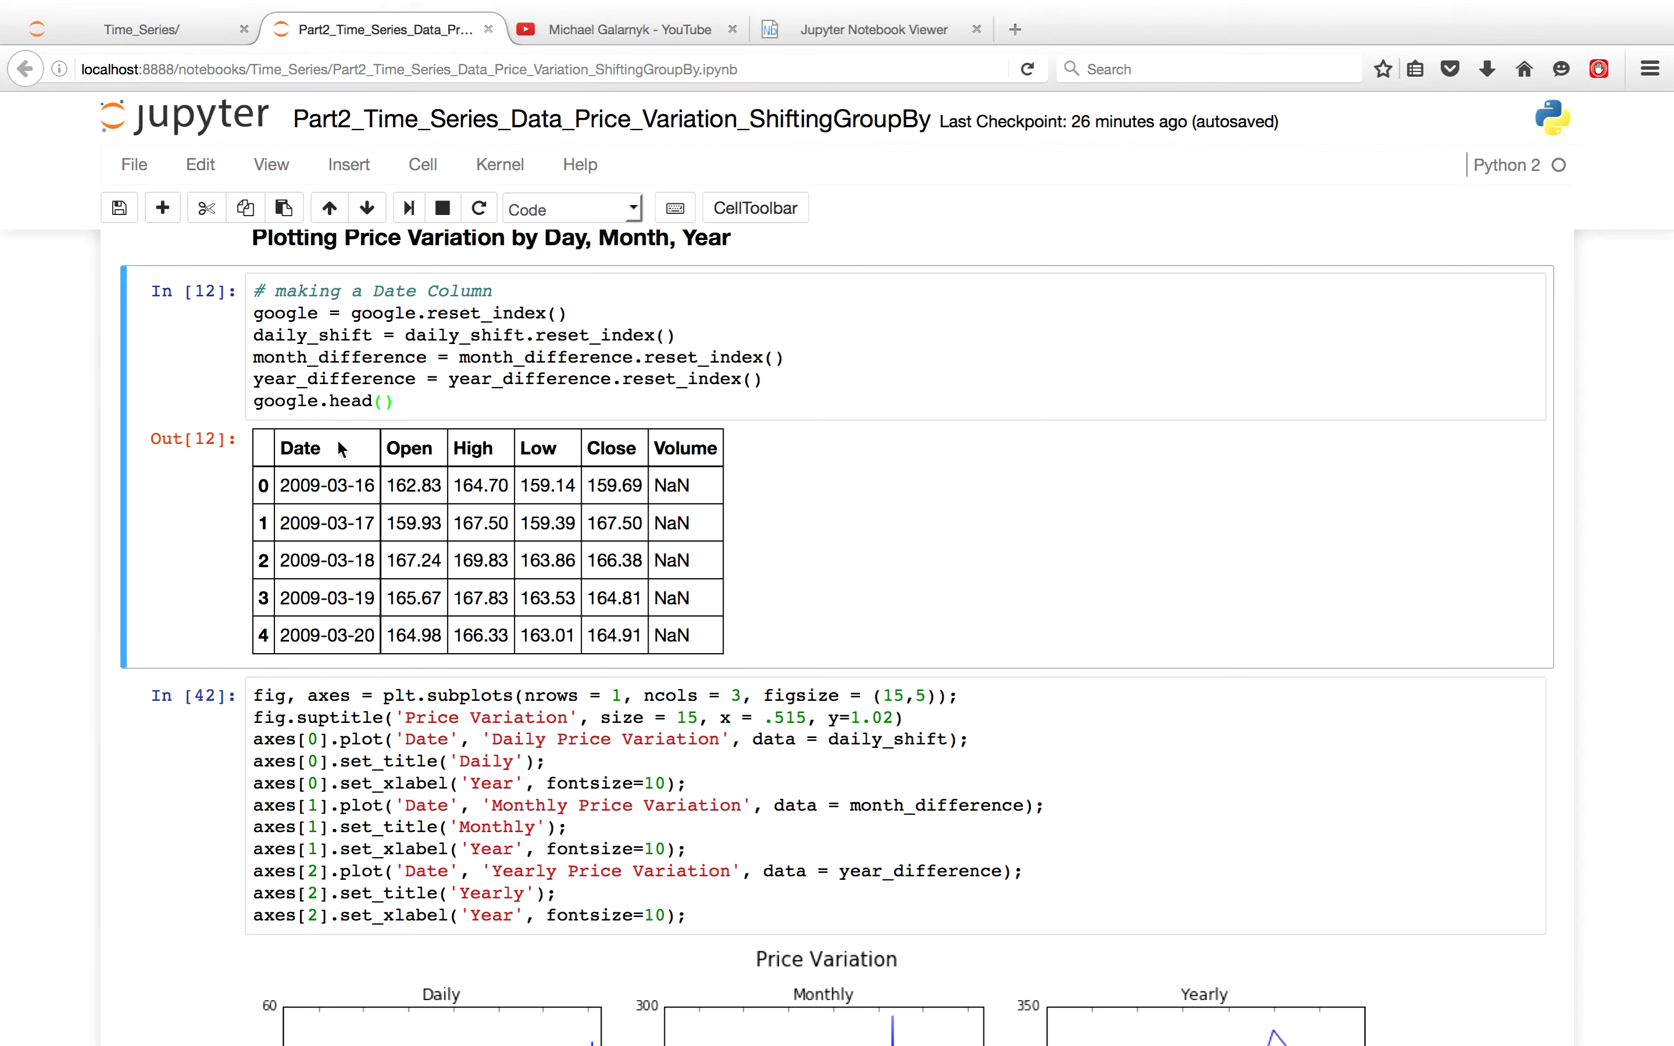
{"action": "mouse_move", "coordinate": [523, 623]}
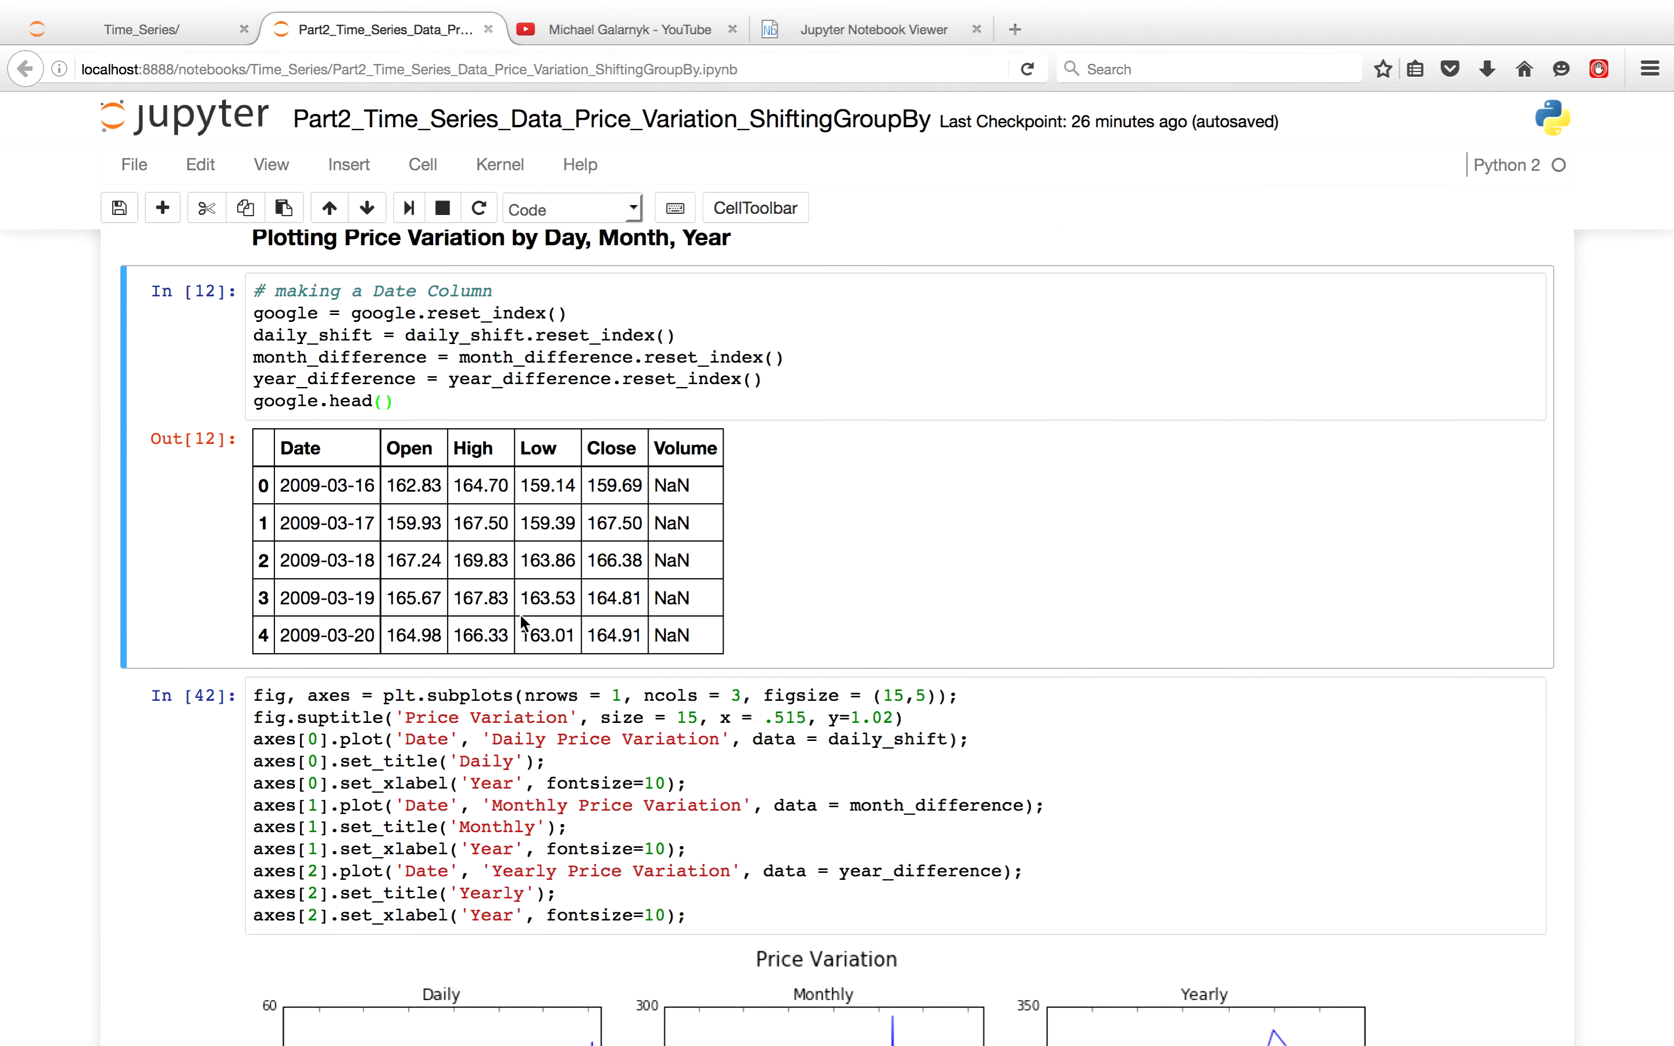
Scroll to the In [42] output showing Daily, Monthly and Yearly Price Variation charts and enter its code cell.
{"action": "scroll", "scroll_direction": "down", "scroll_amount": 3}
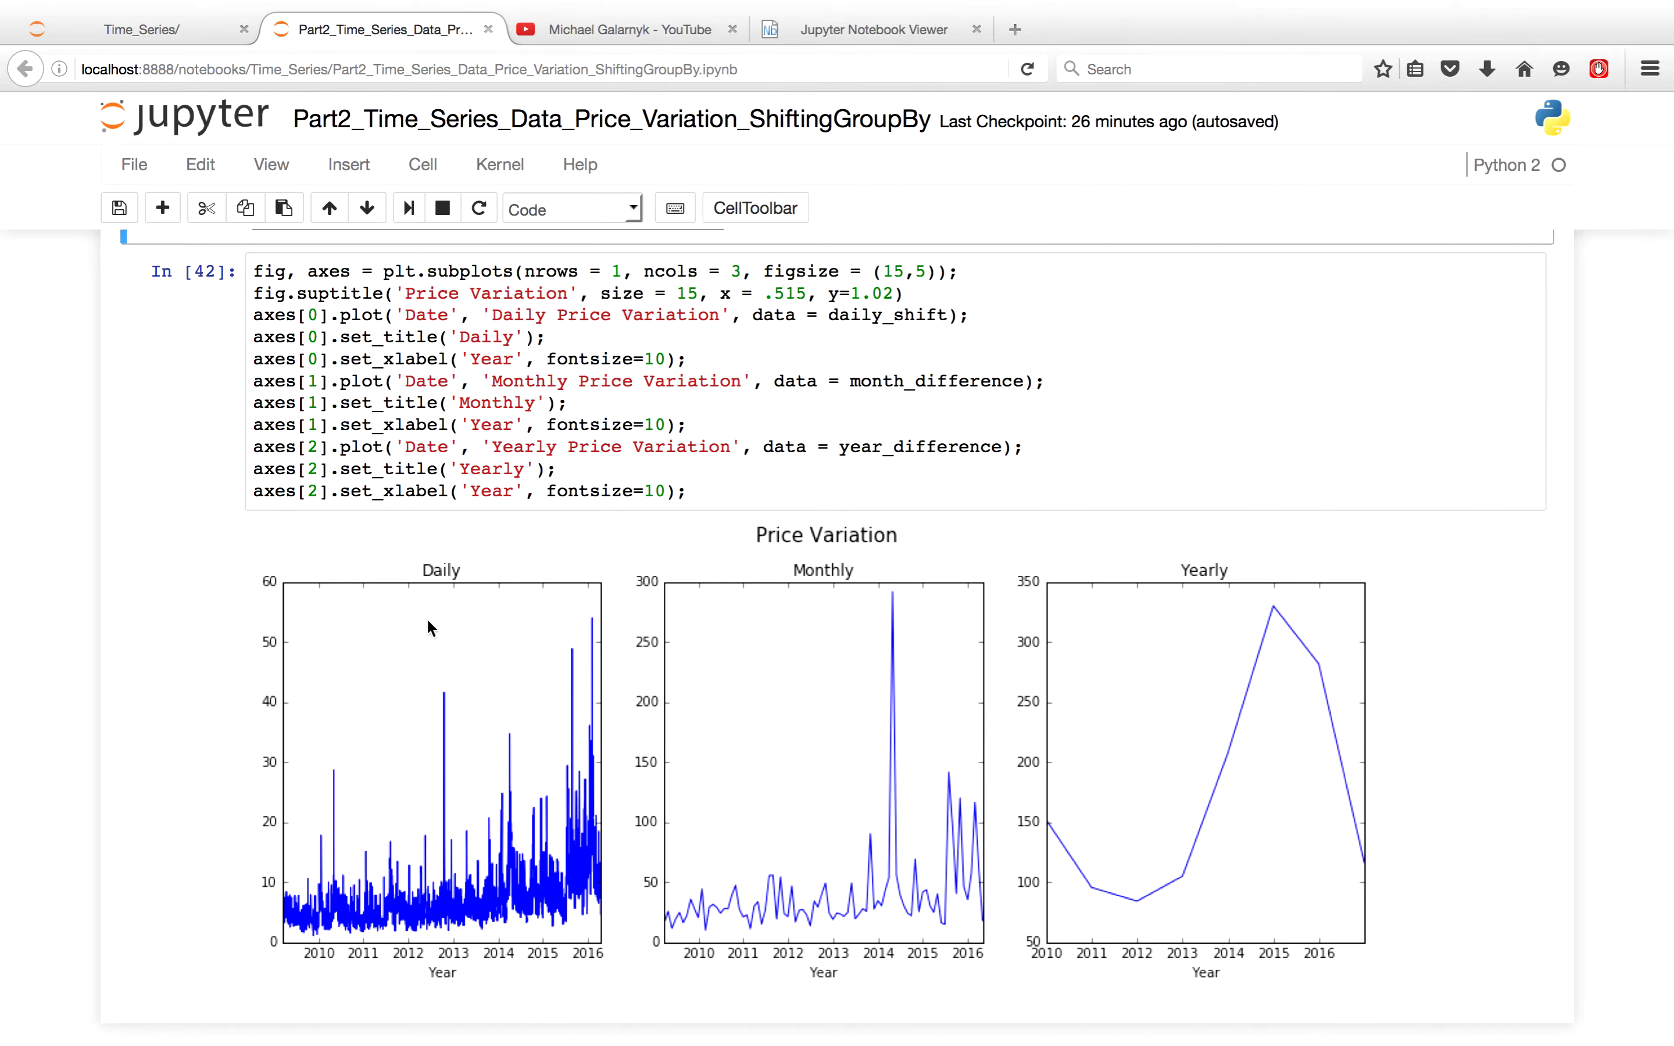
{"action": "mouse_move", "coordinate": [364, 637]}
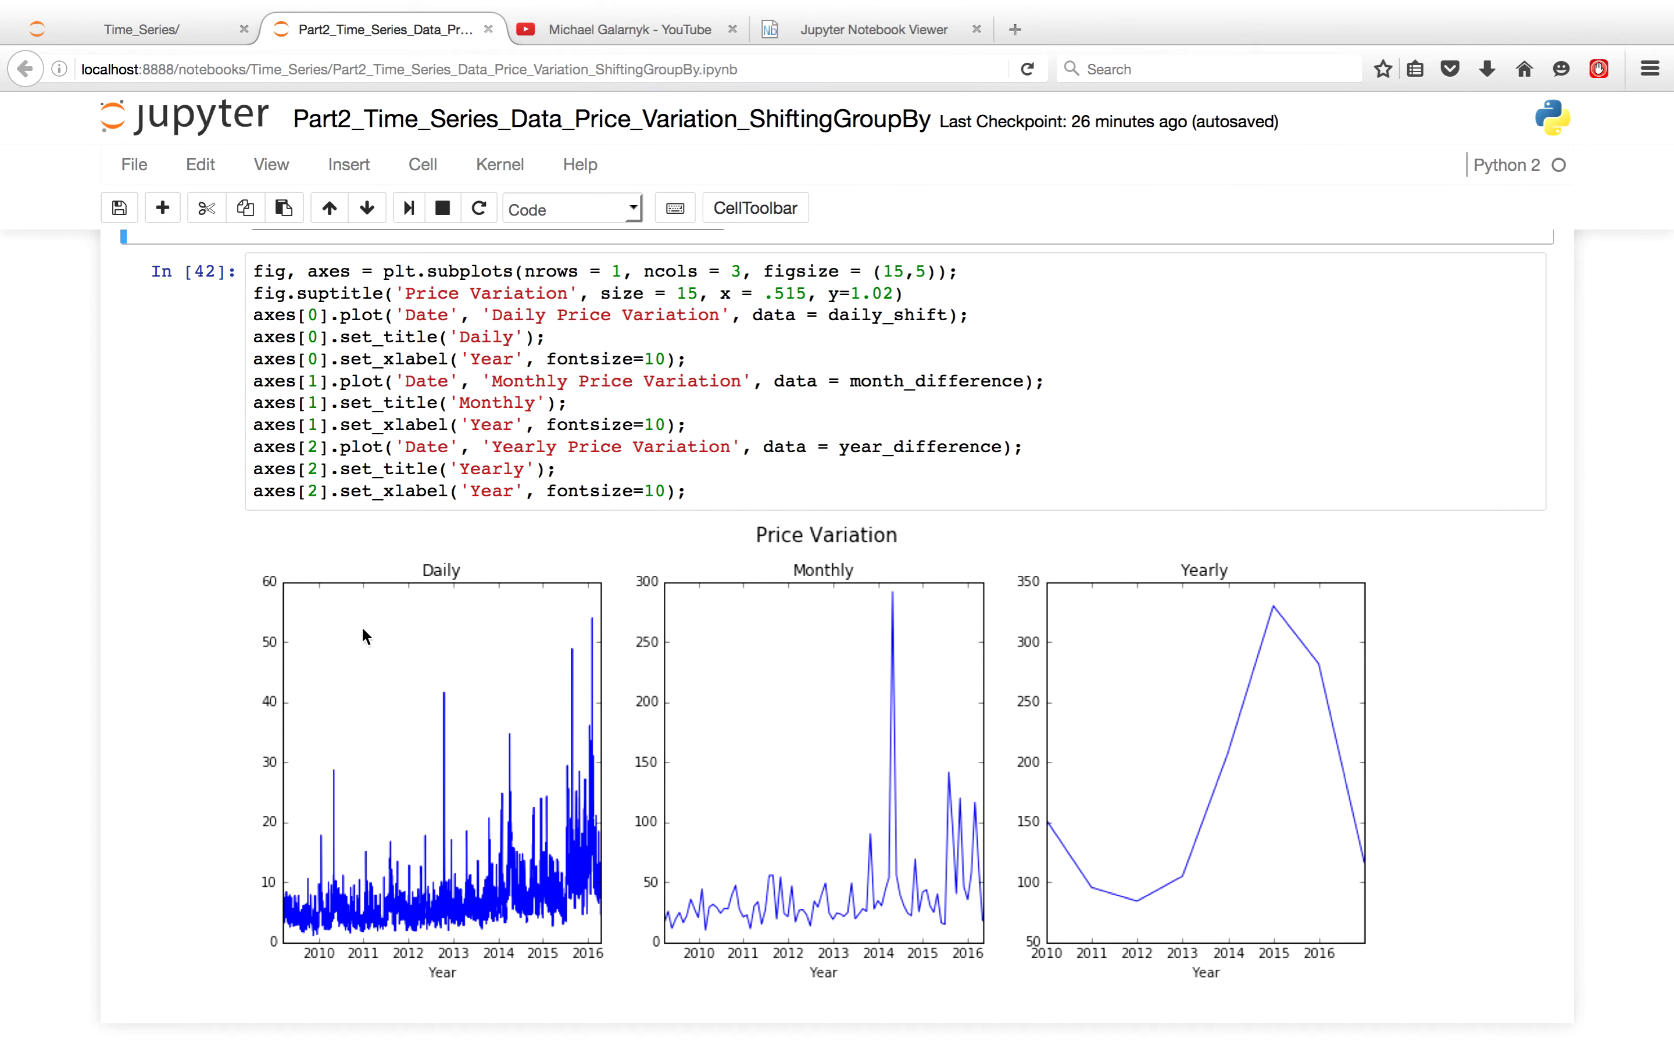
{"action": "mouse_move", "coordinate": [533, 636]}
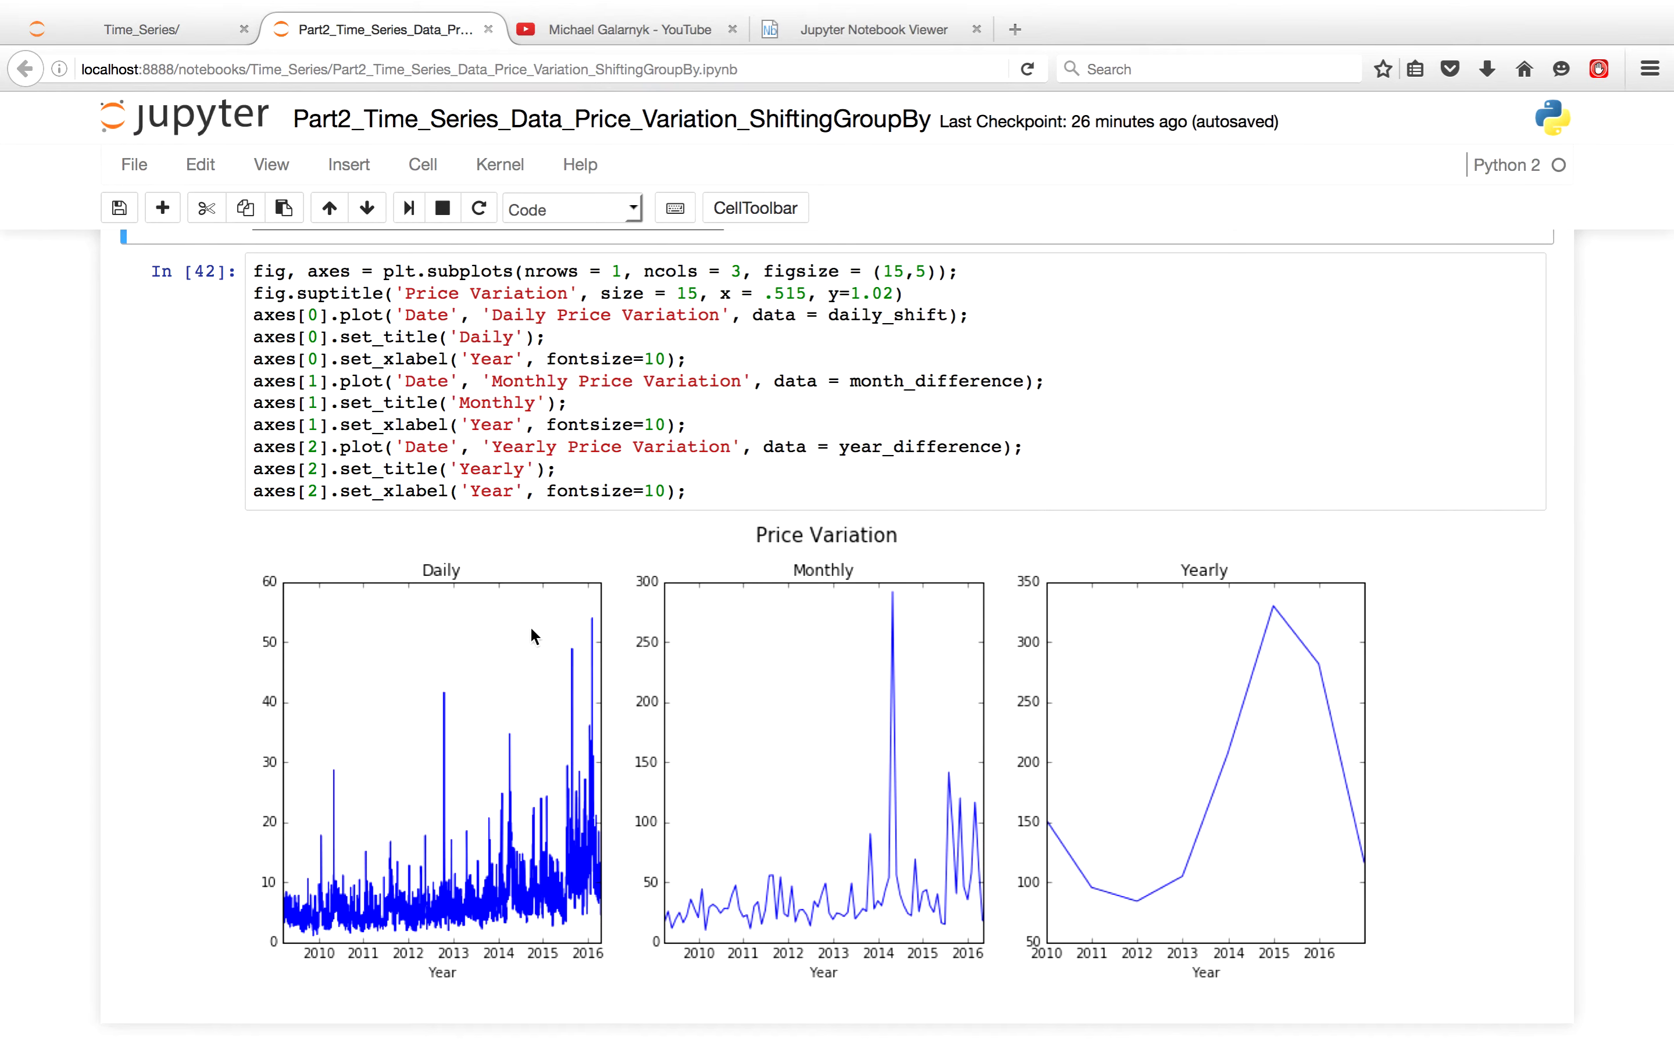
{"action": "mouse_move", "coordinate": [372, 882]}
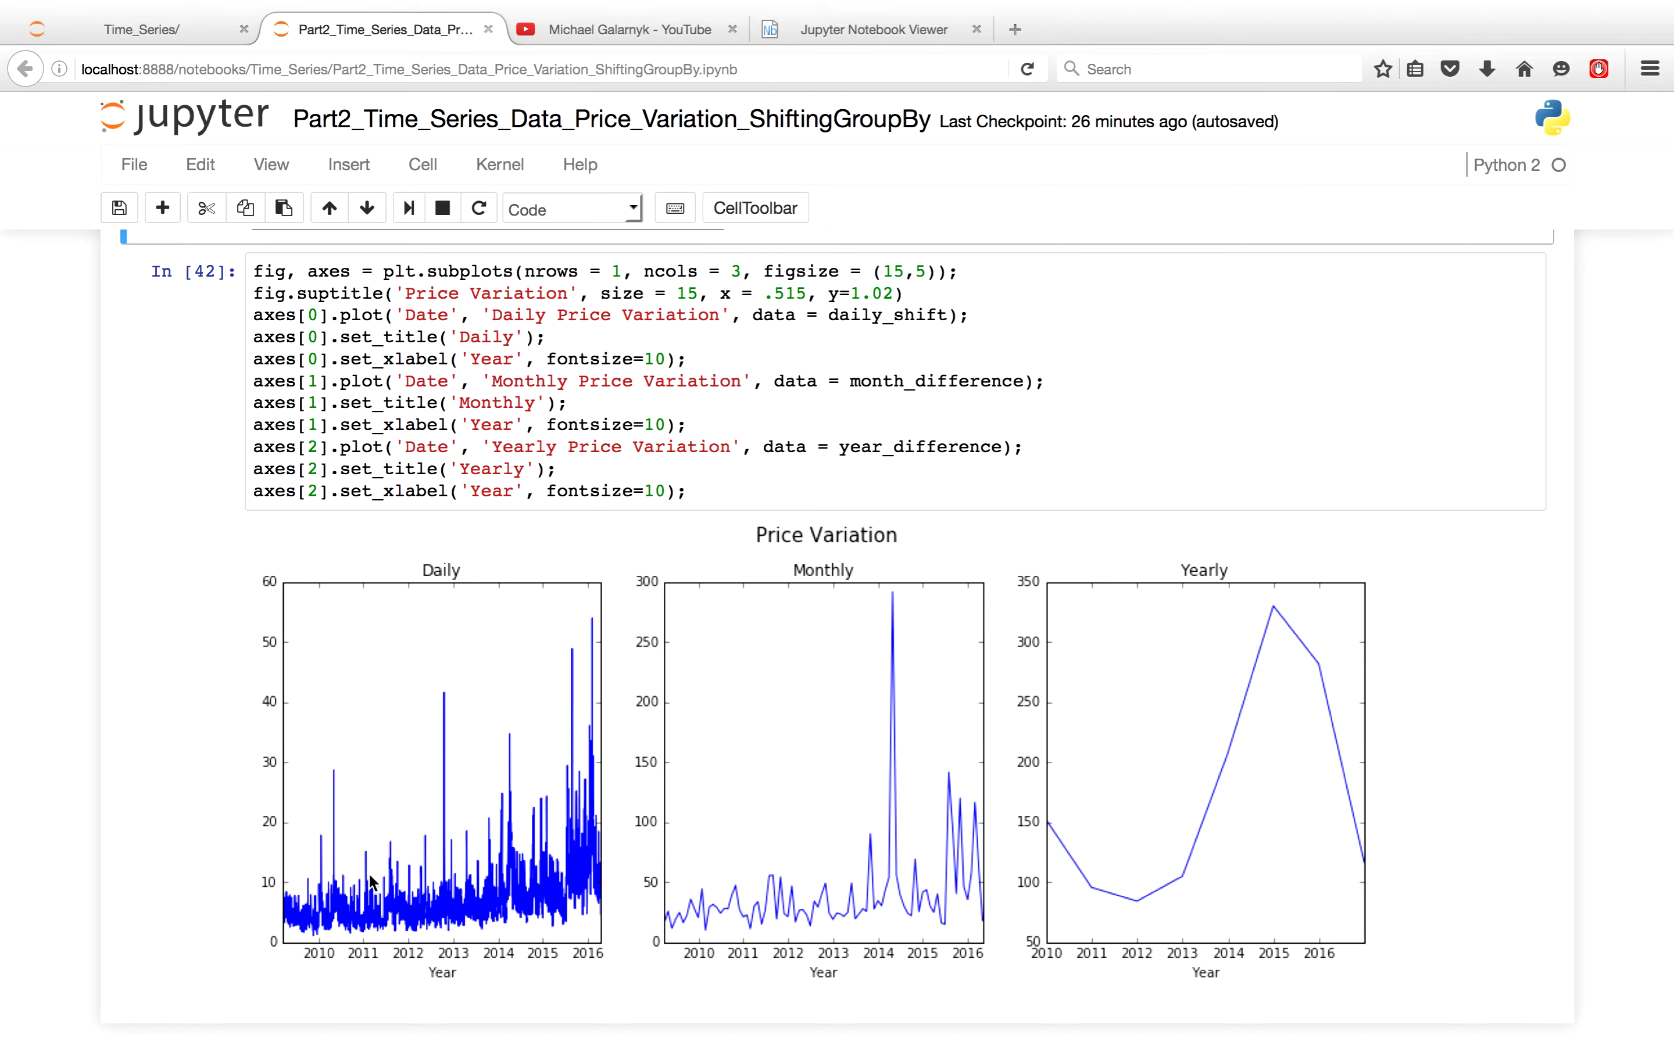
{"action": "mouse_move", "coordinate": [542, 790]}
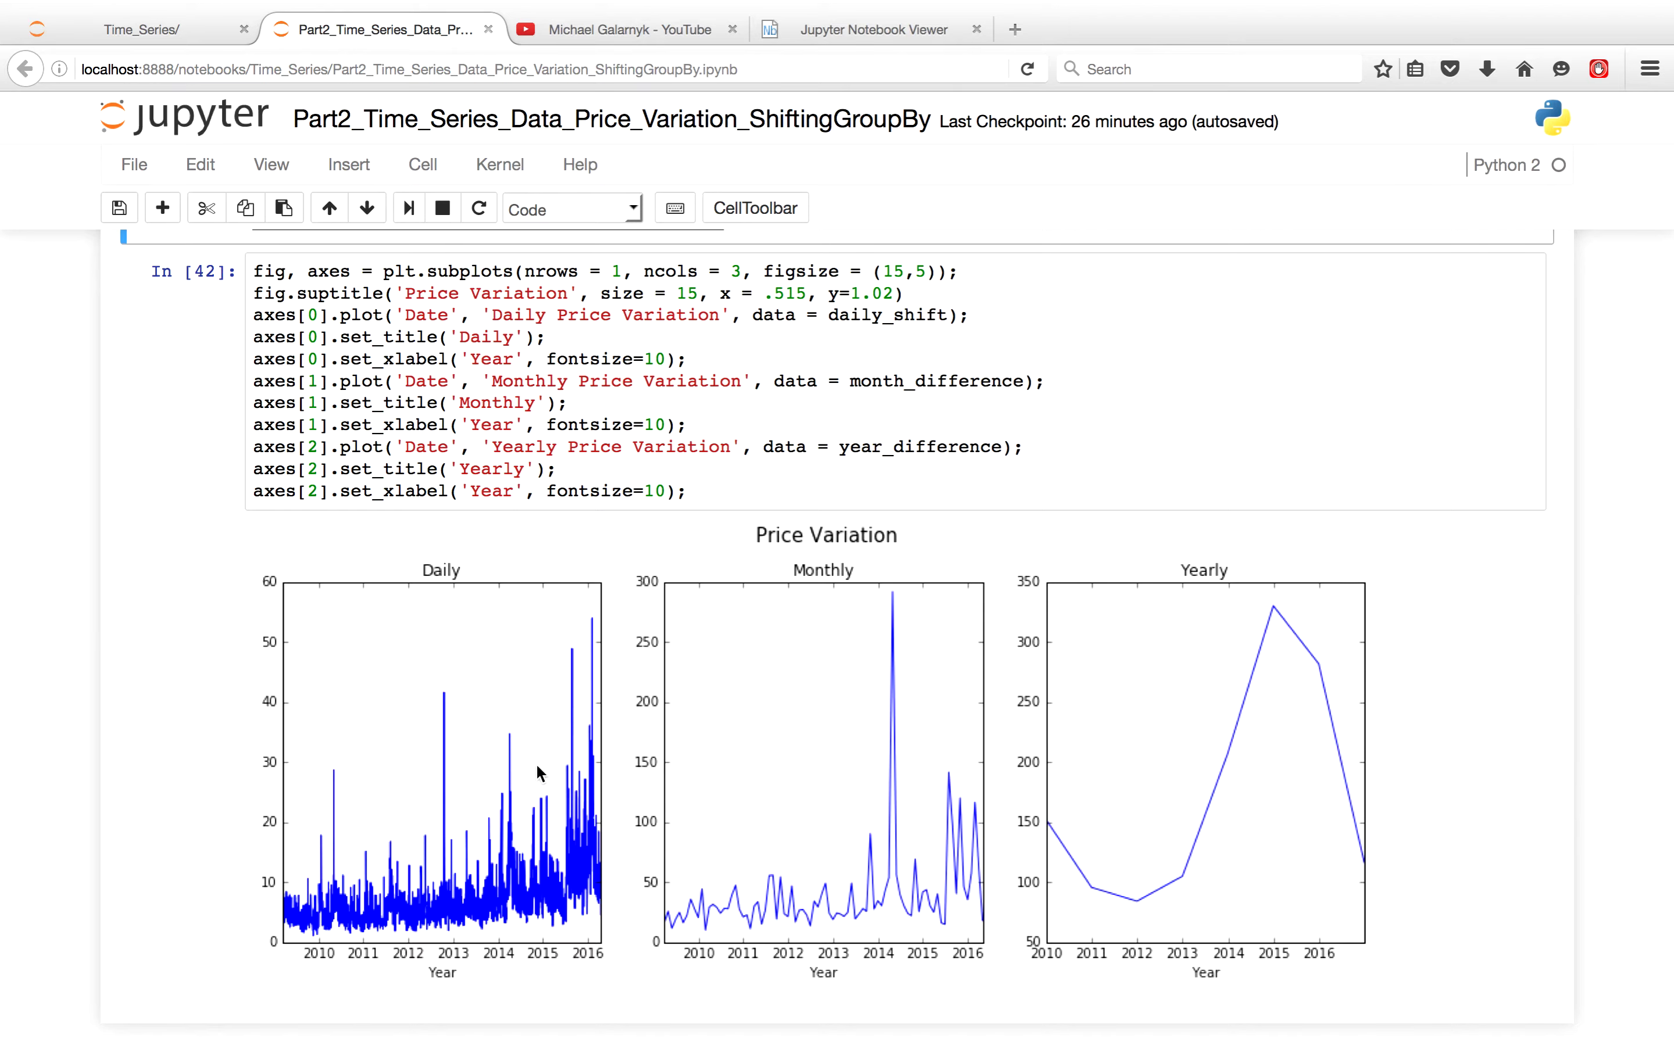
{"action": "mouse_move", "coordinate": [805, 530]}
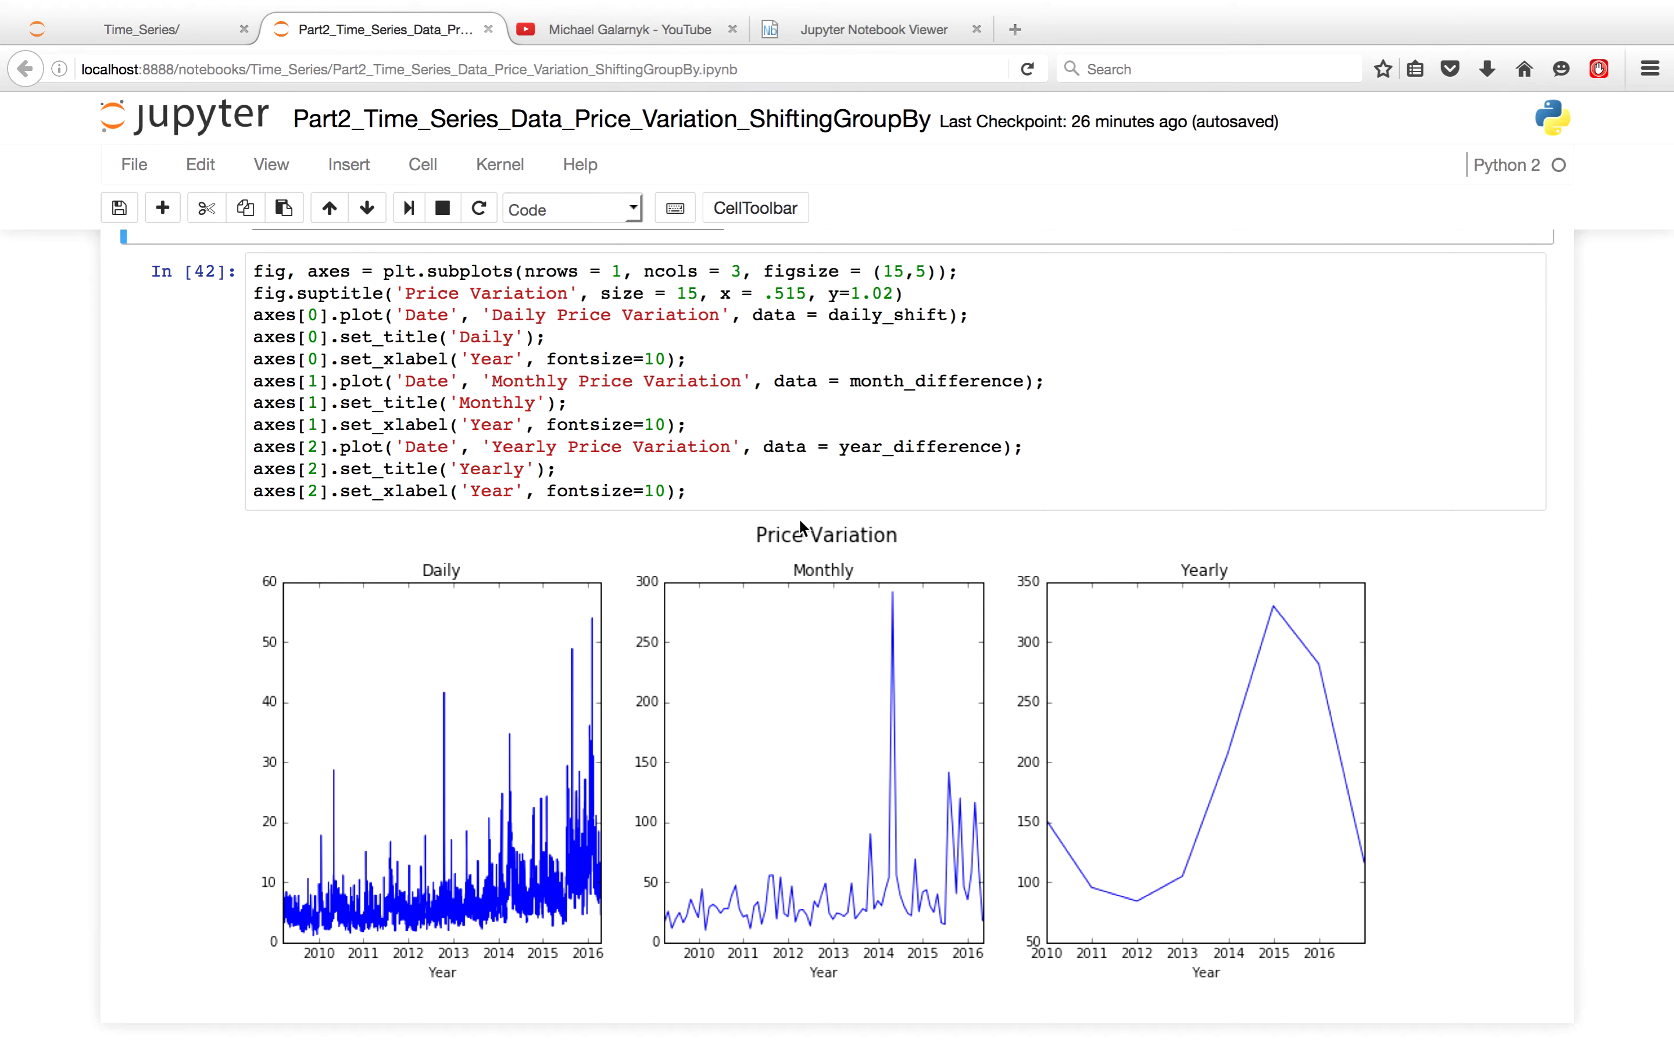
{"action": "mouse_move", "coordinate": [1392, 730]}
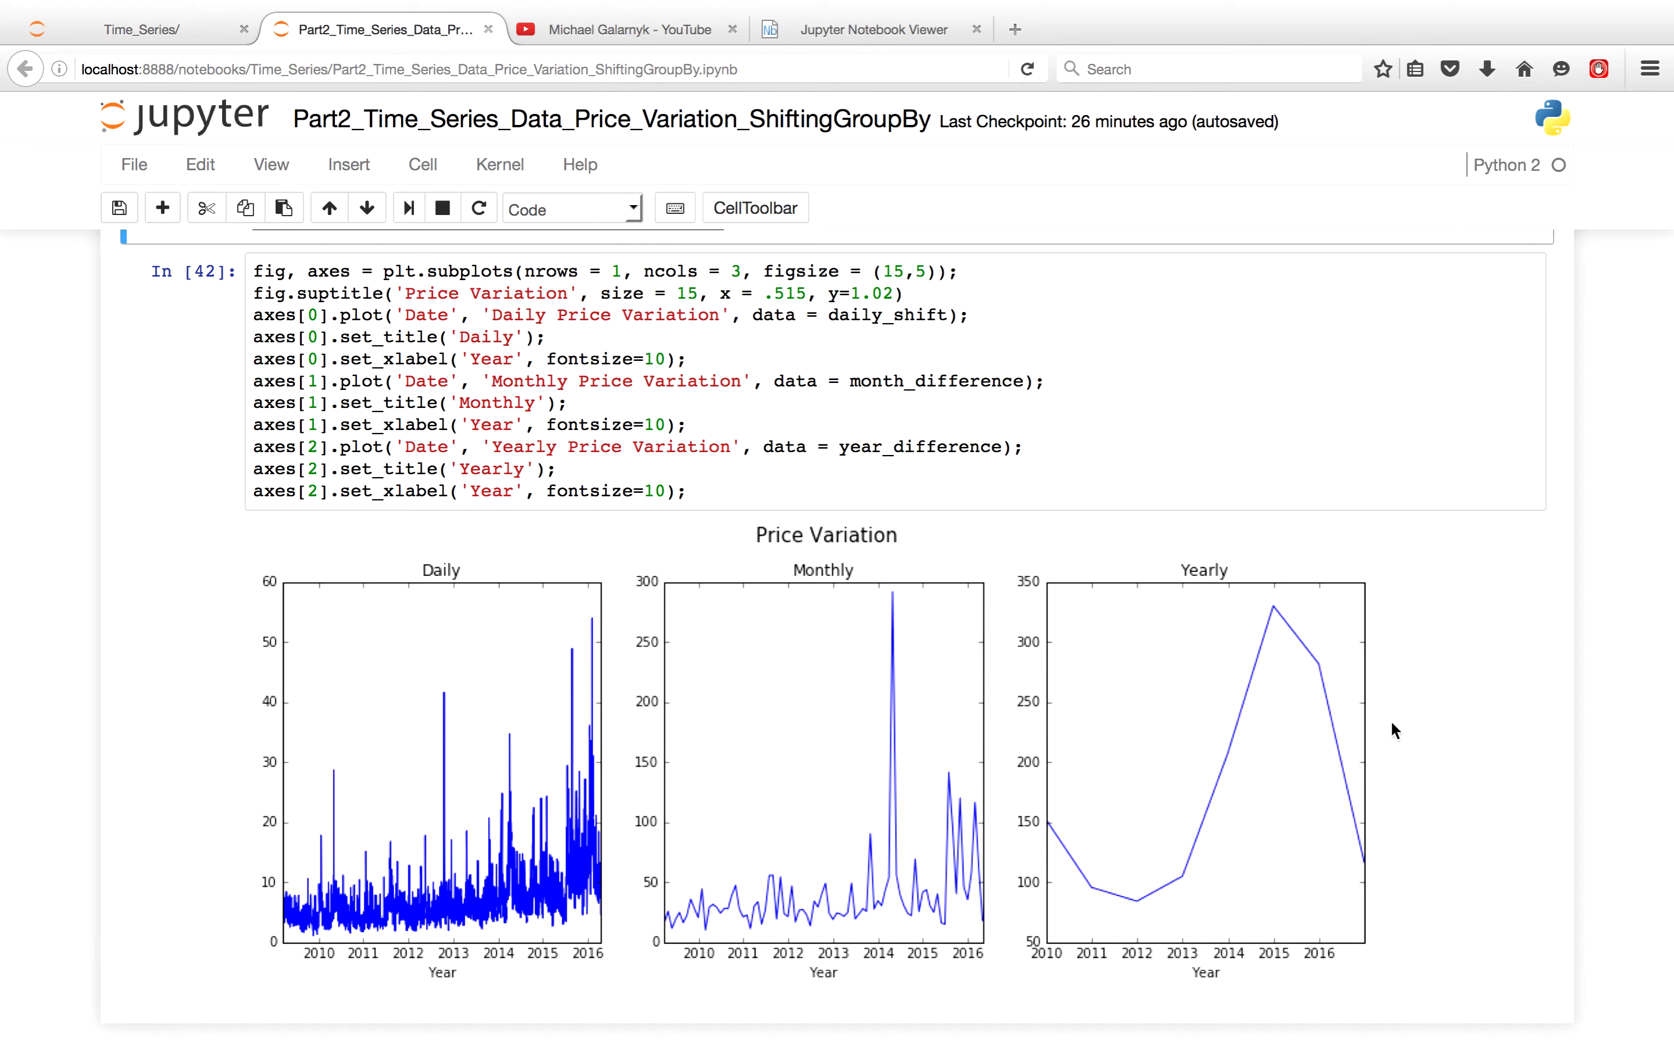
{"action": "mouse_move", "coordinate": [1395, 767]}
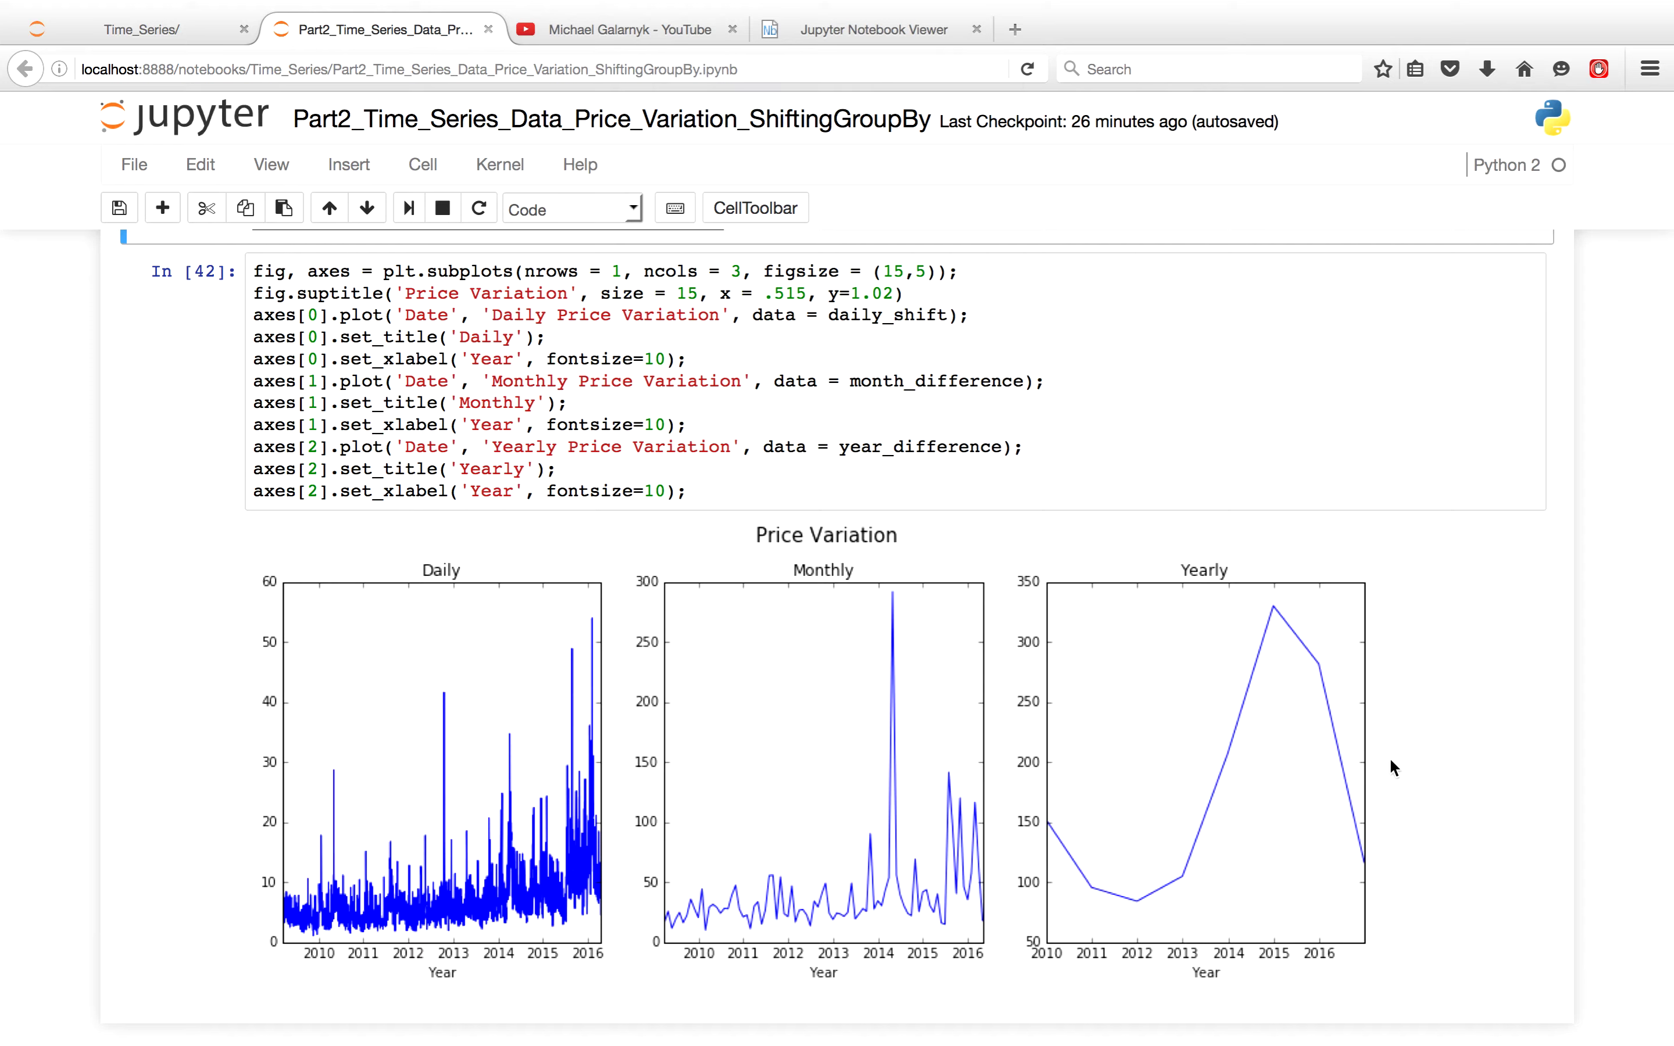
{"action": "mouse_move", "coordinate": [1025, 920]}
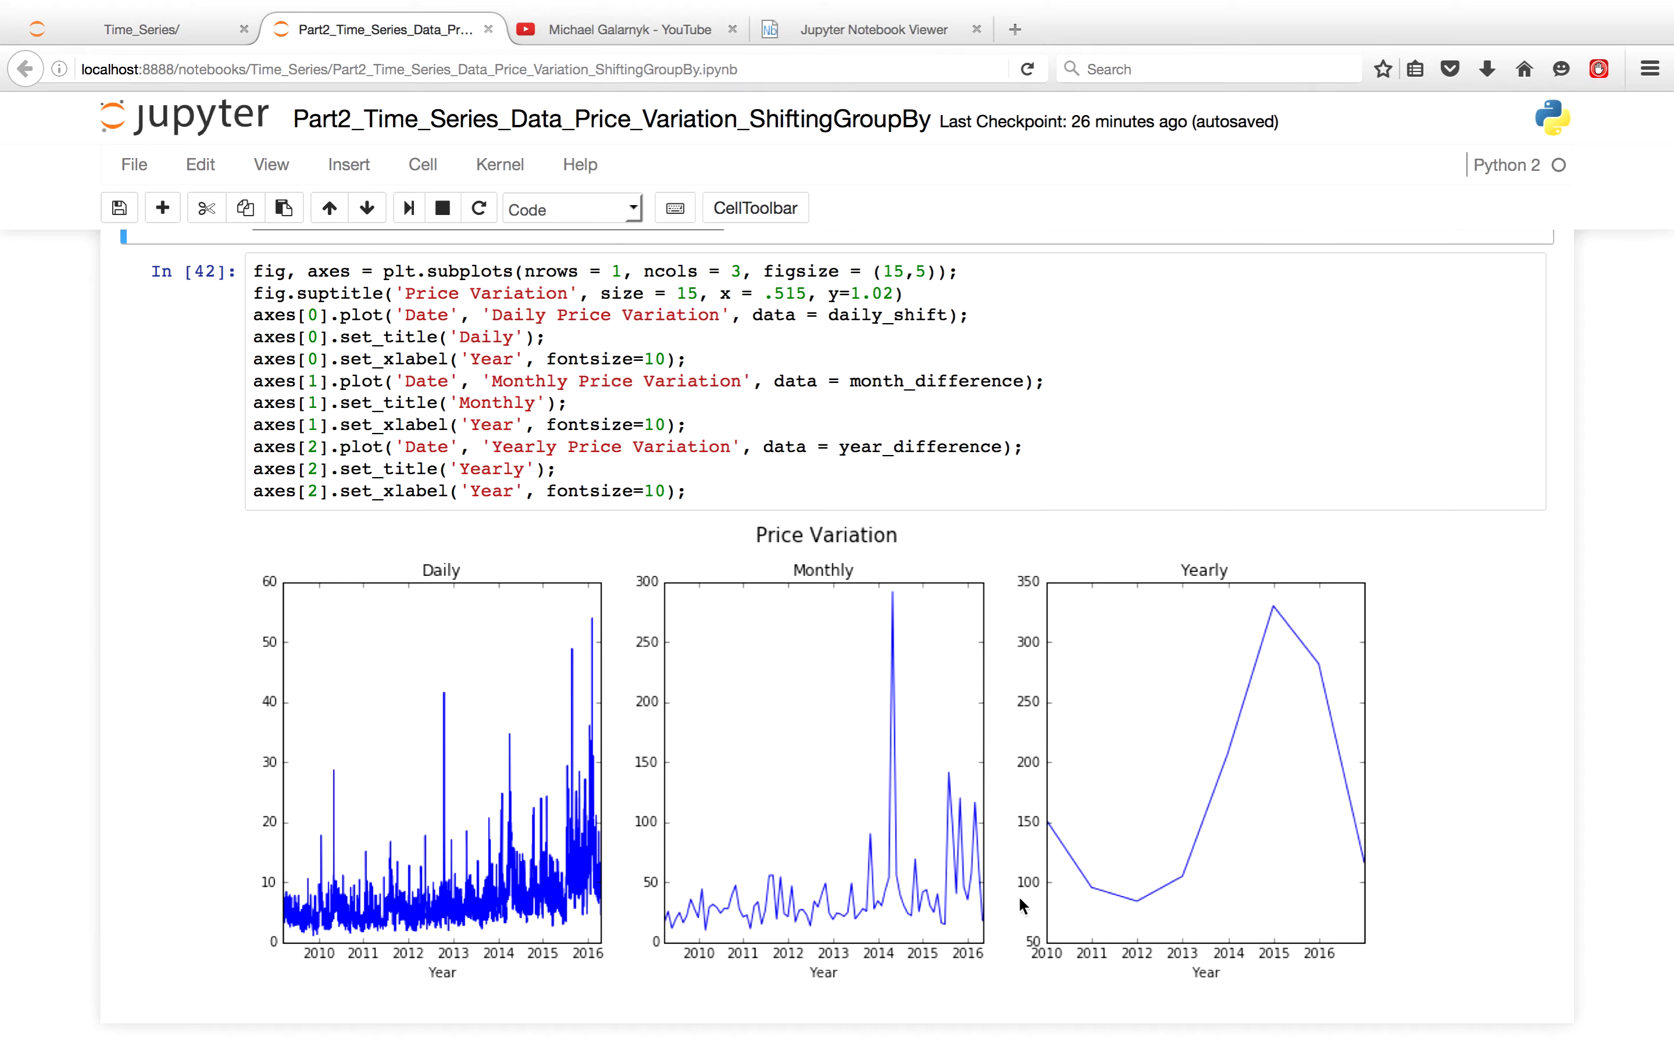
{"action": "mouse_move", "coordinate": [899, 570]}
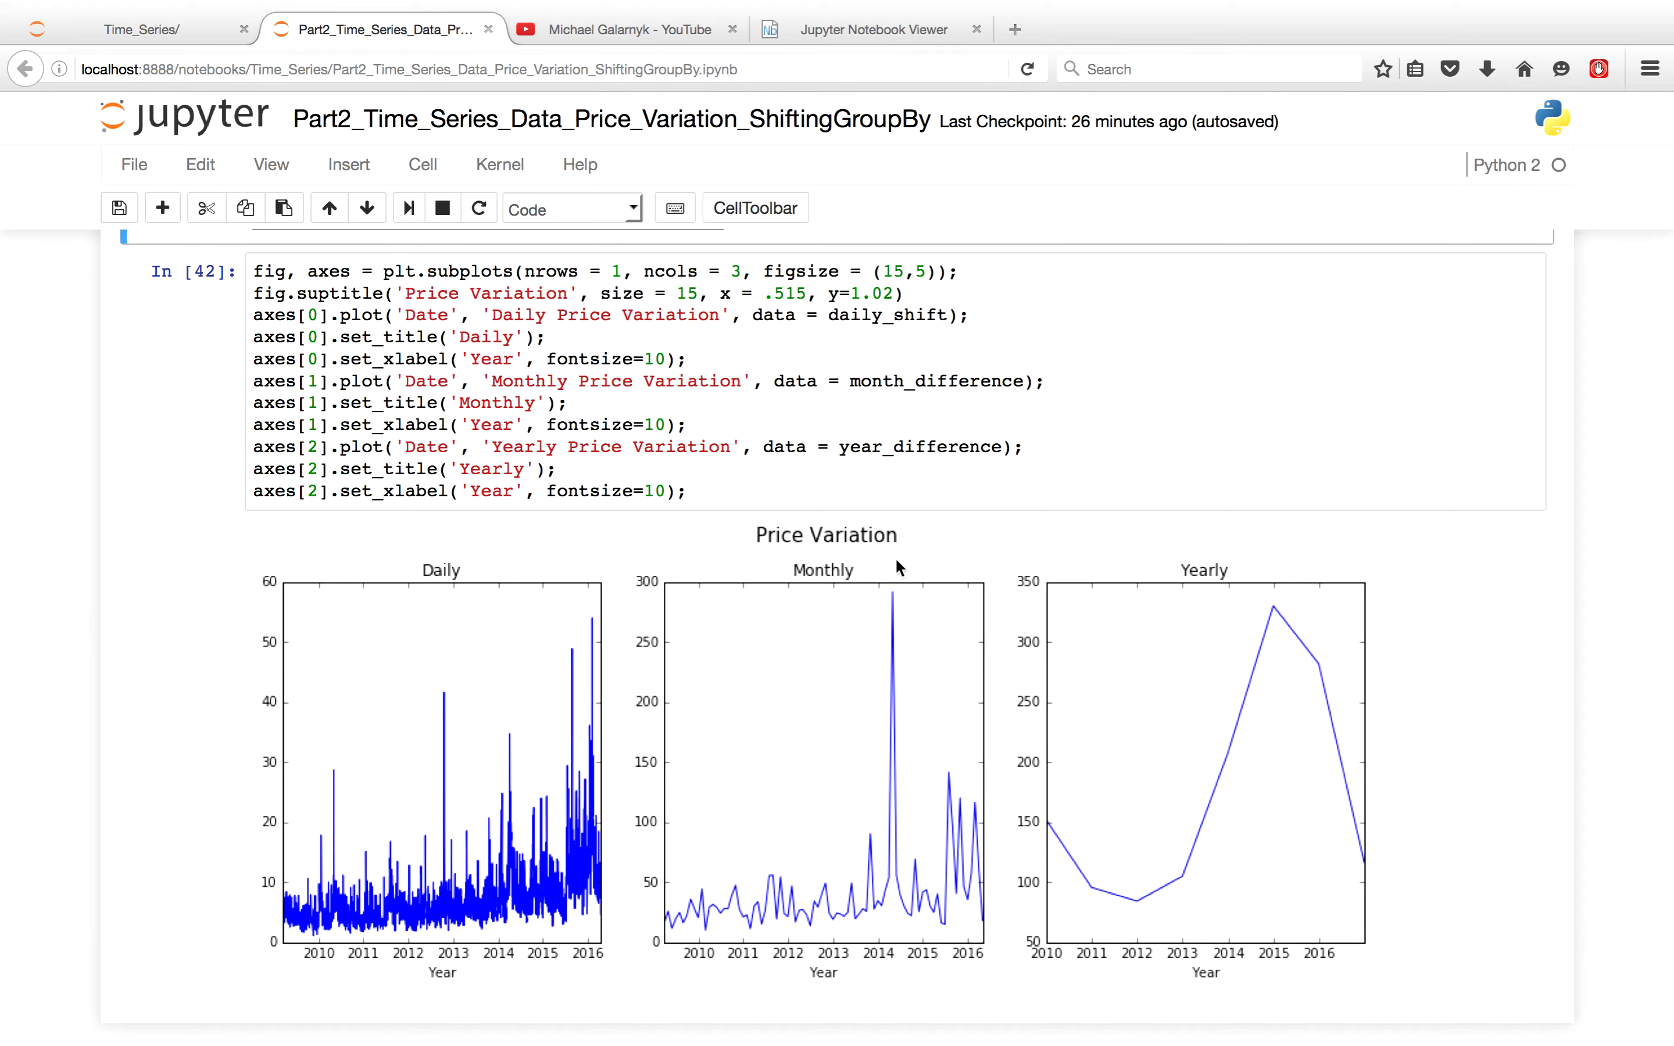
{"action": "mouse_move", "coordinate": [929, 647]}
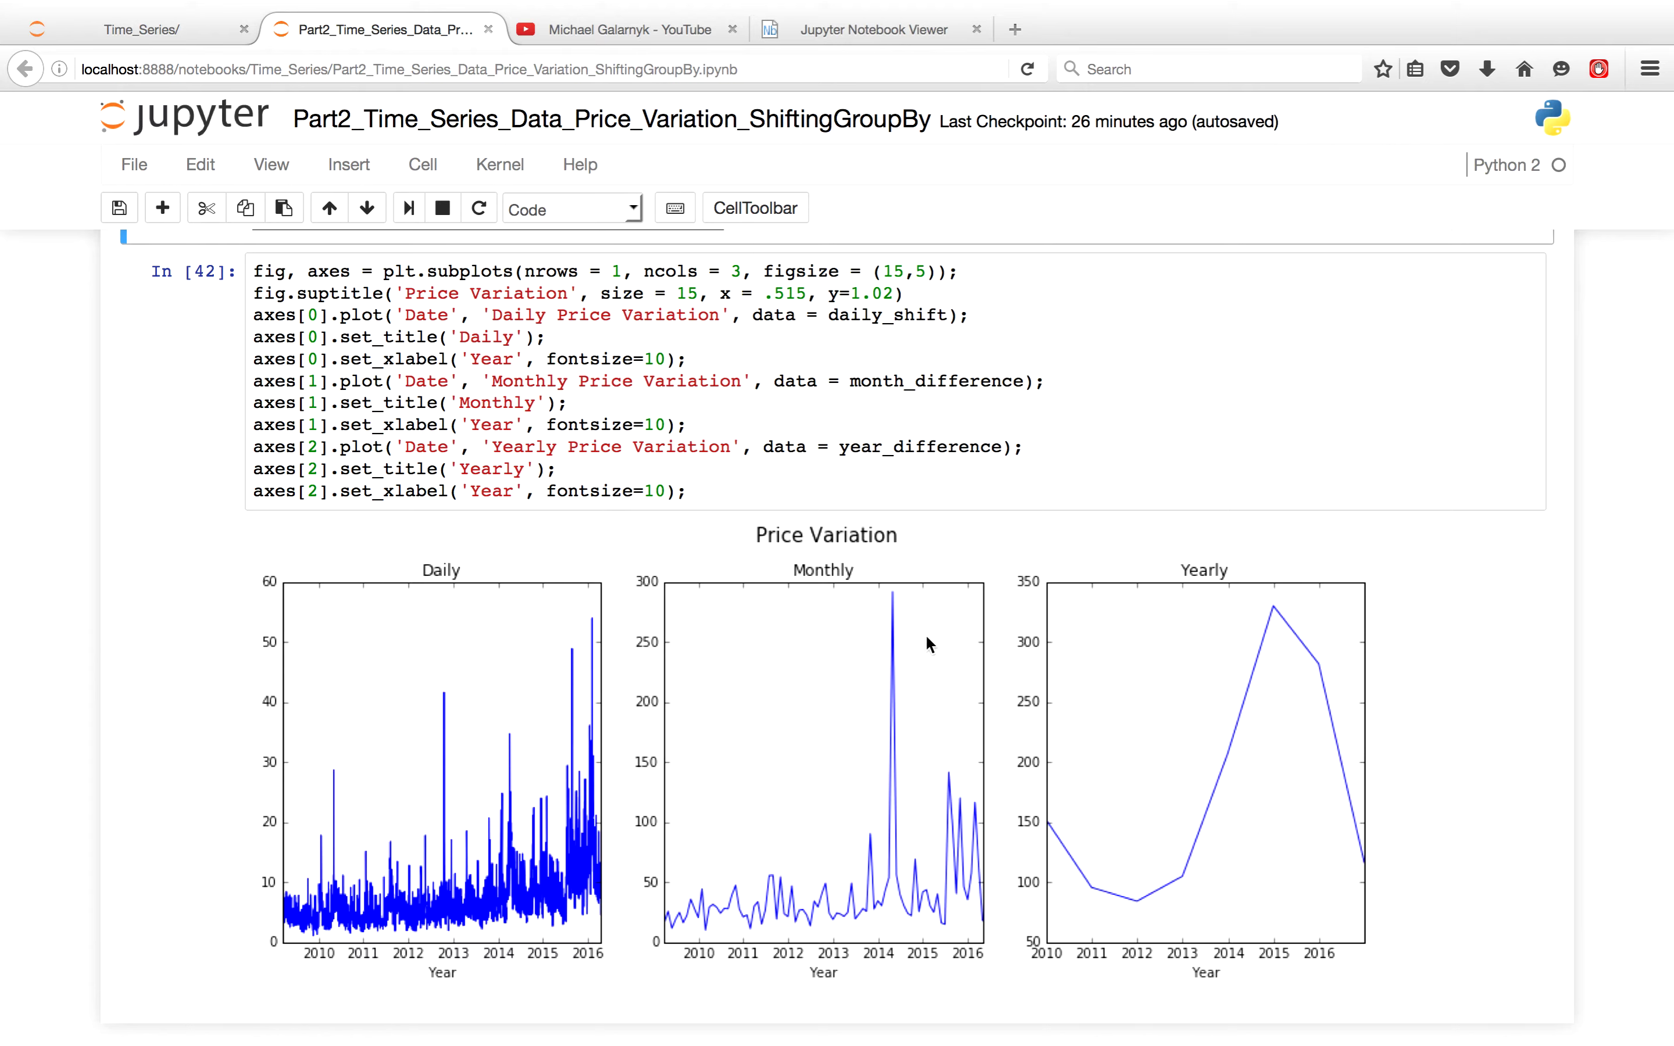
{"action": "mouse_move", "coordinate": [934, 630]}
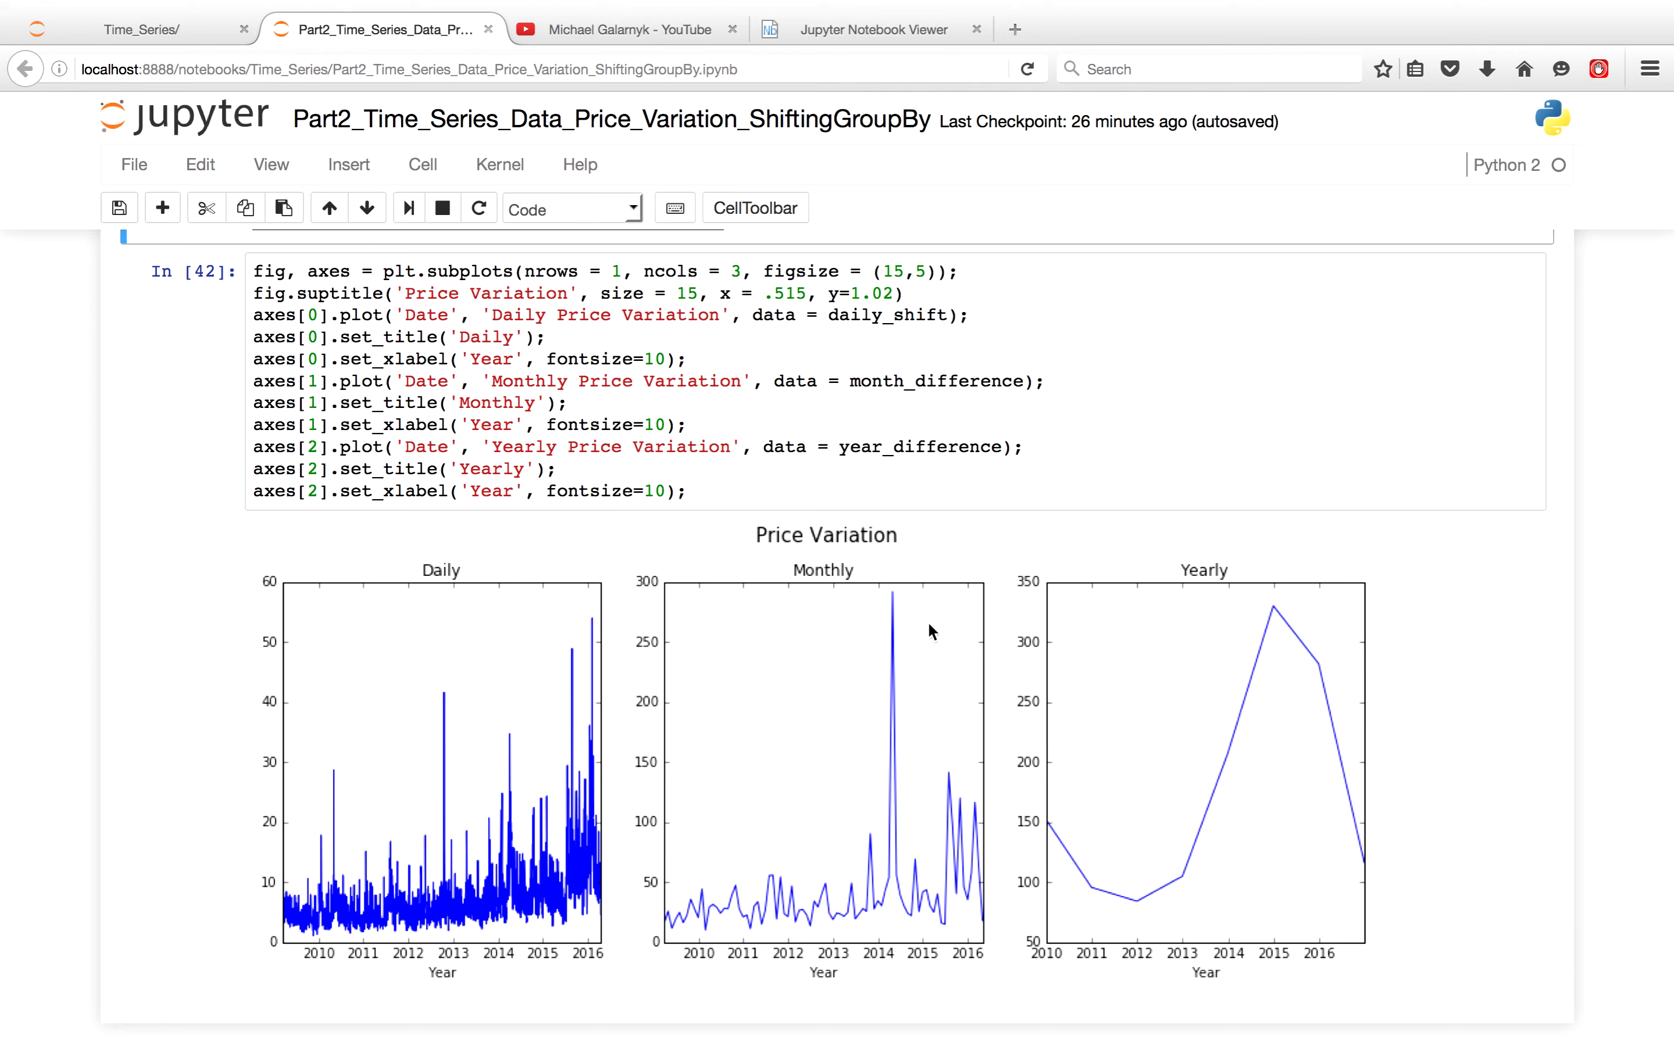
{"action": "mouse_move", "coordinate": [803, 881]}
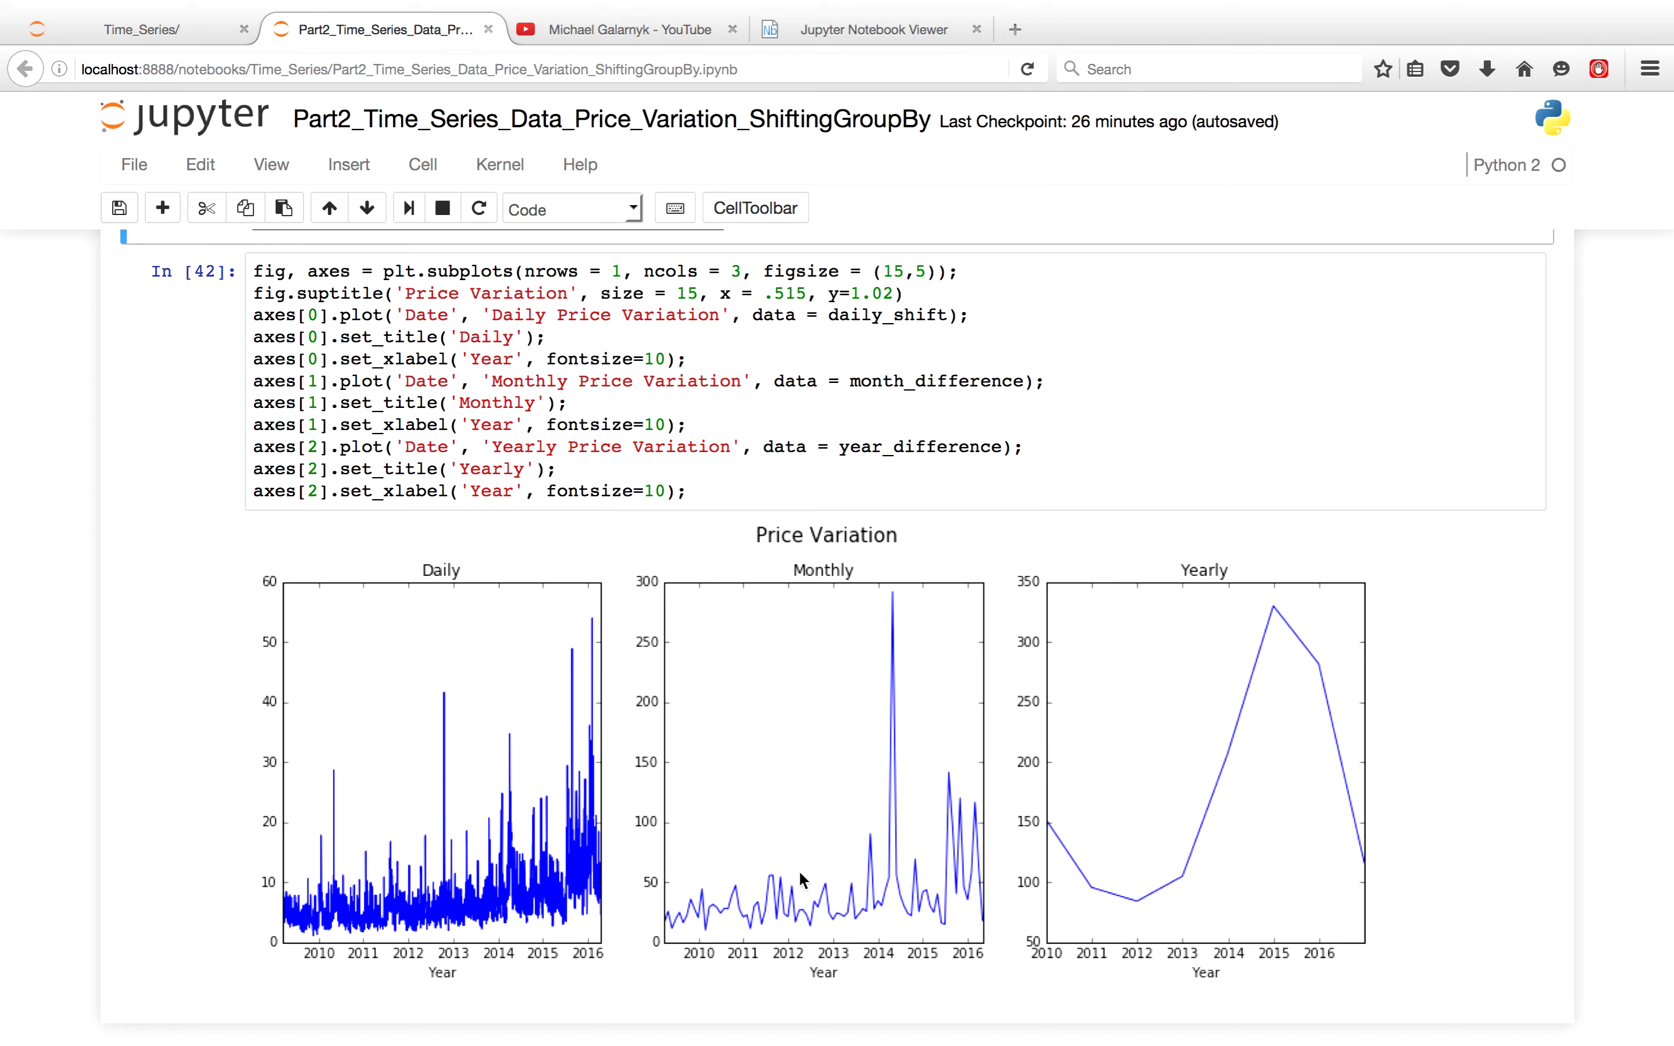
{"action": "mouse_move", "coordinate": [774, 898]}
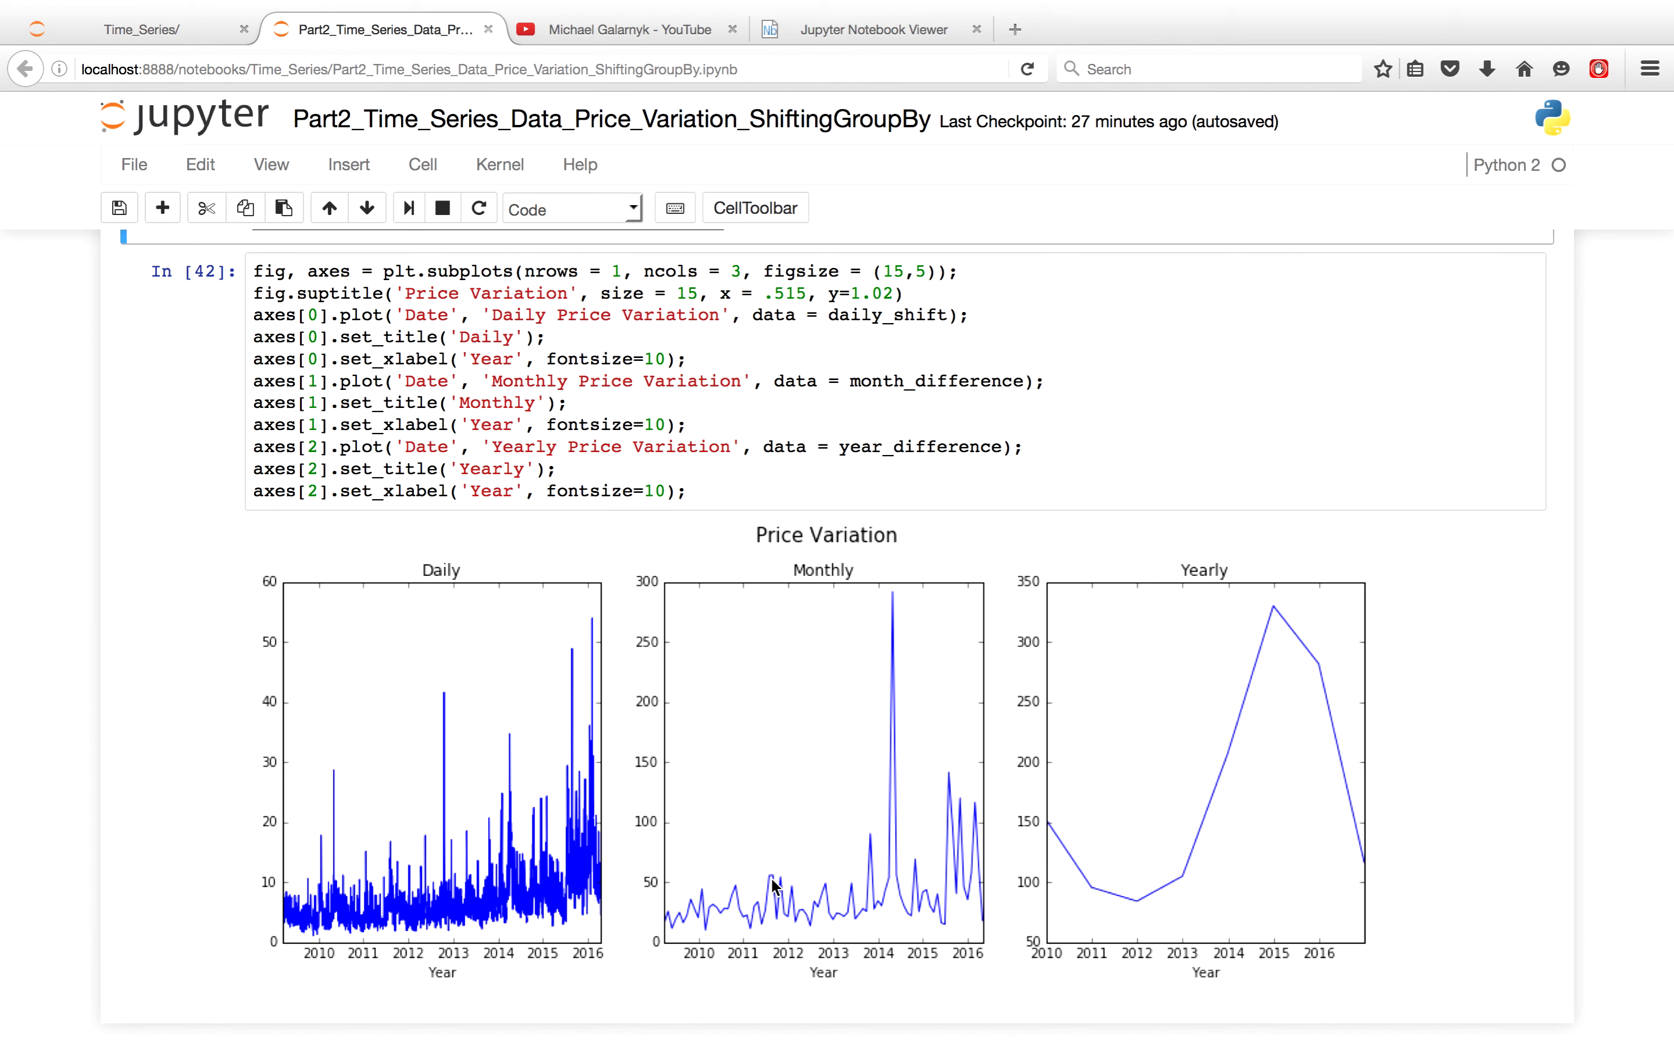
{"action": "mouse_move", "coordinate": [881, 779]}
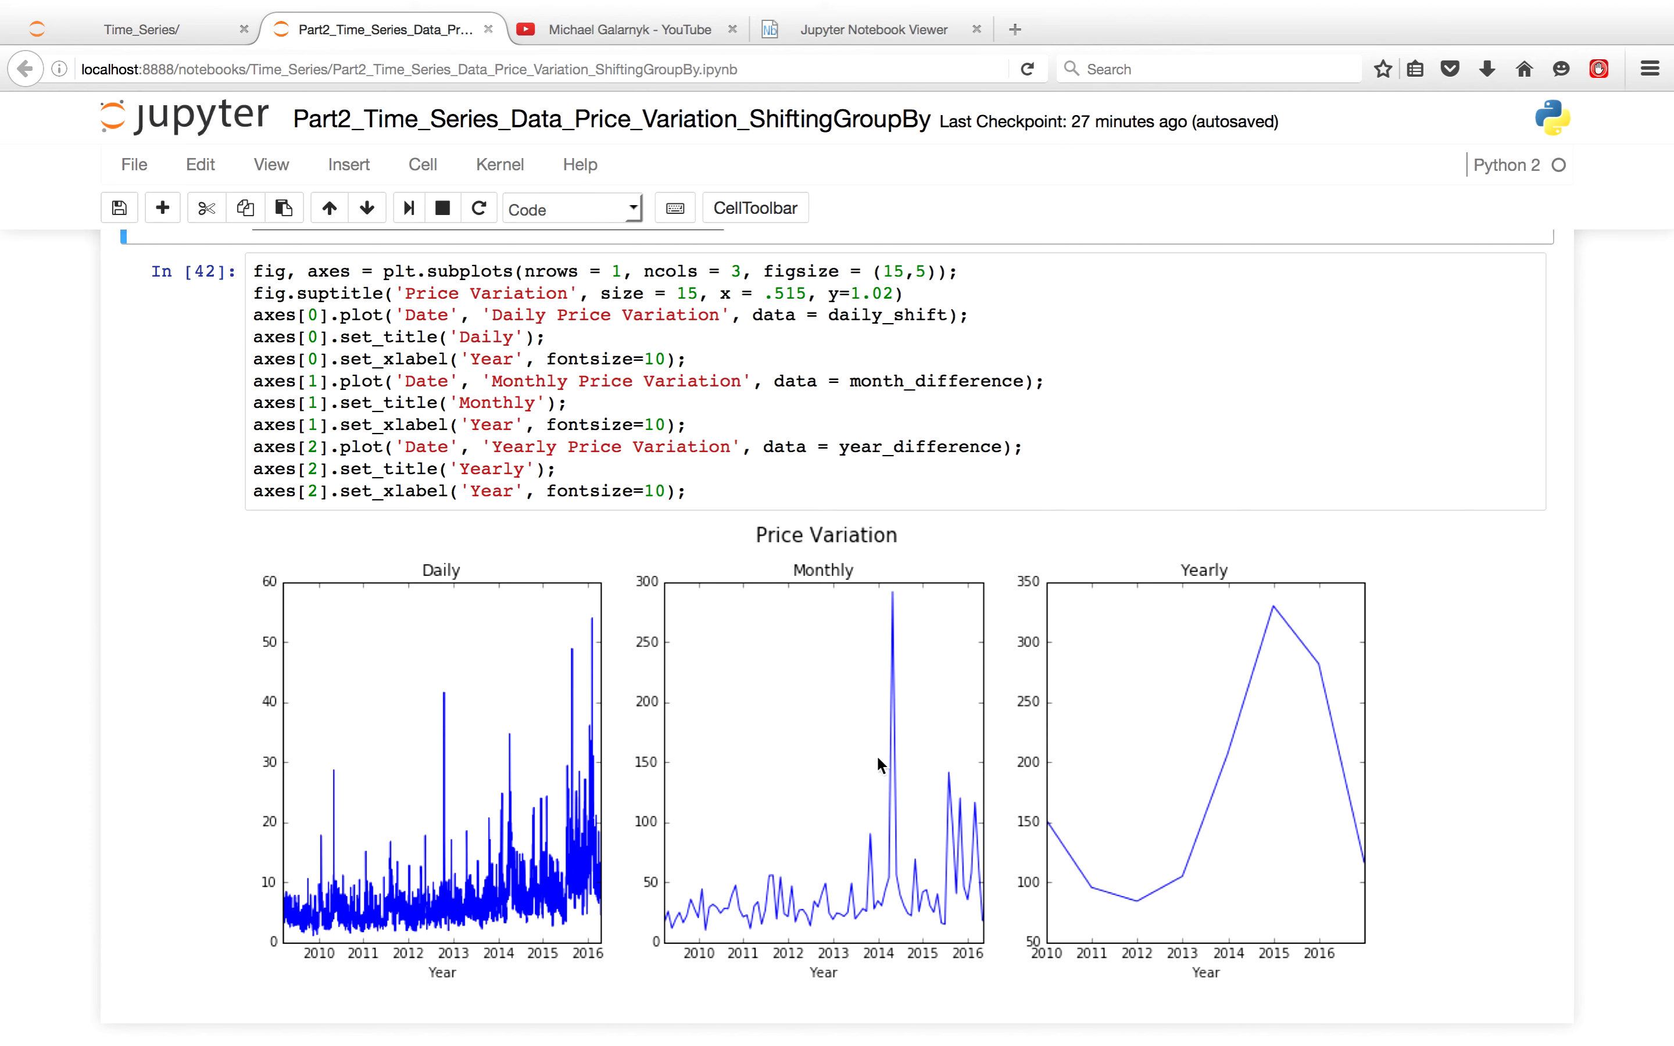
{"action": "mouse_move", "coordinate": [883, 776]}
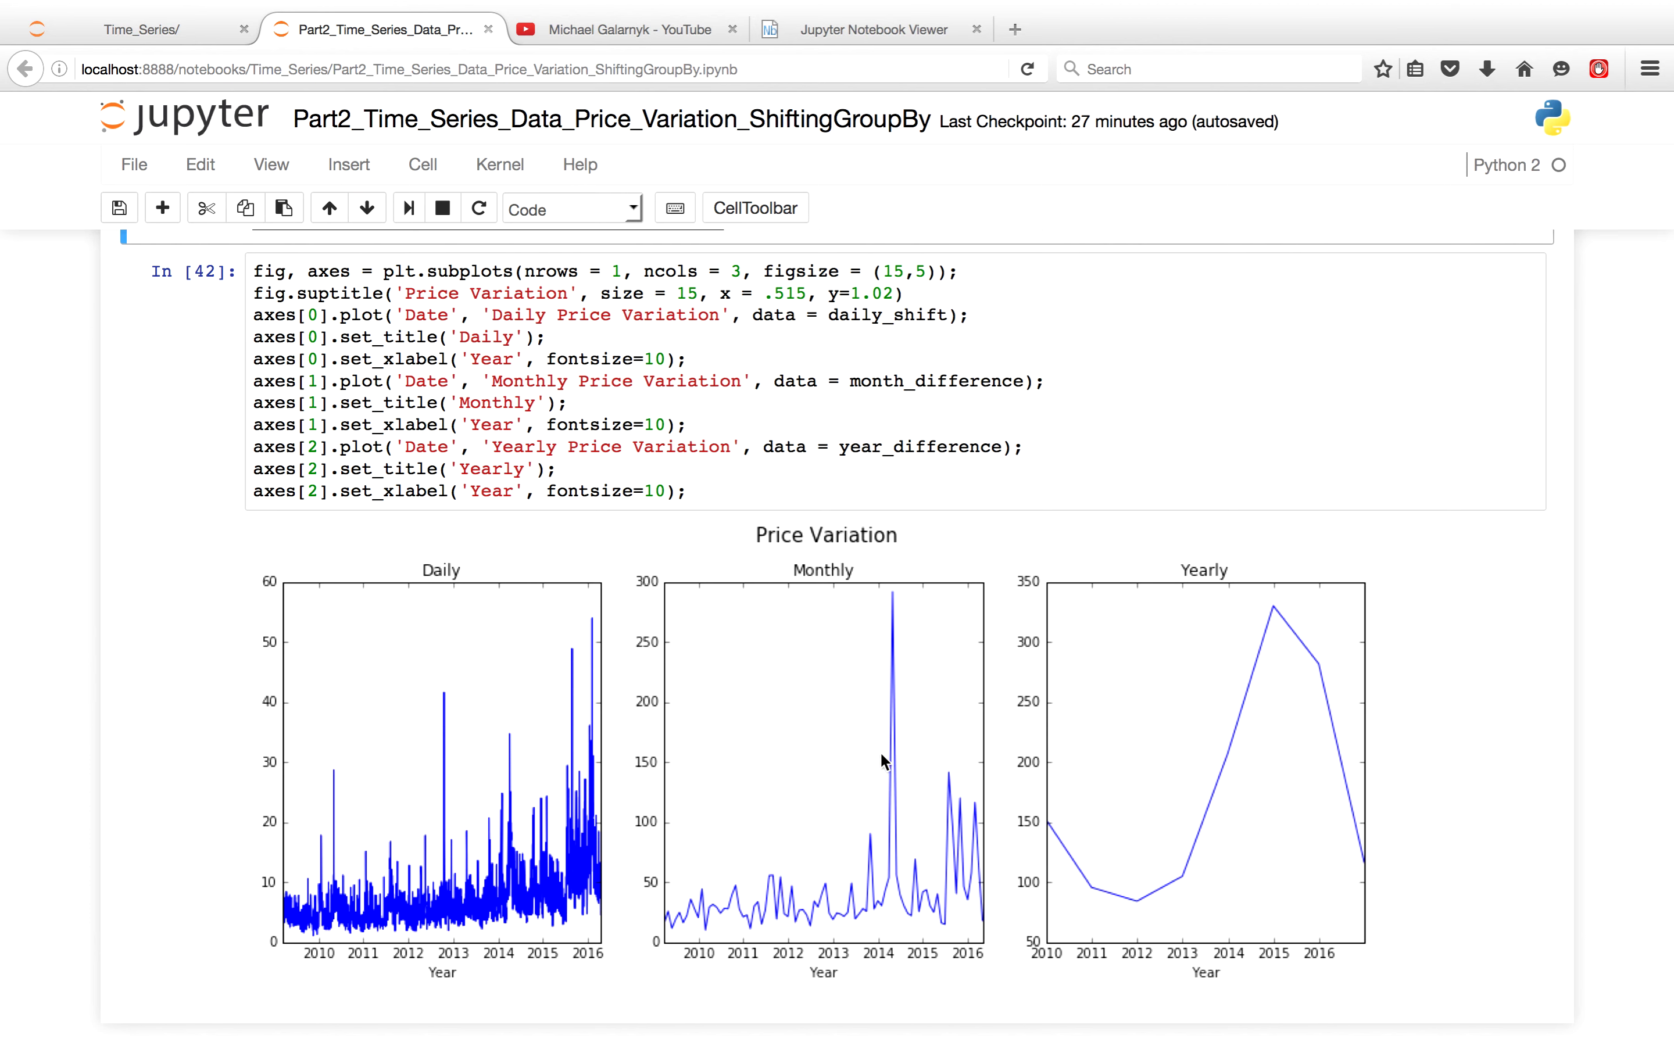
{"action": "mouse_move", "coordinate": [930, 557]}
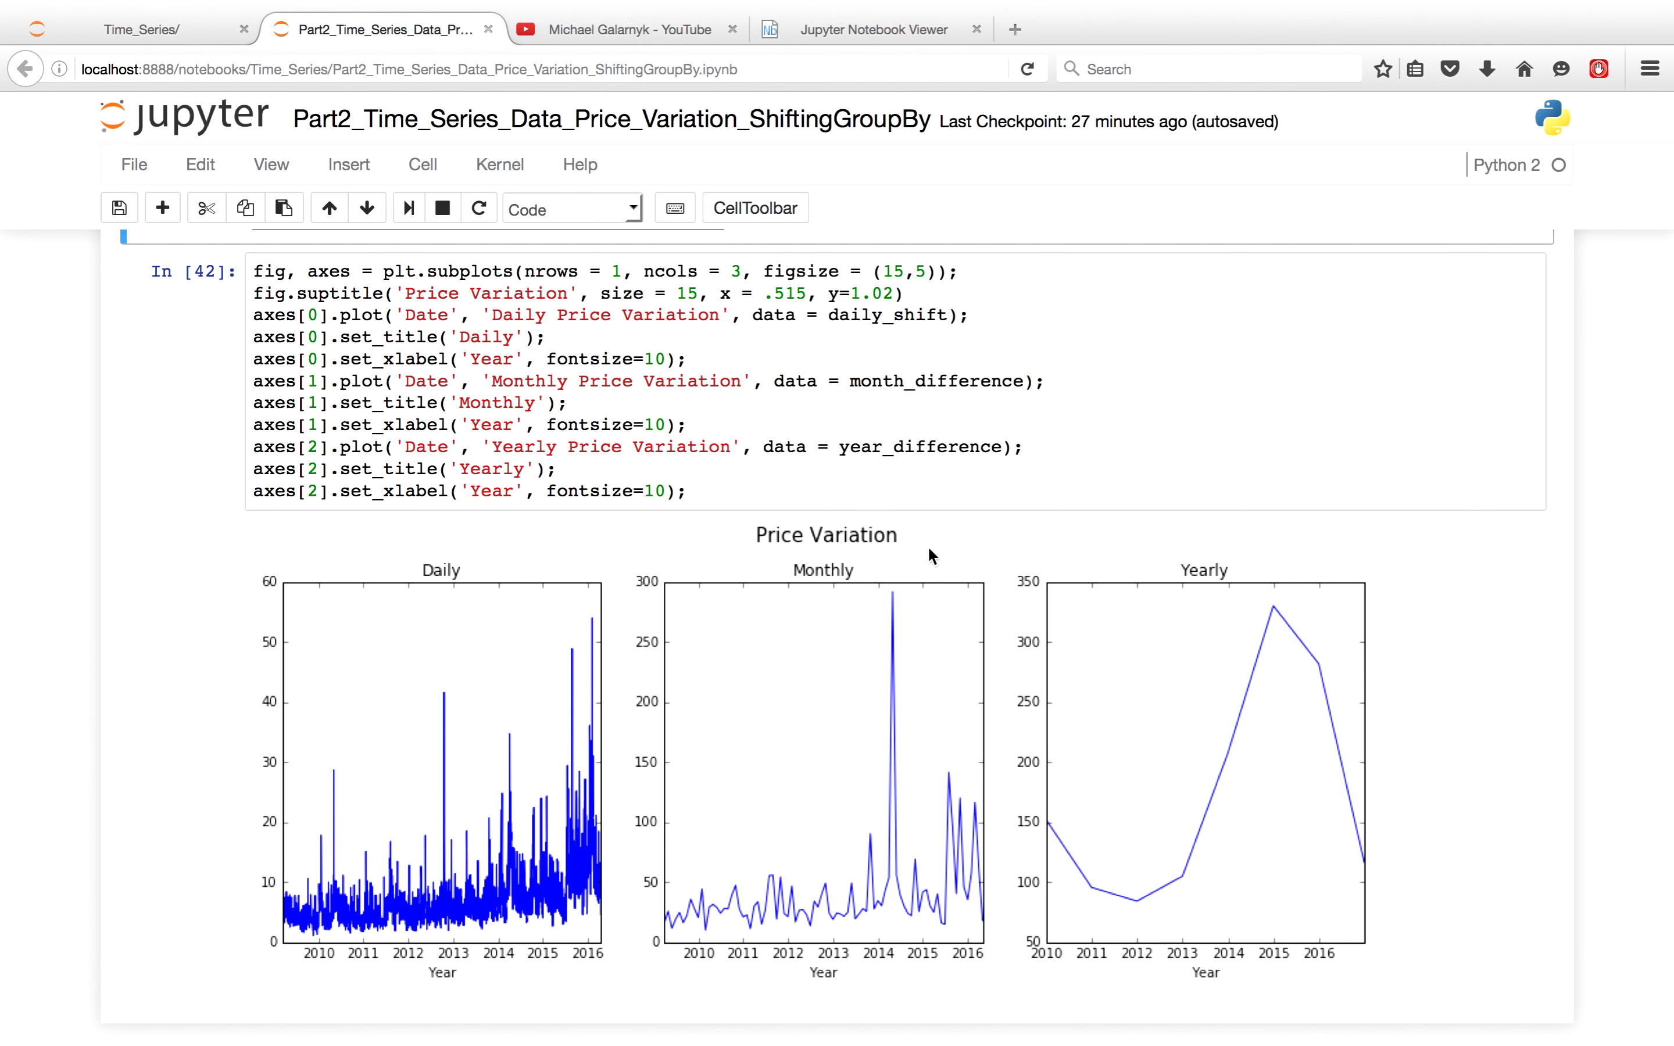
{"action": "left_click", "coordinate": [938, 485]}
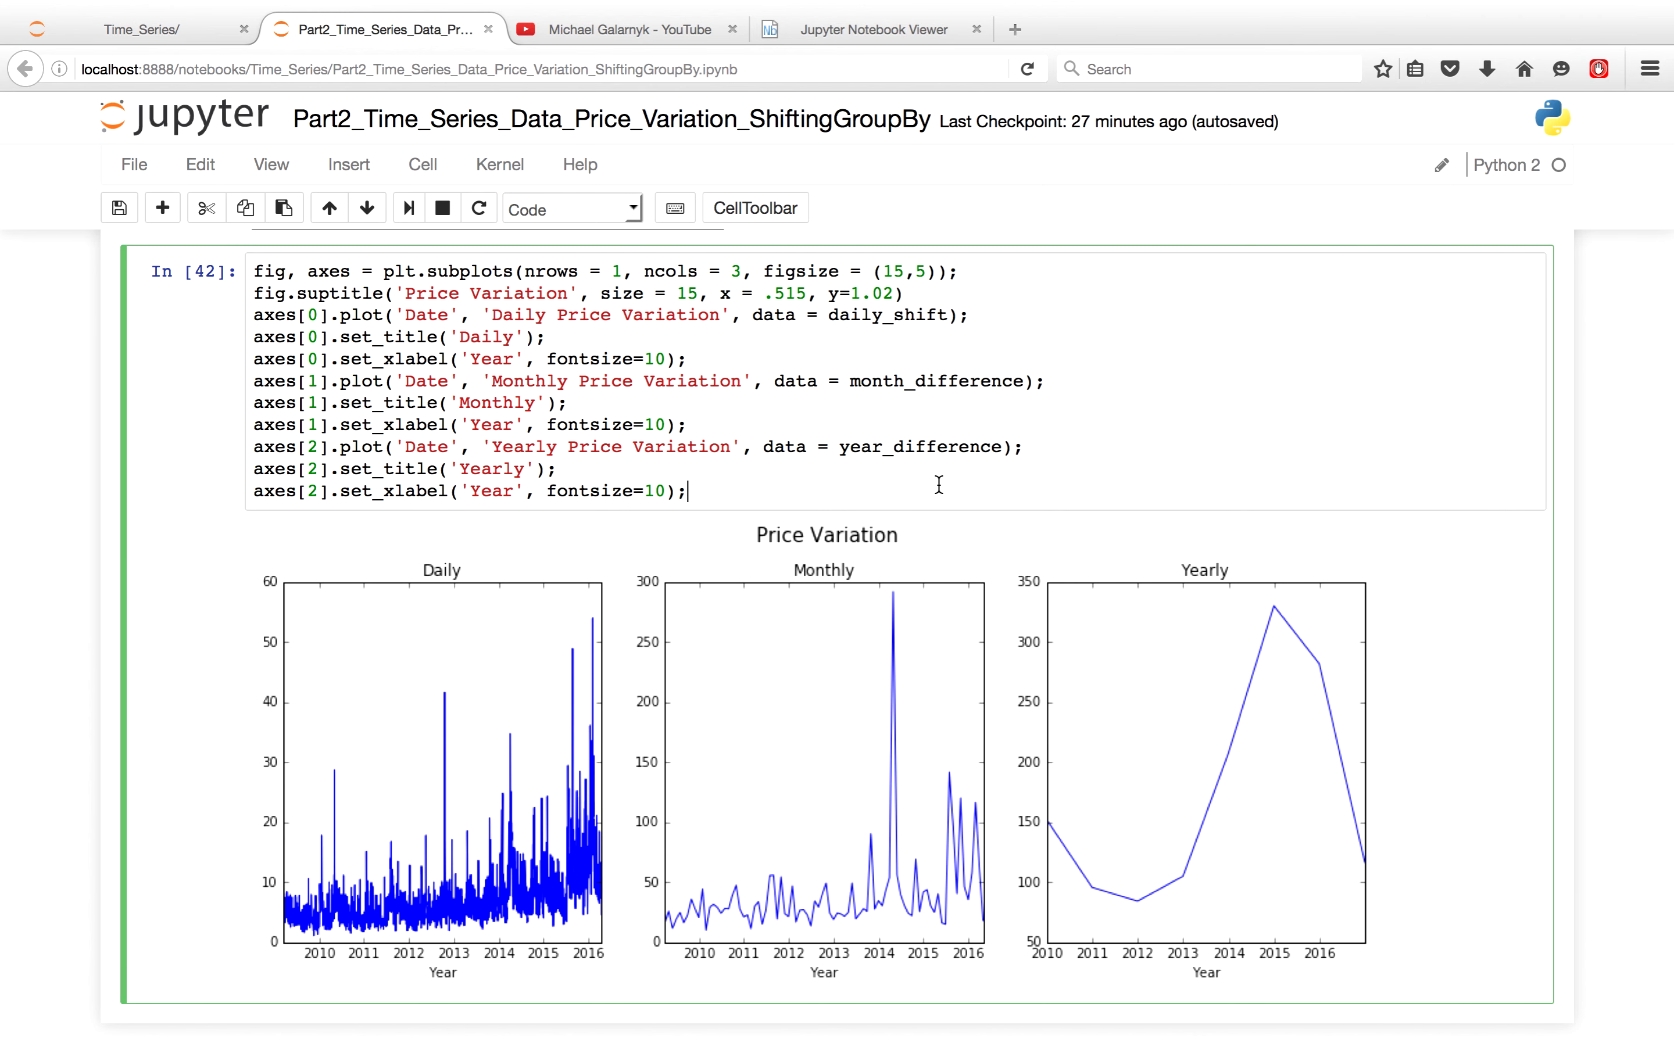